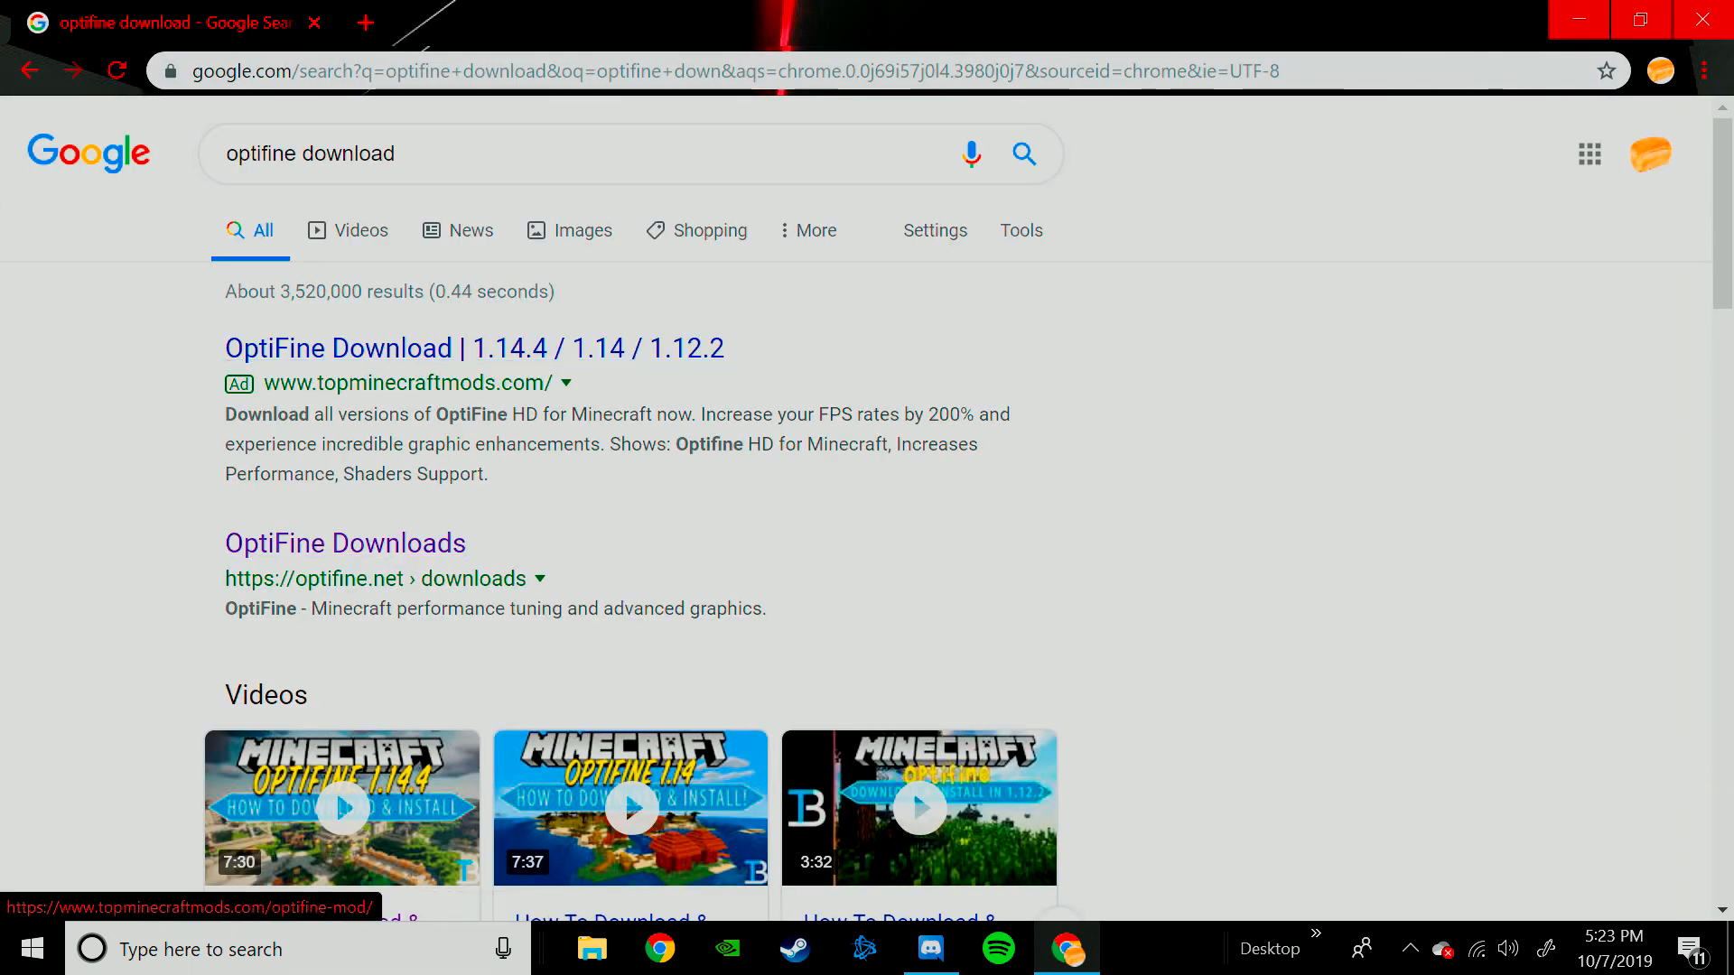
Reach the official OptiFine downloads list from the optifine.net search result
{"action": "scroll", "scroll_direction": "down", "scroll_amount": 3}
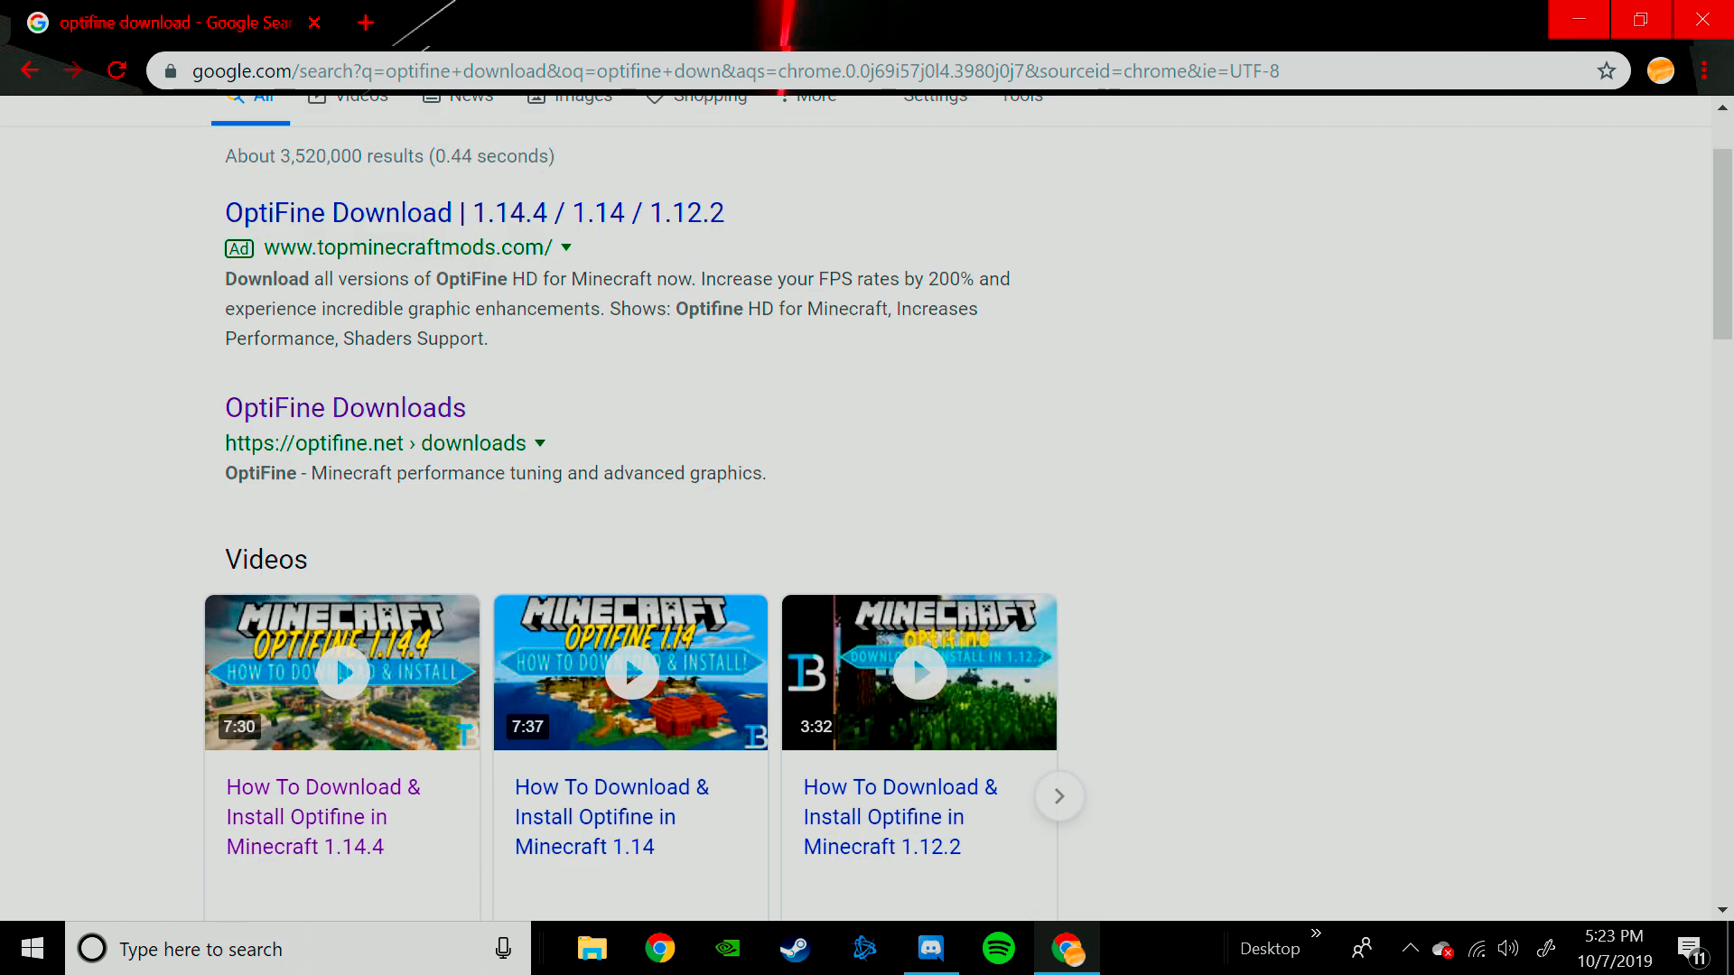
{"action": "scroll", "scroll_direction": "up", "scroll_amount": 3}
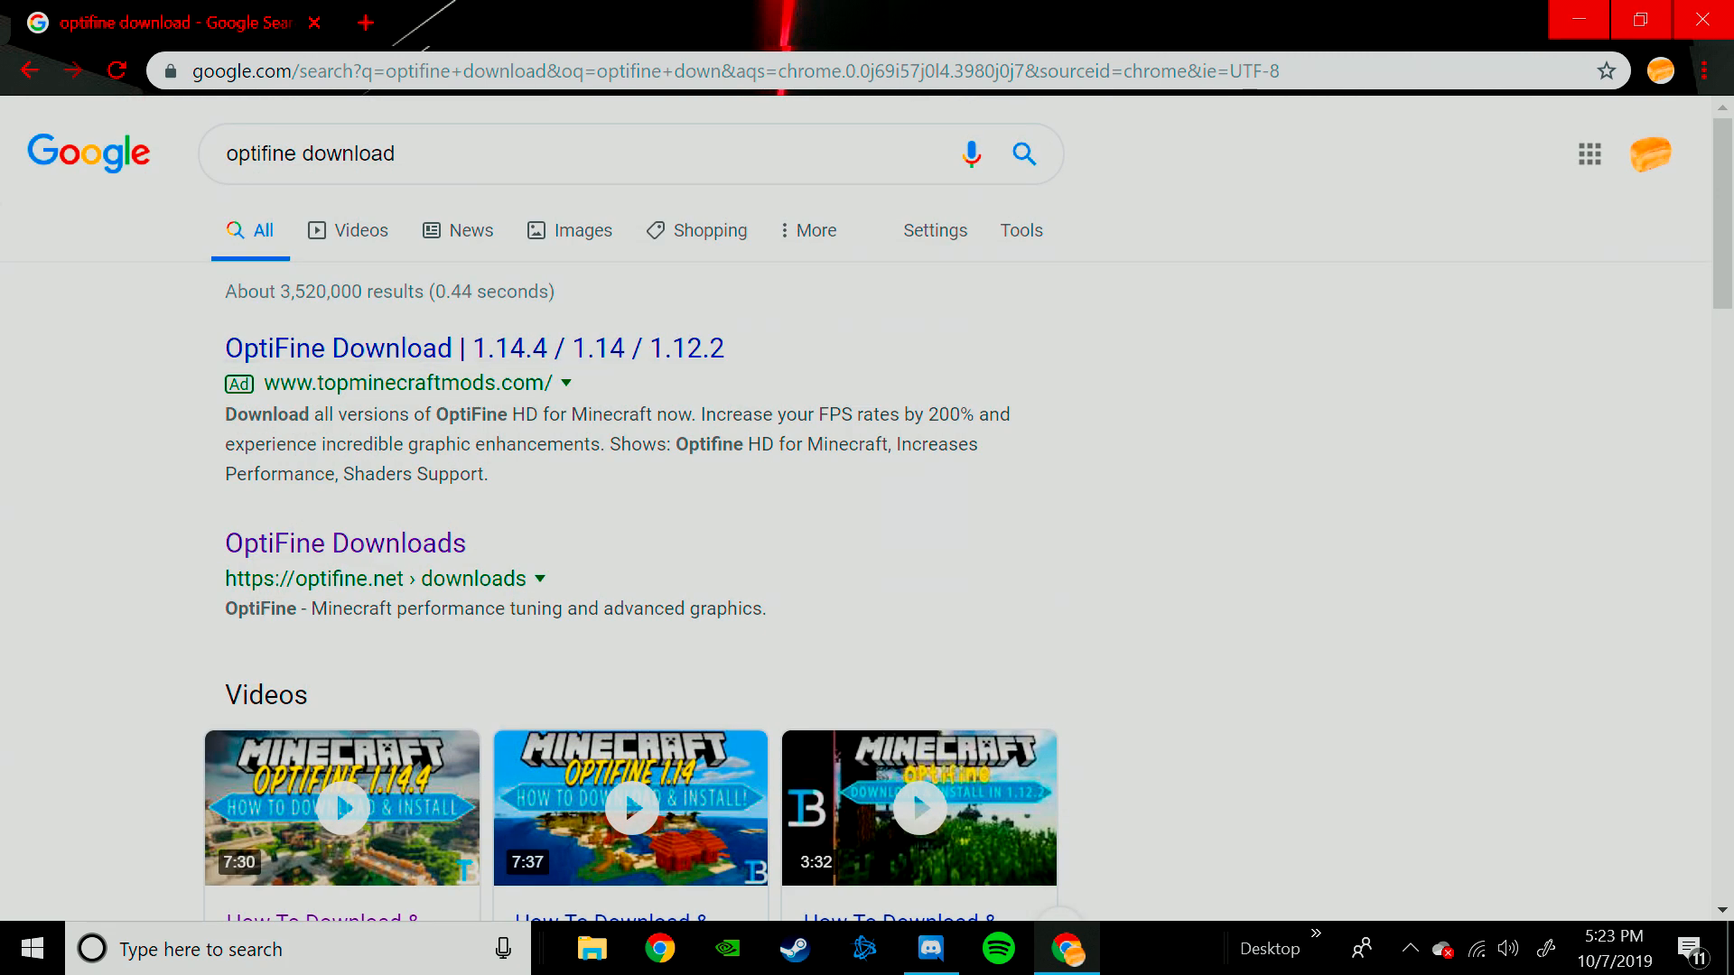
{"action": "mouse_move", "coordinate": [343, 544]}
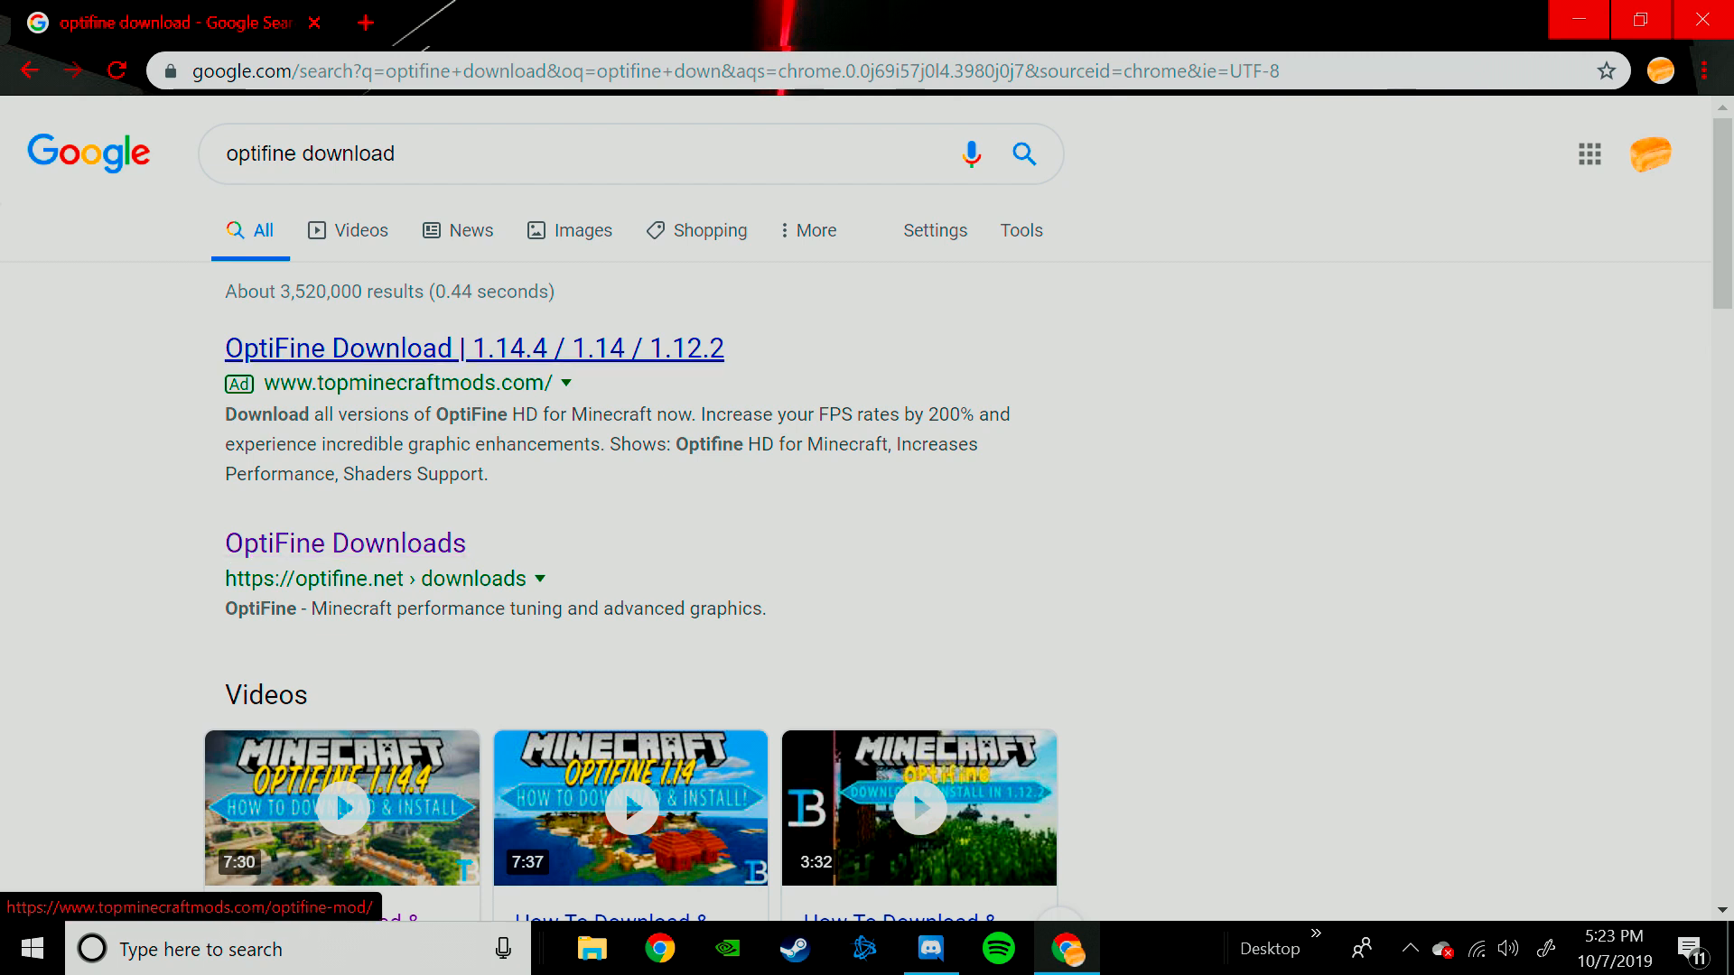
{"action": "mouse_move", "coordinate": [343, 544]}
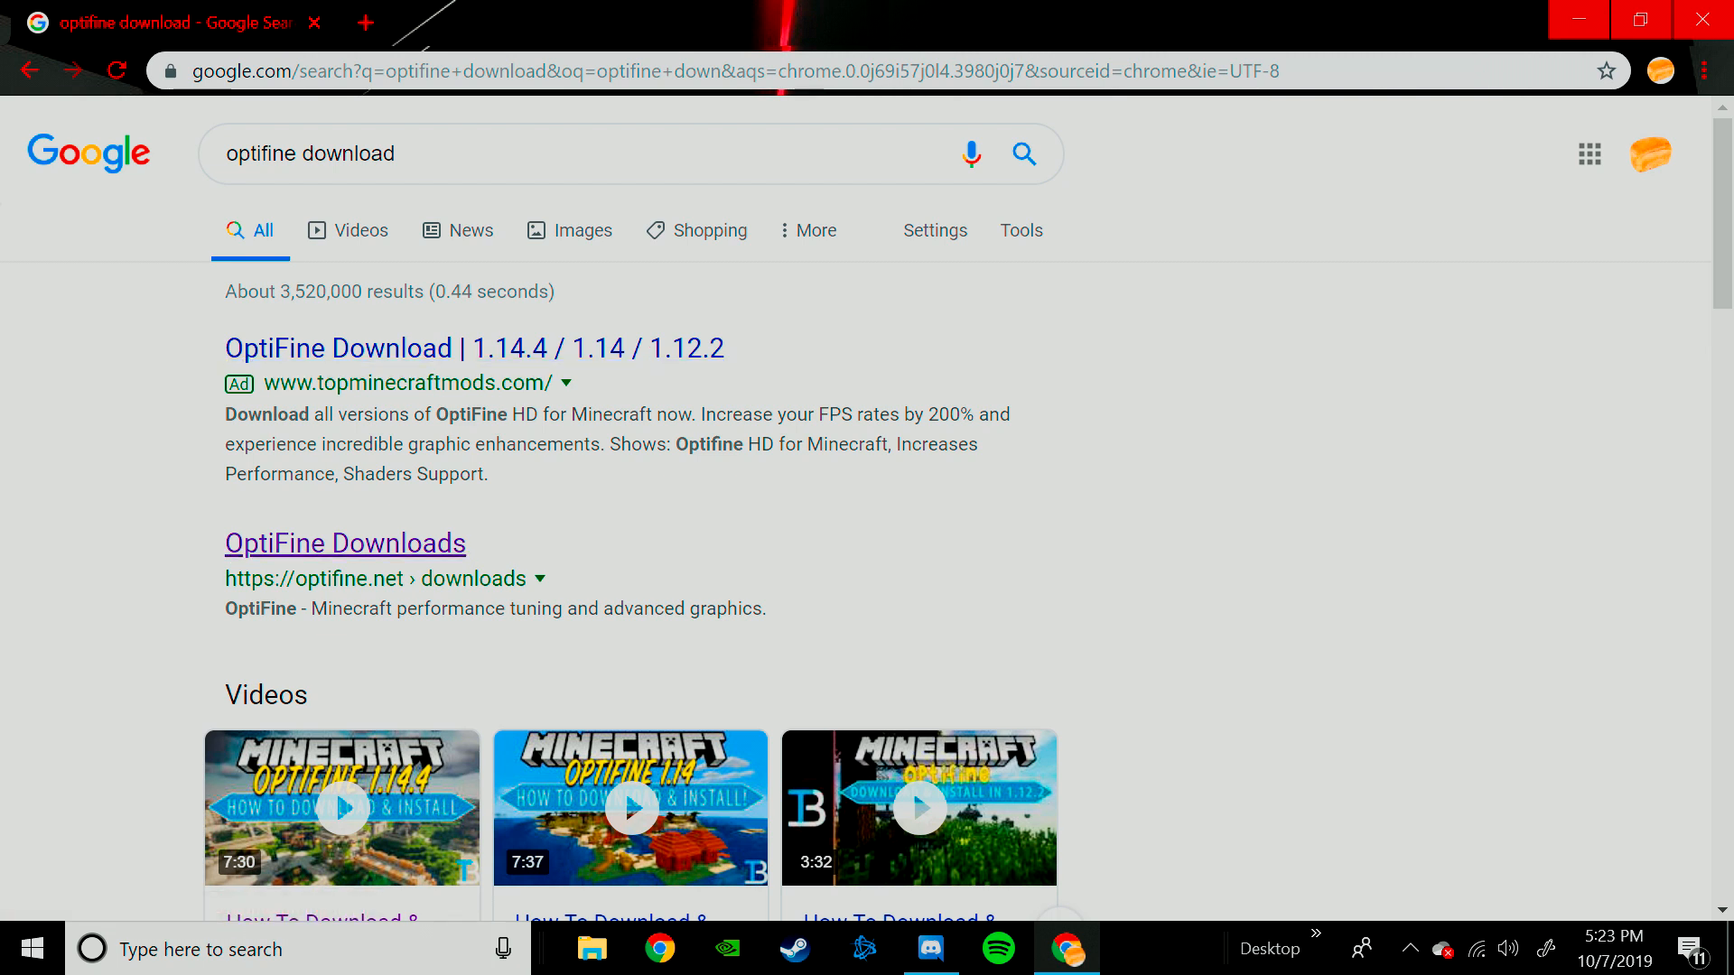
{"action": "left_click", "coordinate": [343, 544]}
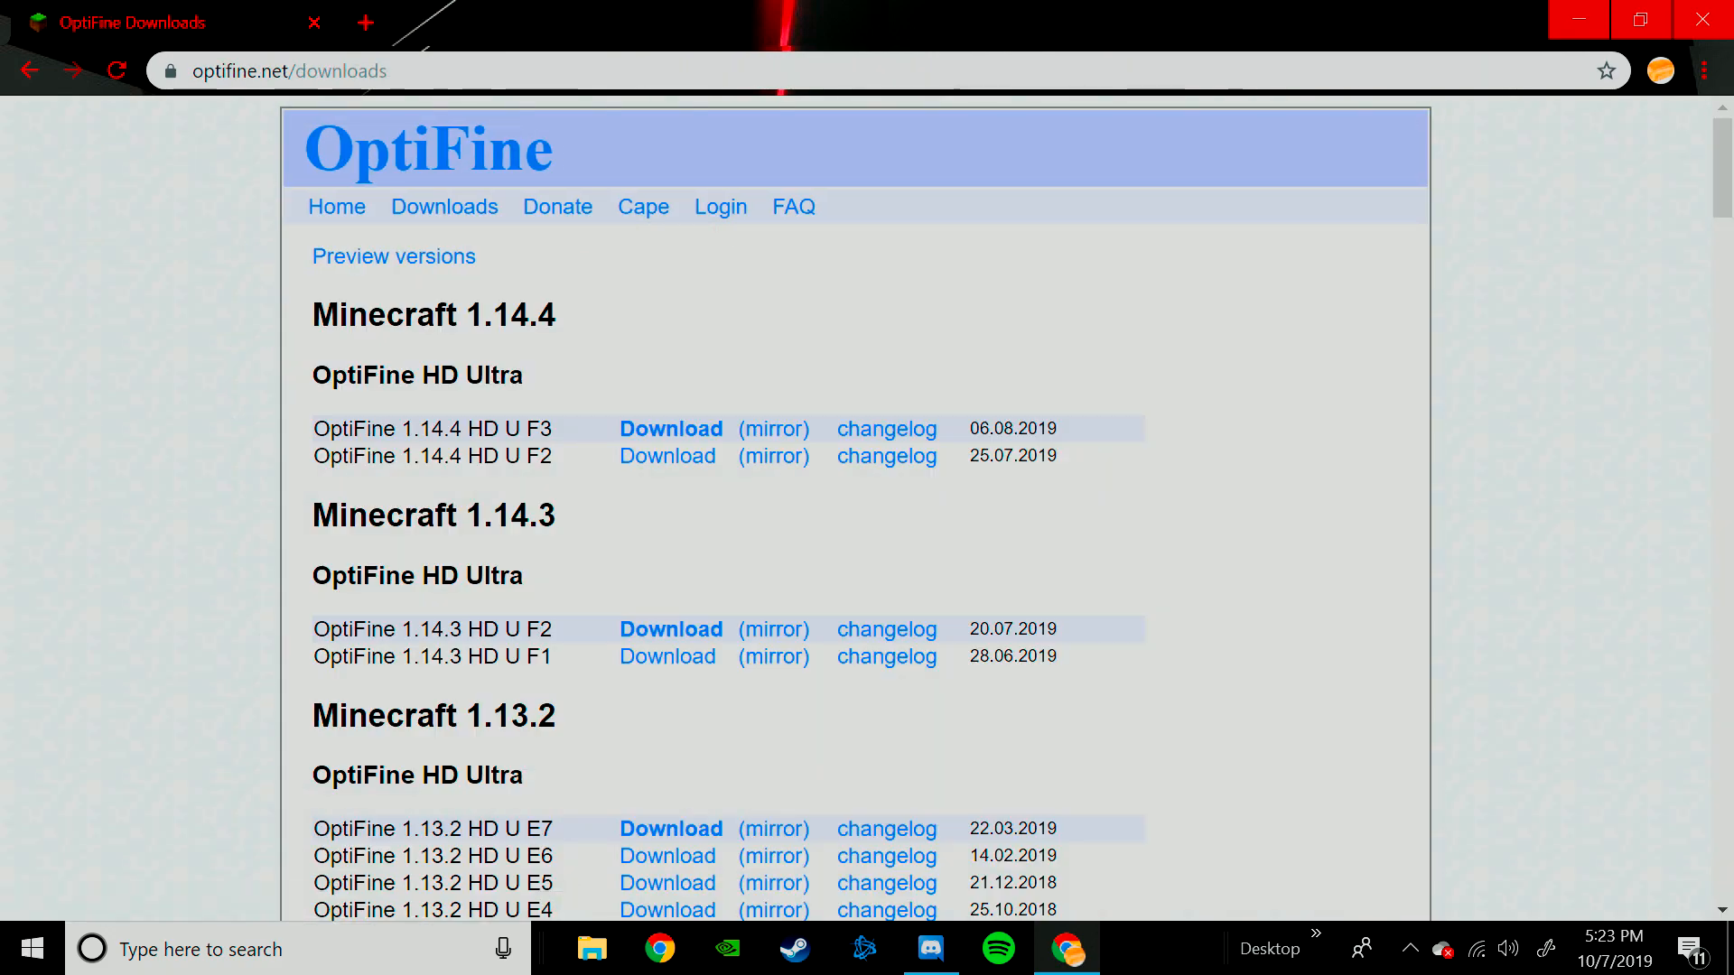
Get the OptiFine 1.14.4 HD U F3 release, landing on its download page
{"action": "scroll", "scroll_direction": "down", "scroll_amount": 3}
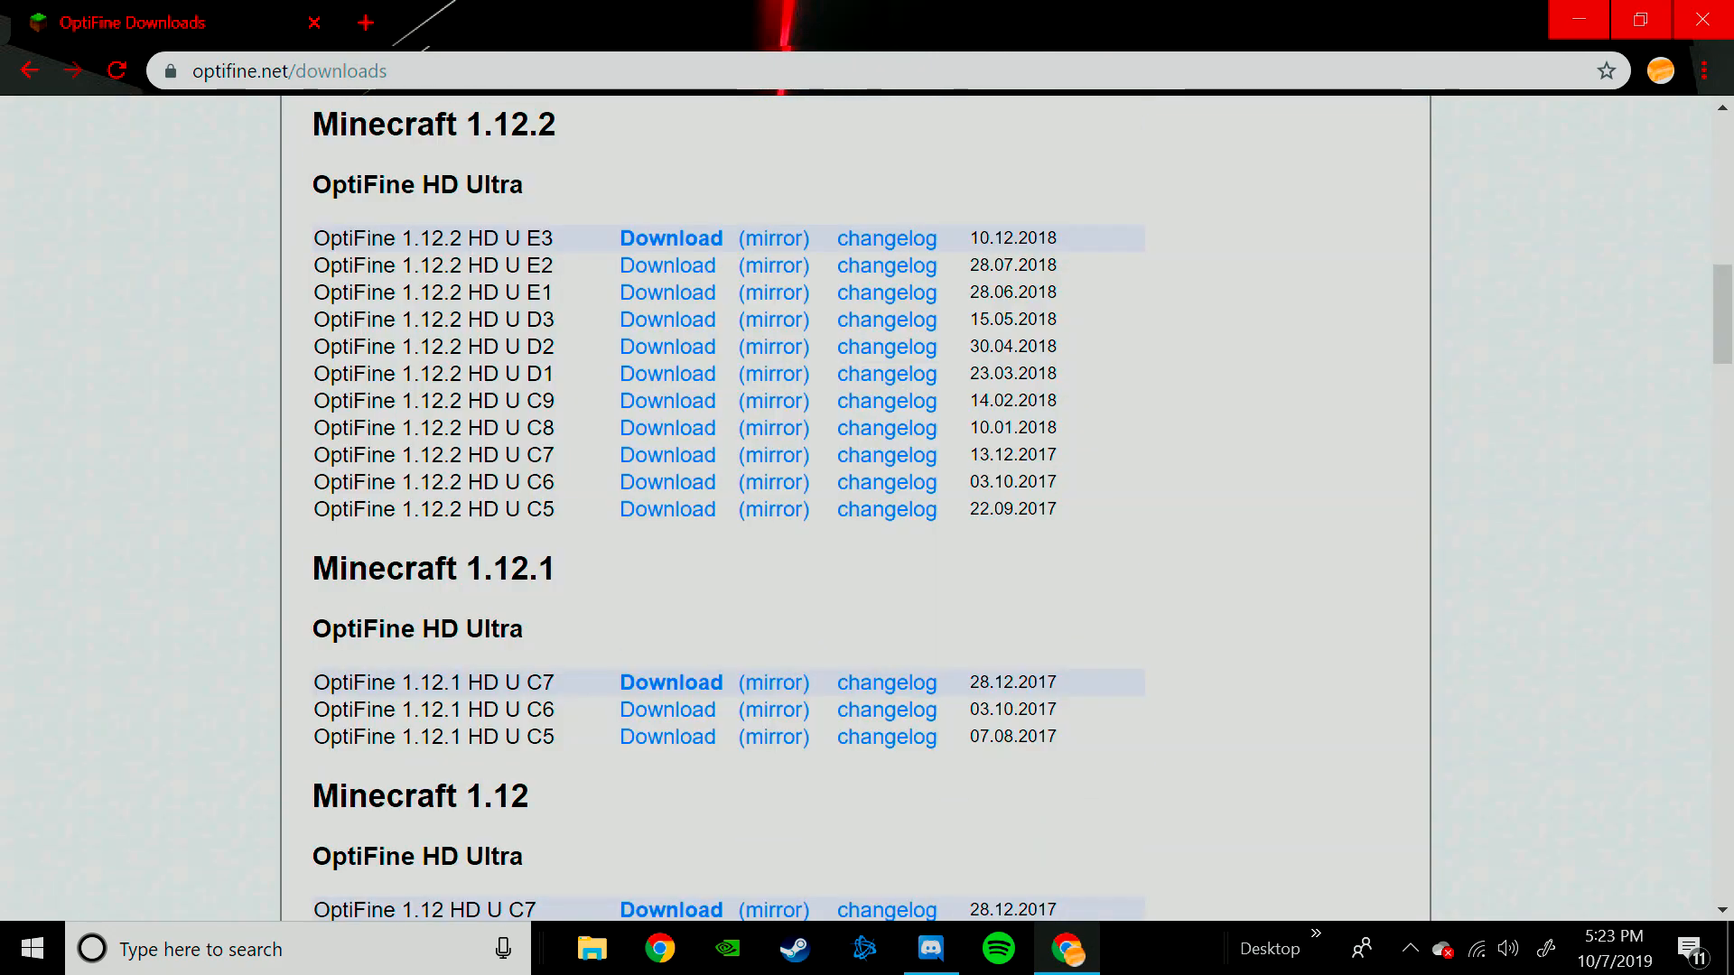
{"action": "scroll", "scroll_direction": "up", "scroll_amount": 3}
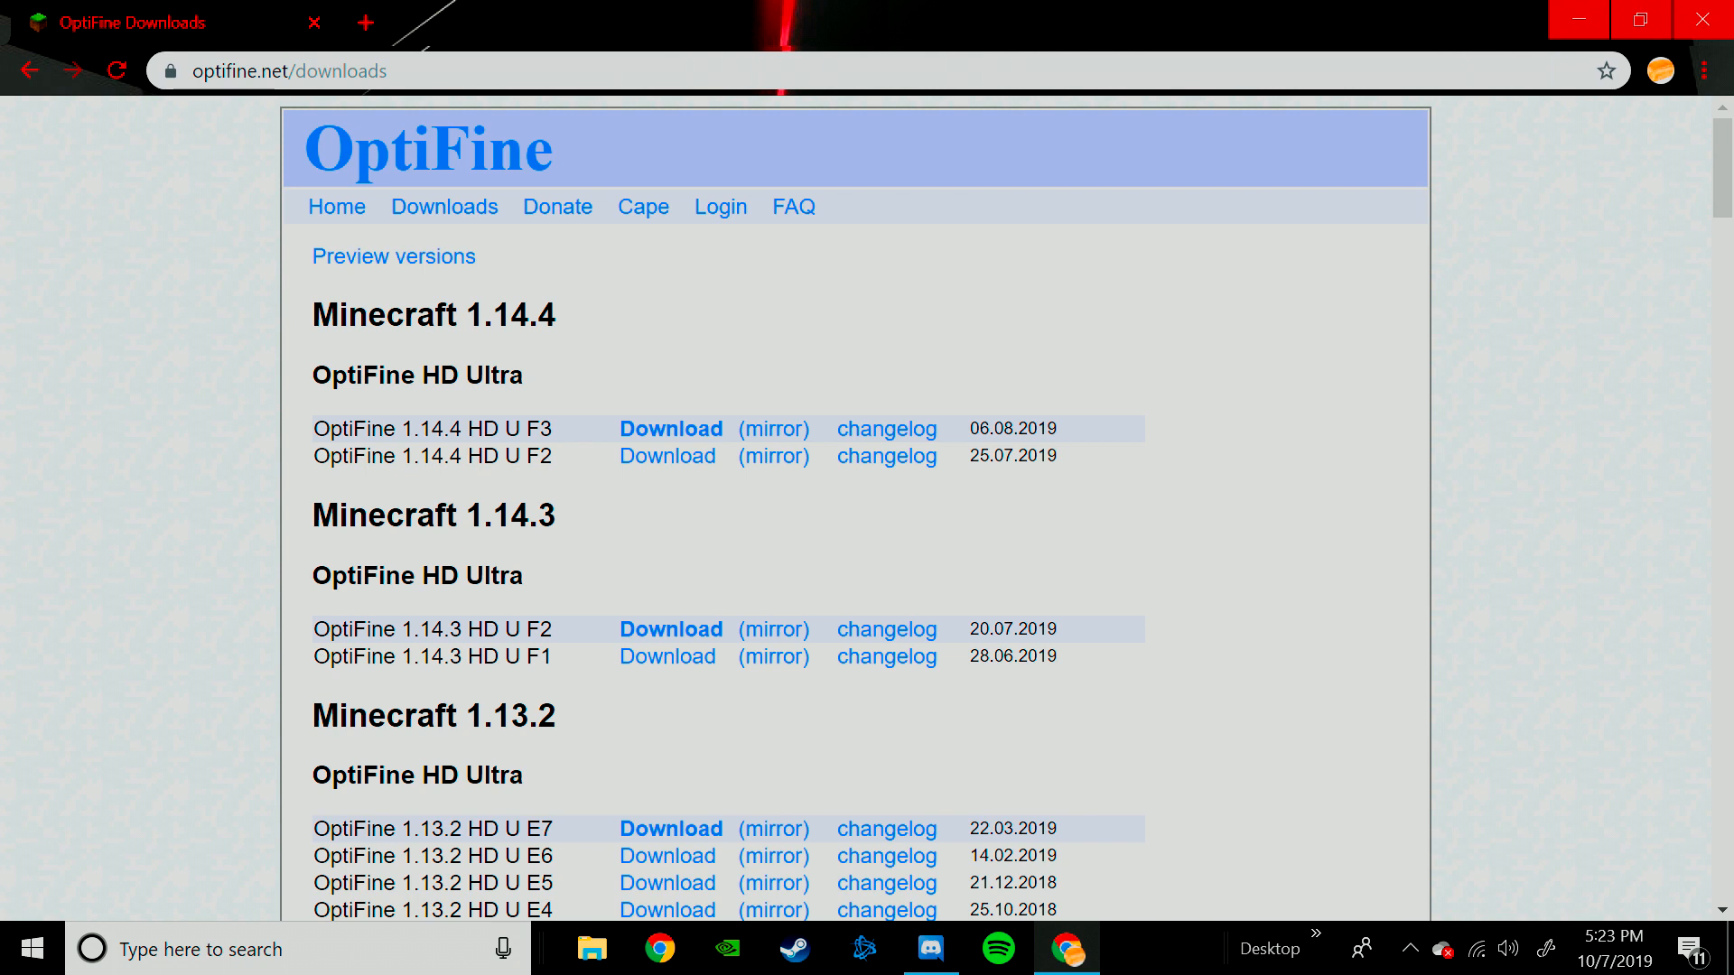
{"action": "double_click", "coordinate": [504, 314]}
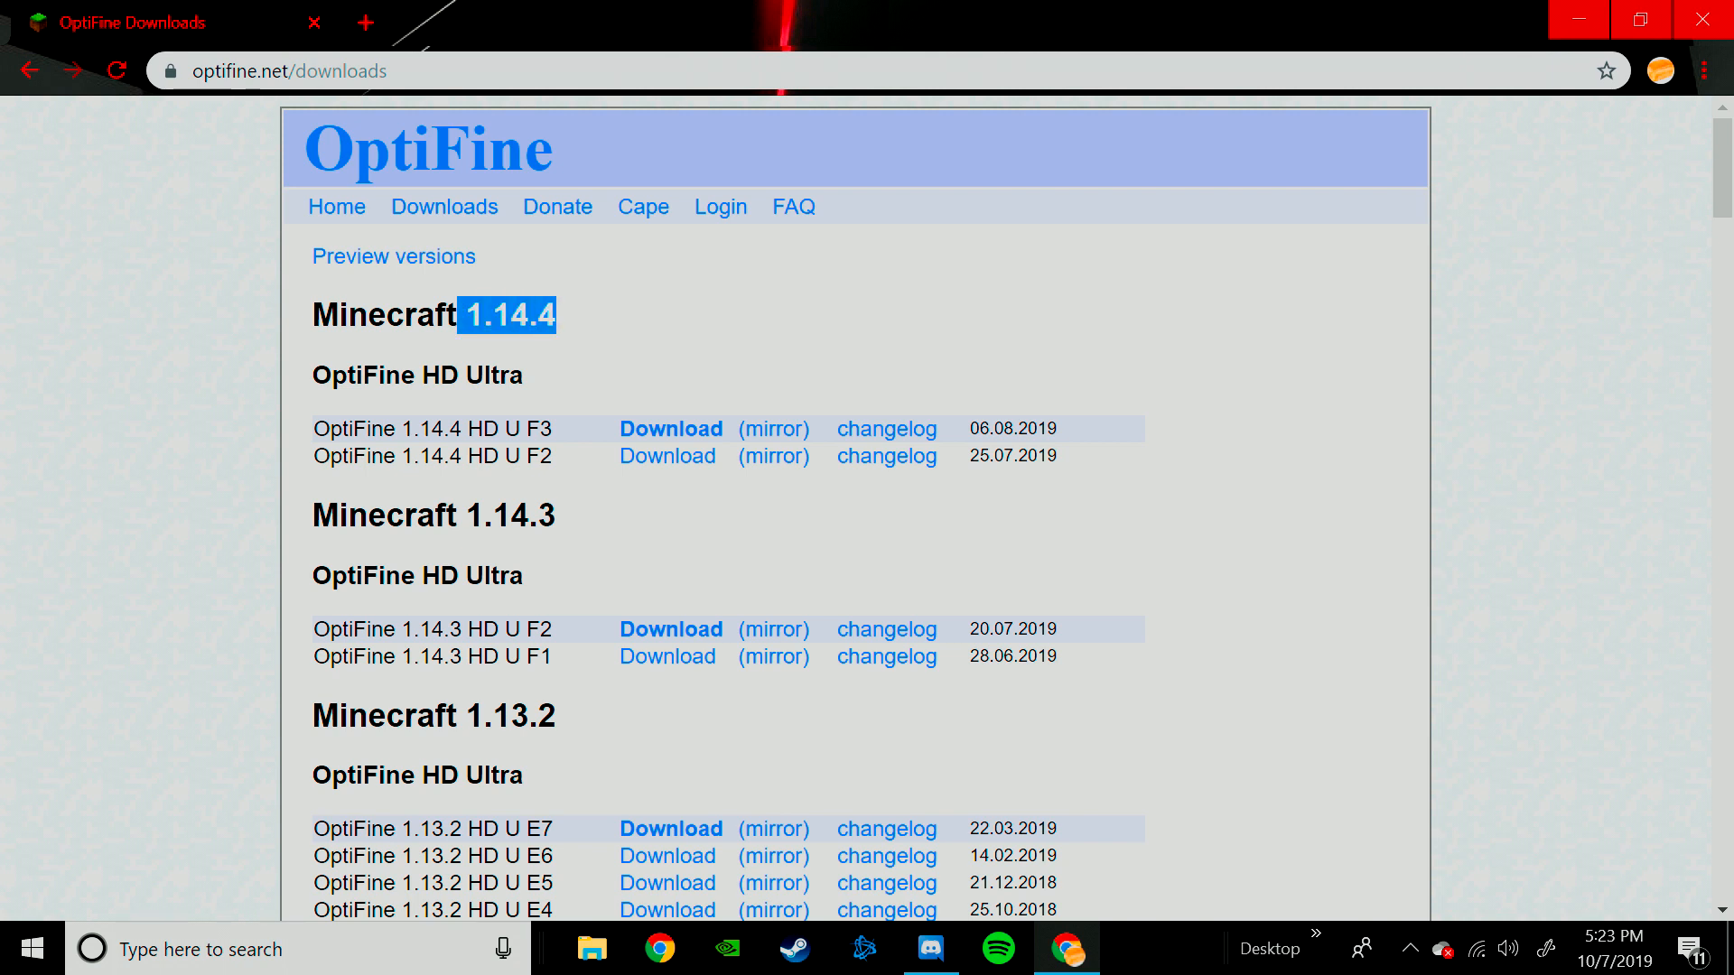
{"action": "left_click", "coordinate": [670, 429]}
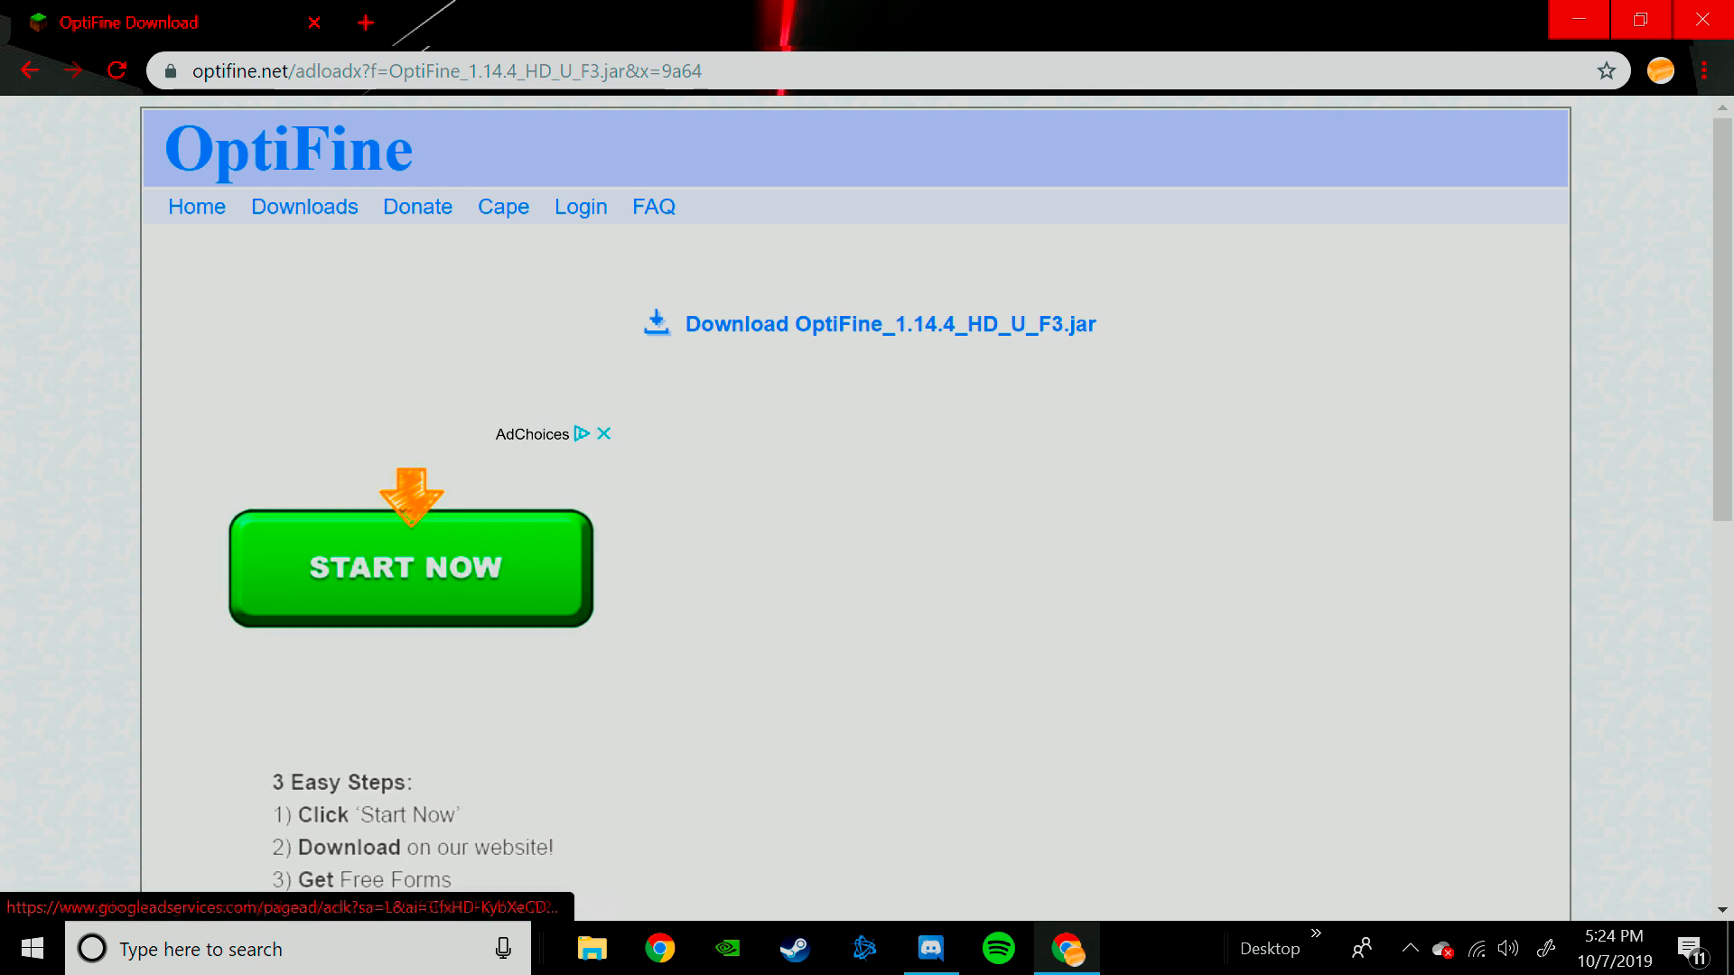
{"action": "scroll", "scroll_direction": "down", "scroll_amount": 3}
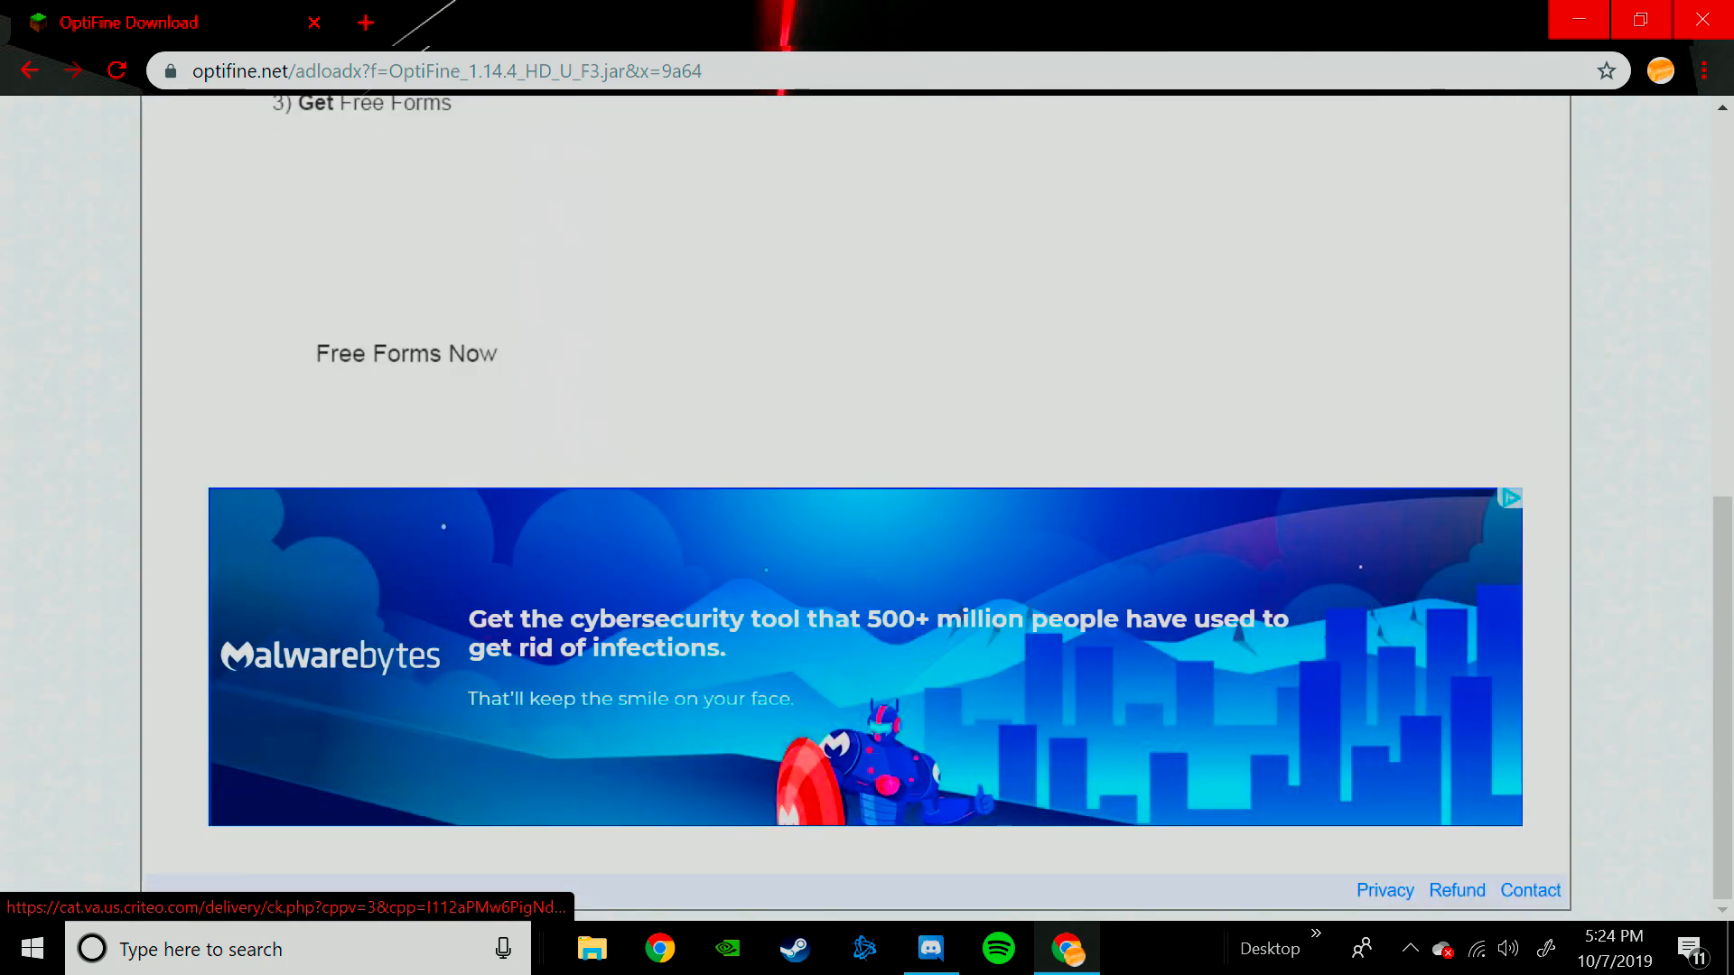
{"action": "scroll", "scroll_direction": "up", "scroll_amount": 3}
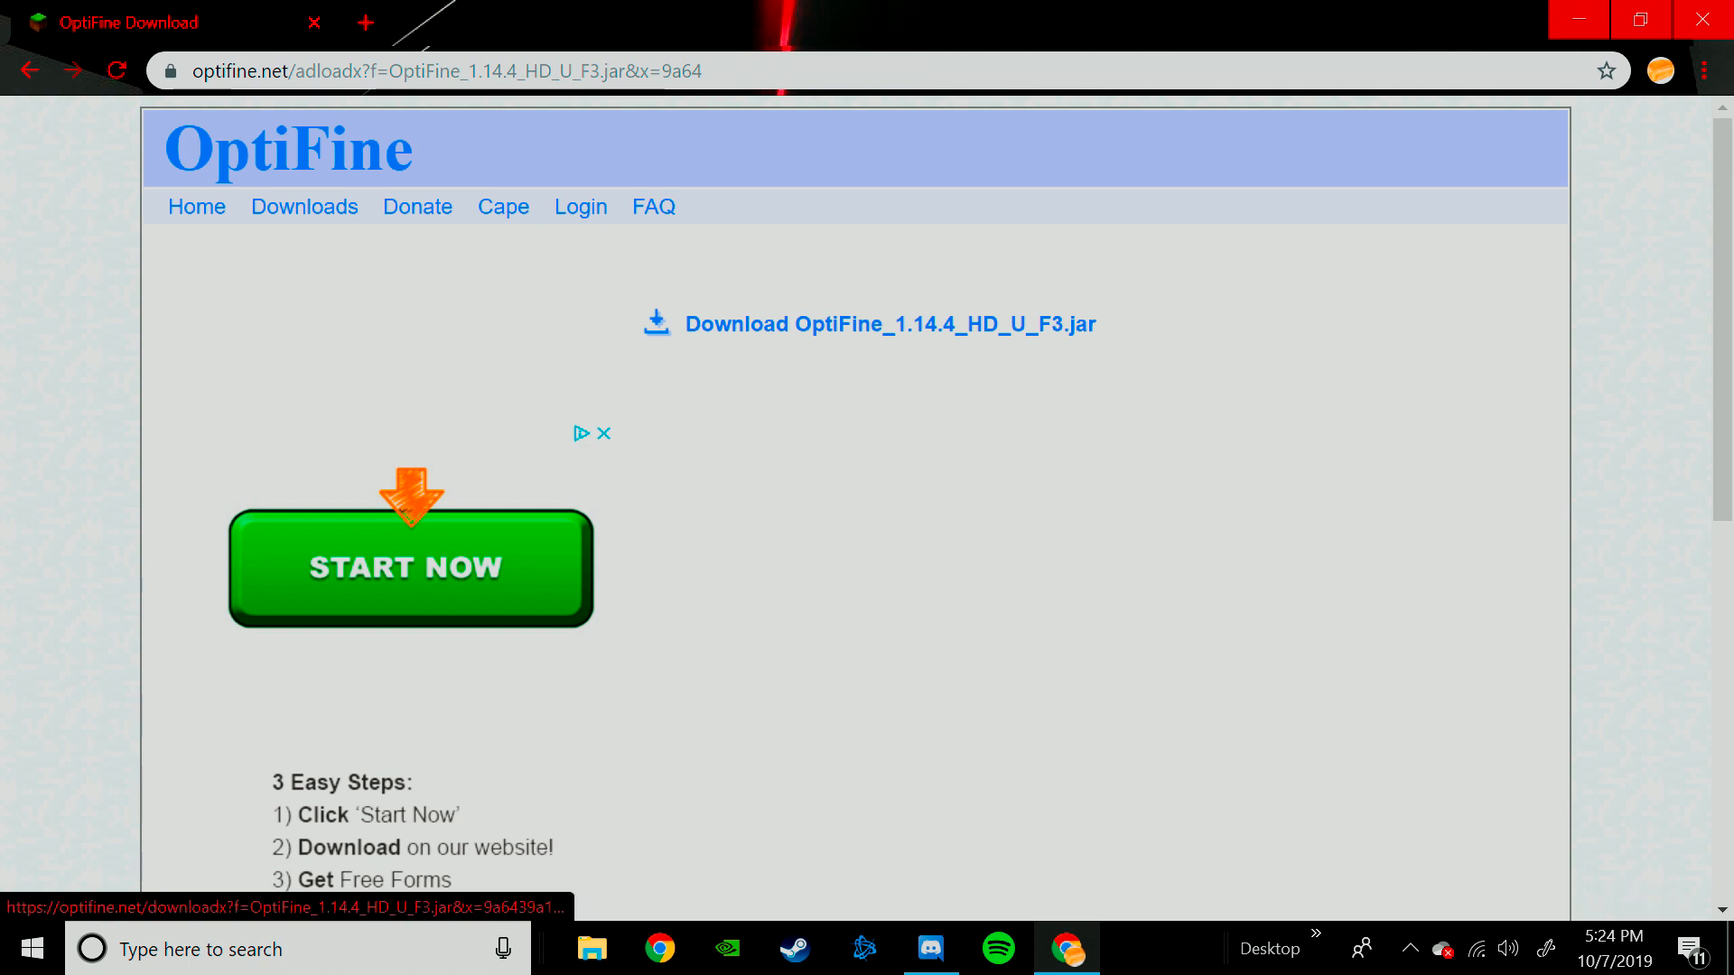
Start the OptiFine_1.14.4_HD_U_F3.jar download and exit Chrome despite the in-progress prompt
{"action": "left_click", "coordinate": [410, 567]}
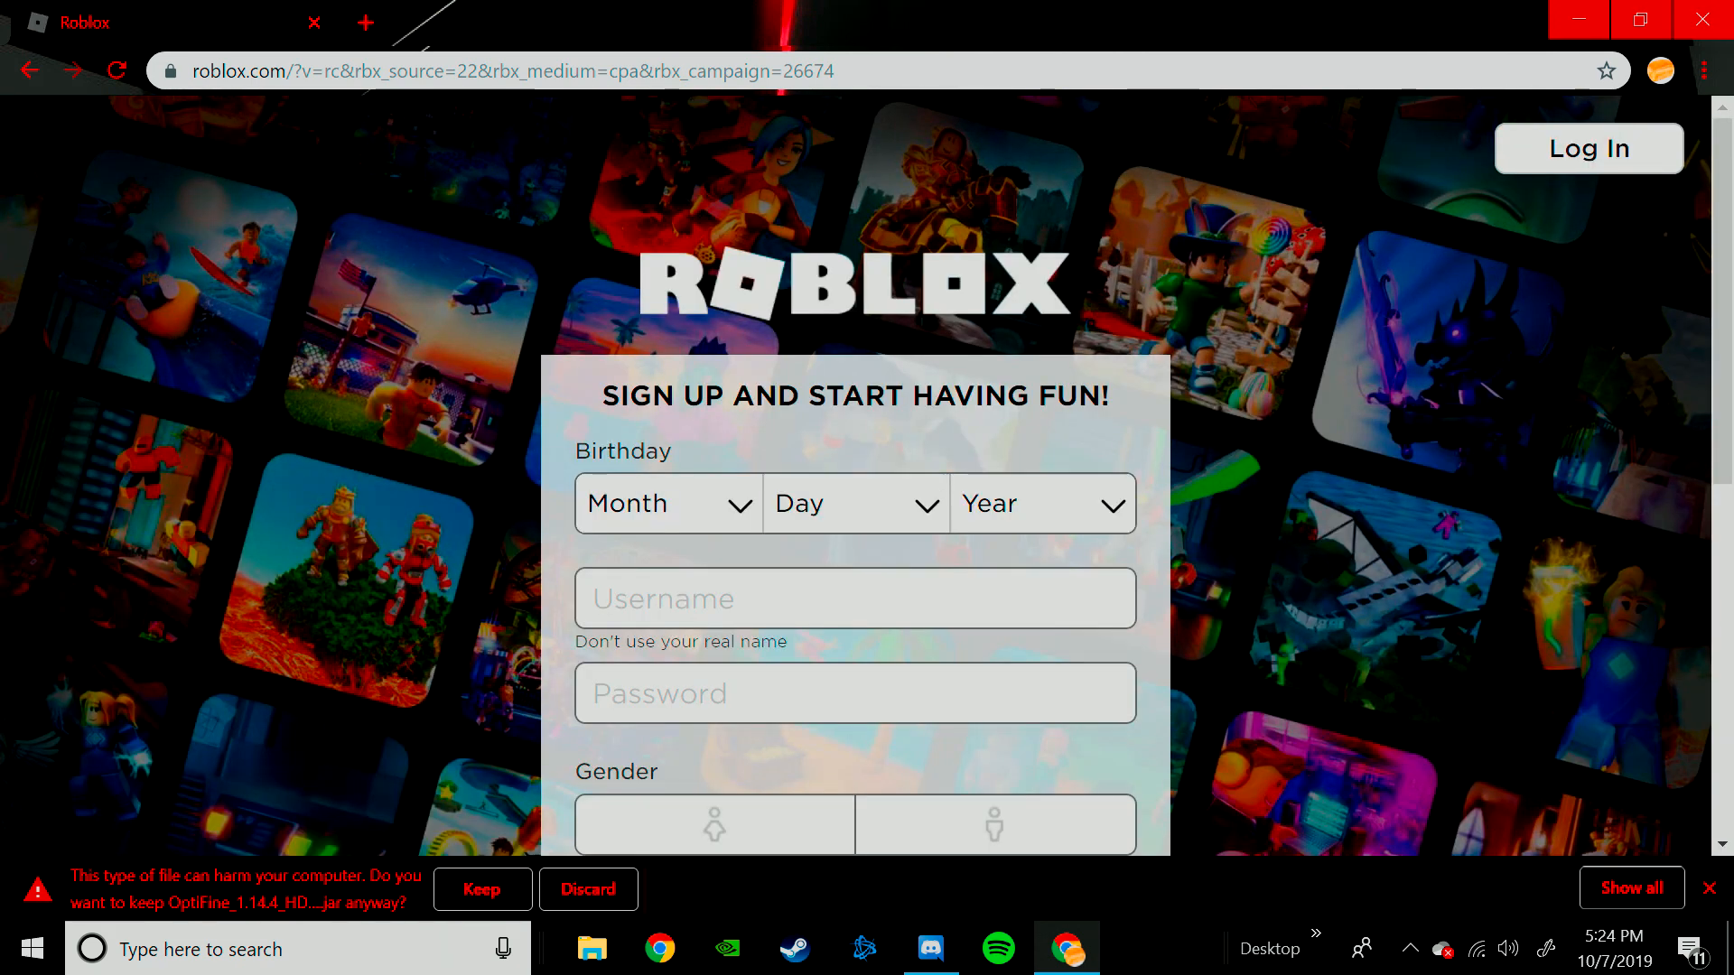
{"action": "left_click", "coordinate": [1701, 20]}
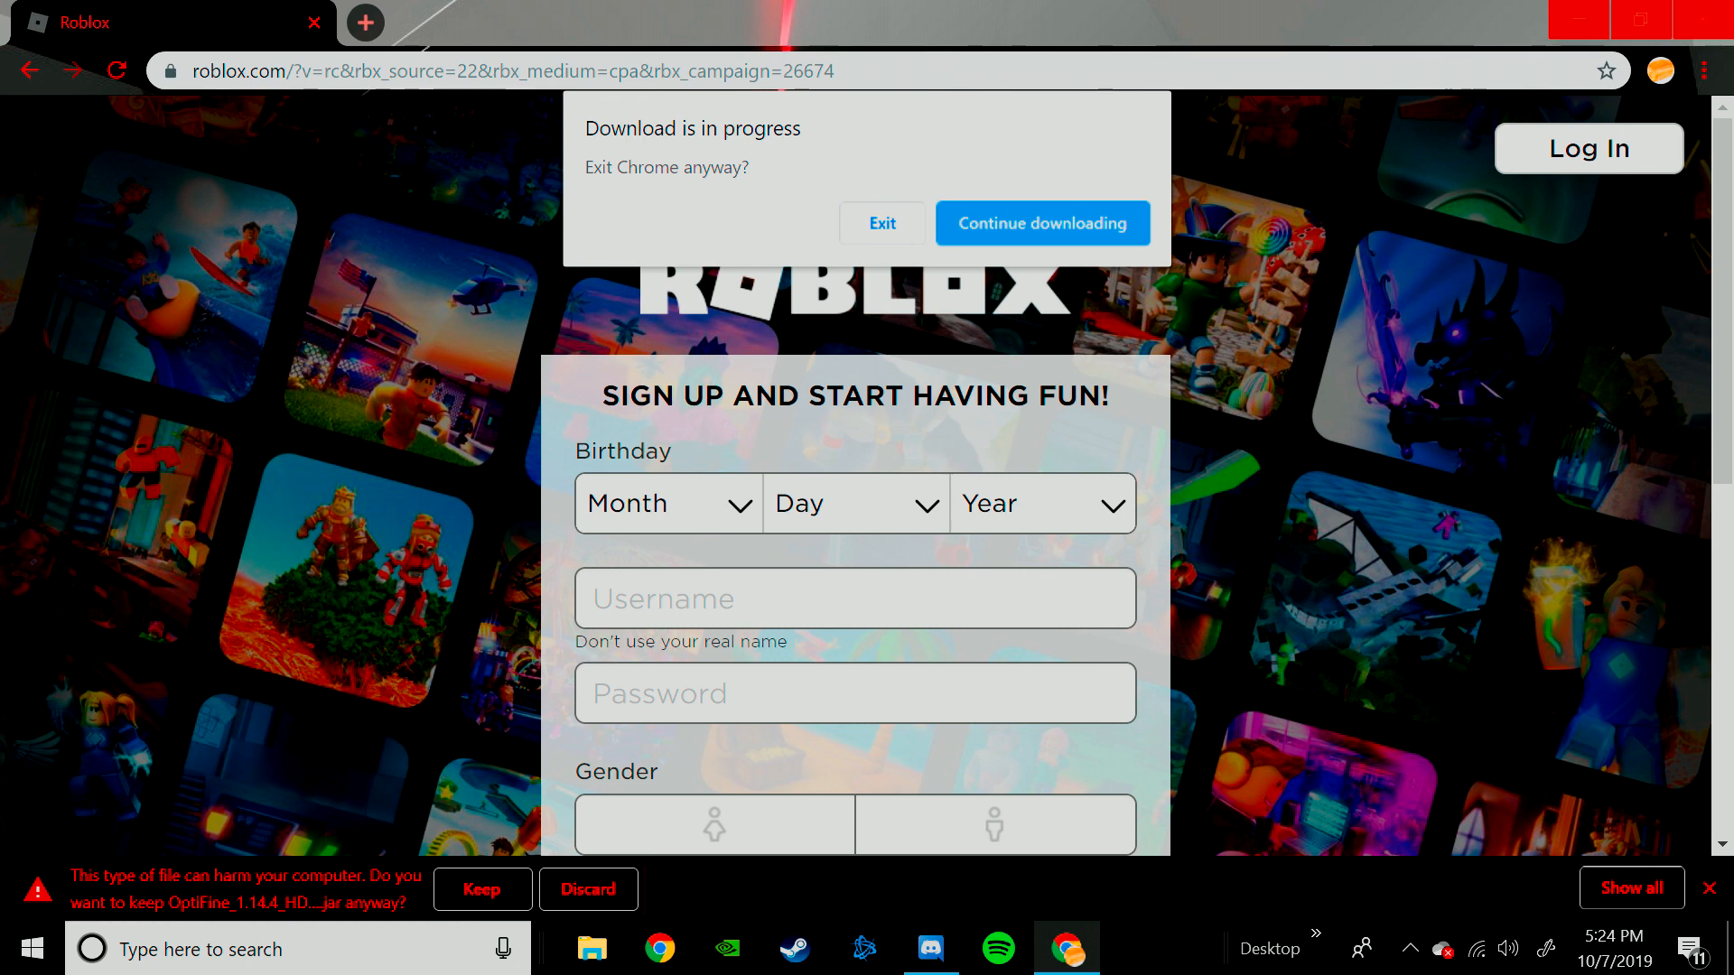
{"action": "left_click", "coordinate": [880, 222]}
{"action": "type", "text": "dow"}
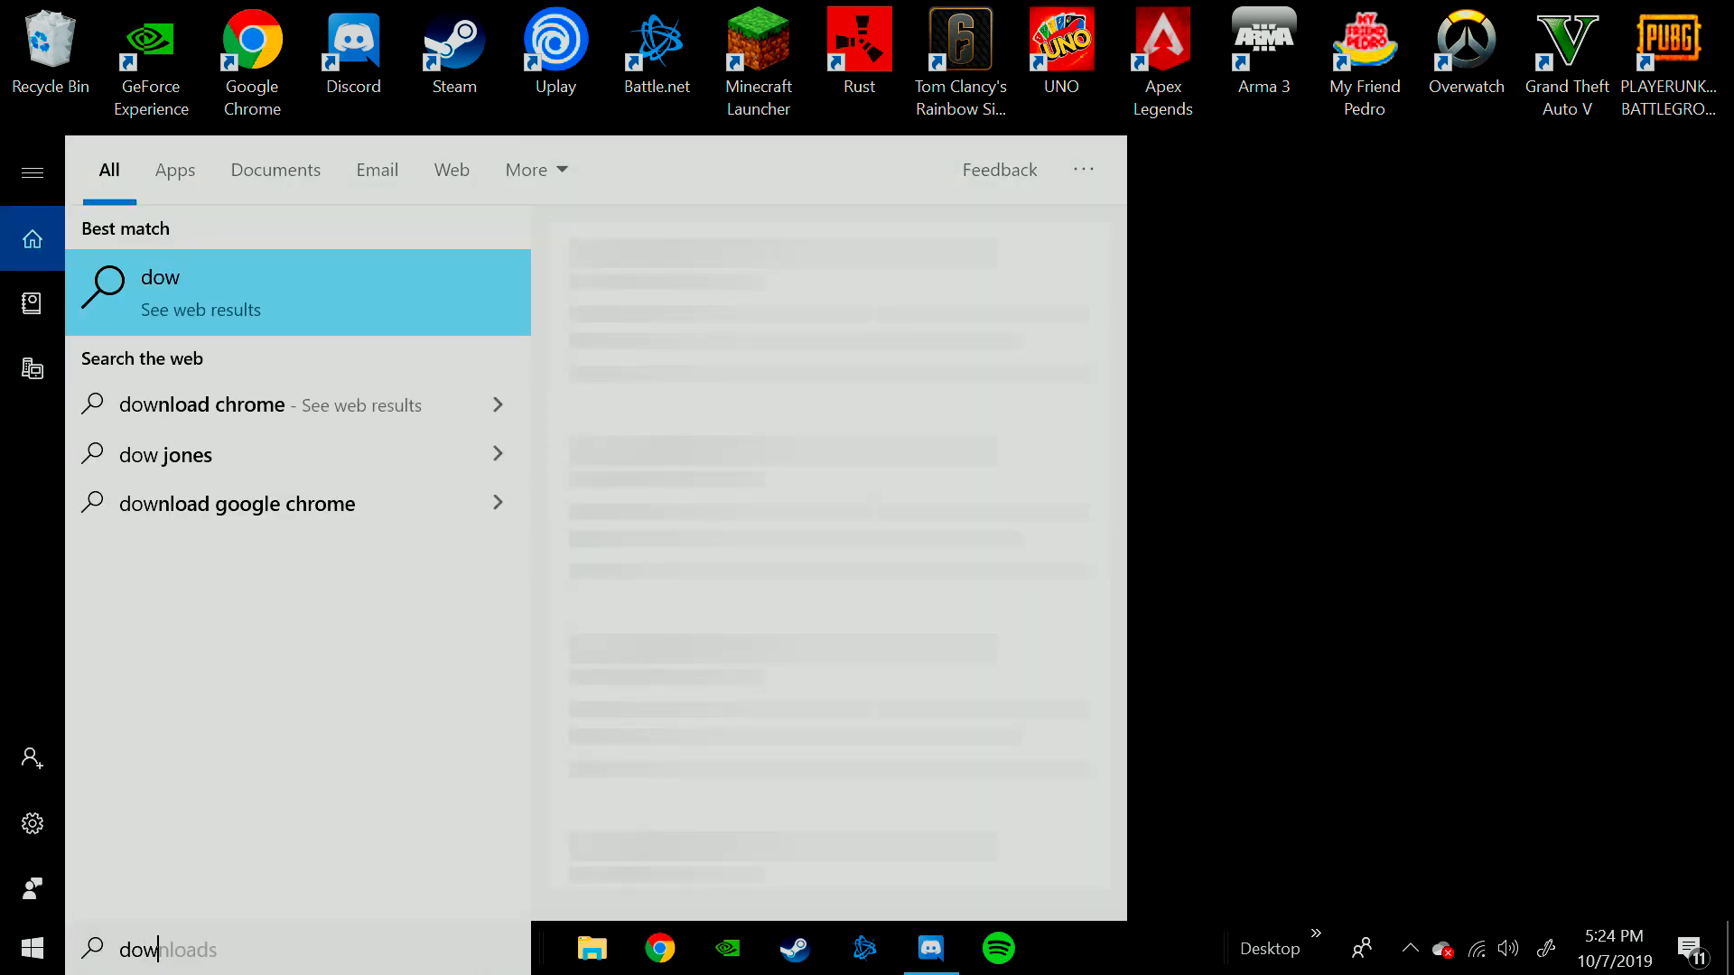
Find the OptiFine jar in the Downloads folder via an 'op' search, move it to the desktop, and close Explorer
{"action": "type", "text": "loads"}
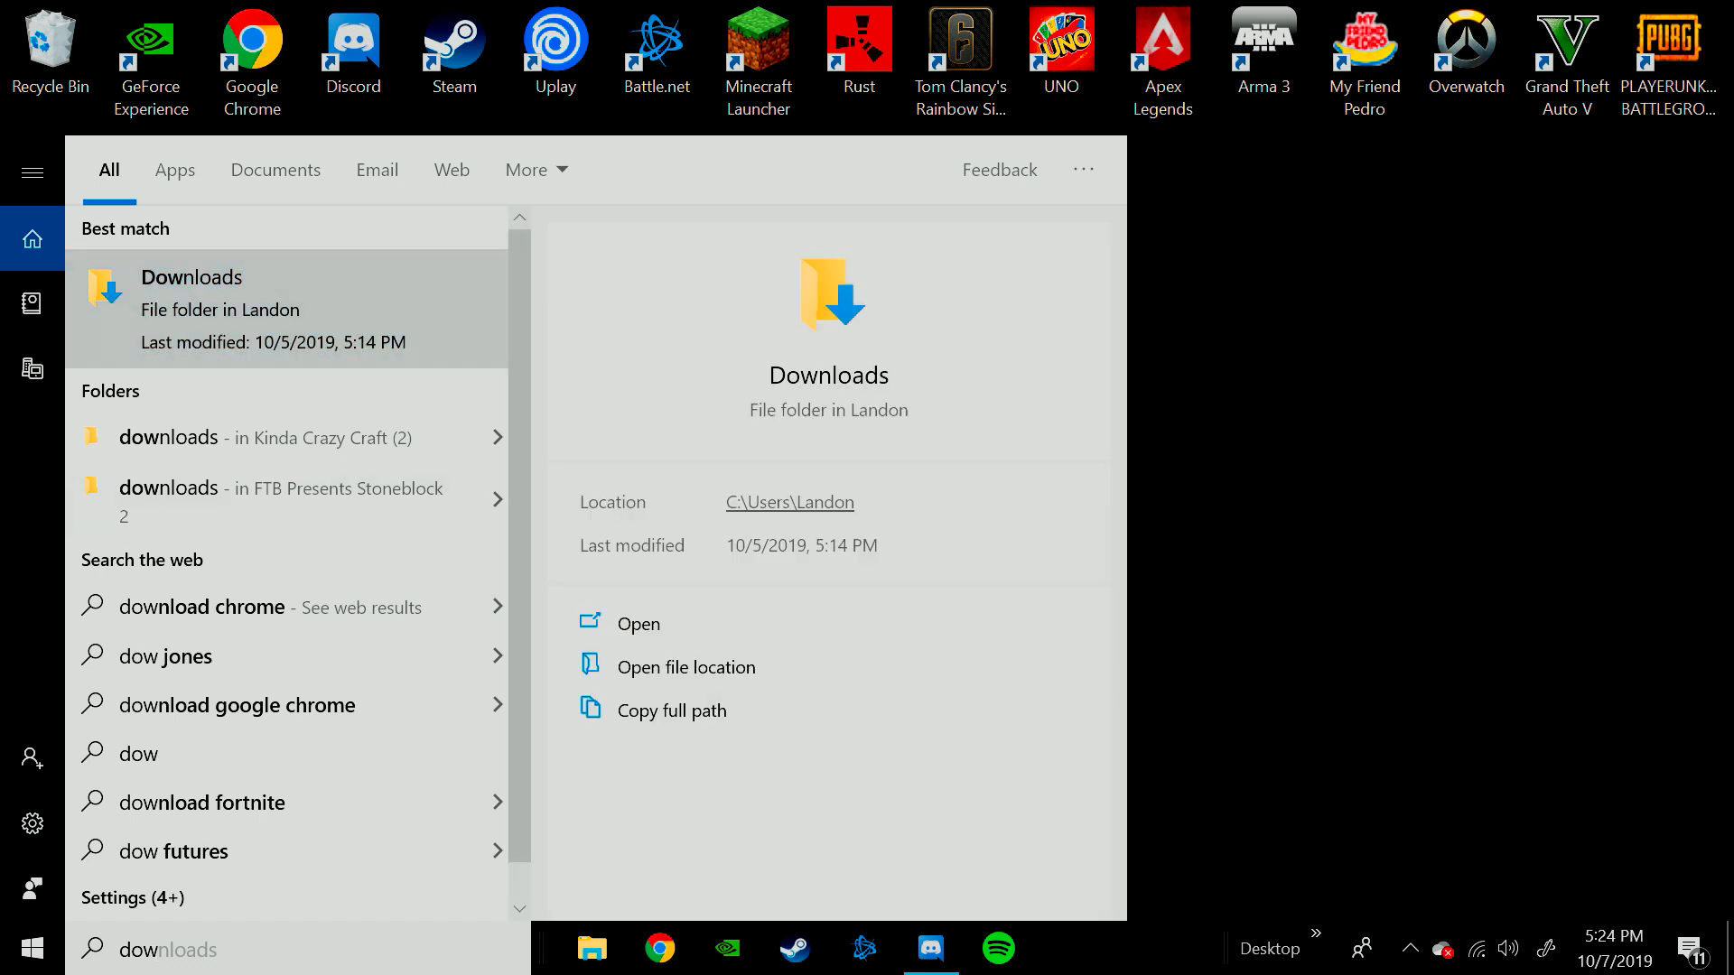
{"action": "left_click", "coordinate": [638, 623]}
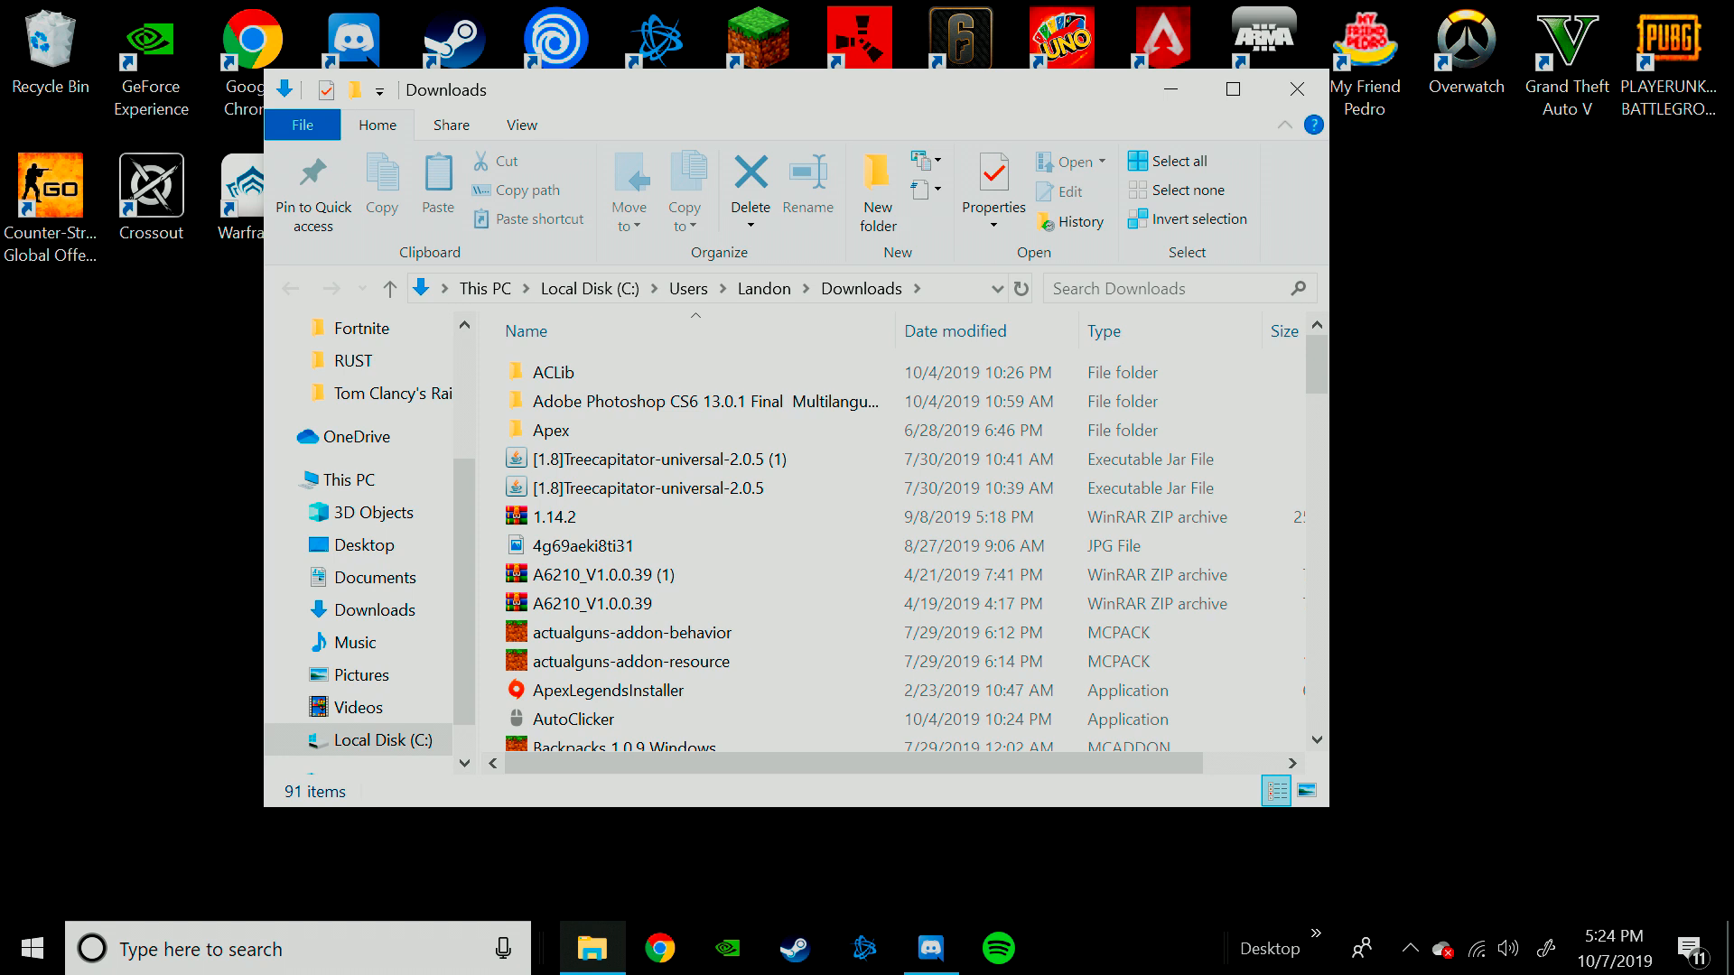
{"action": "type", "text": "opt"}
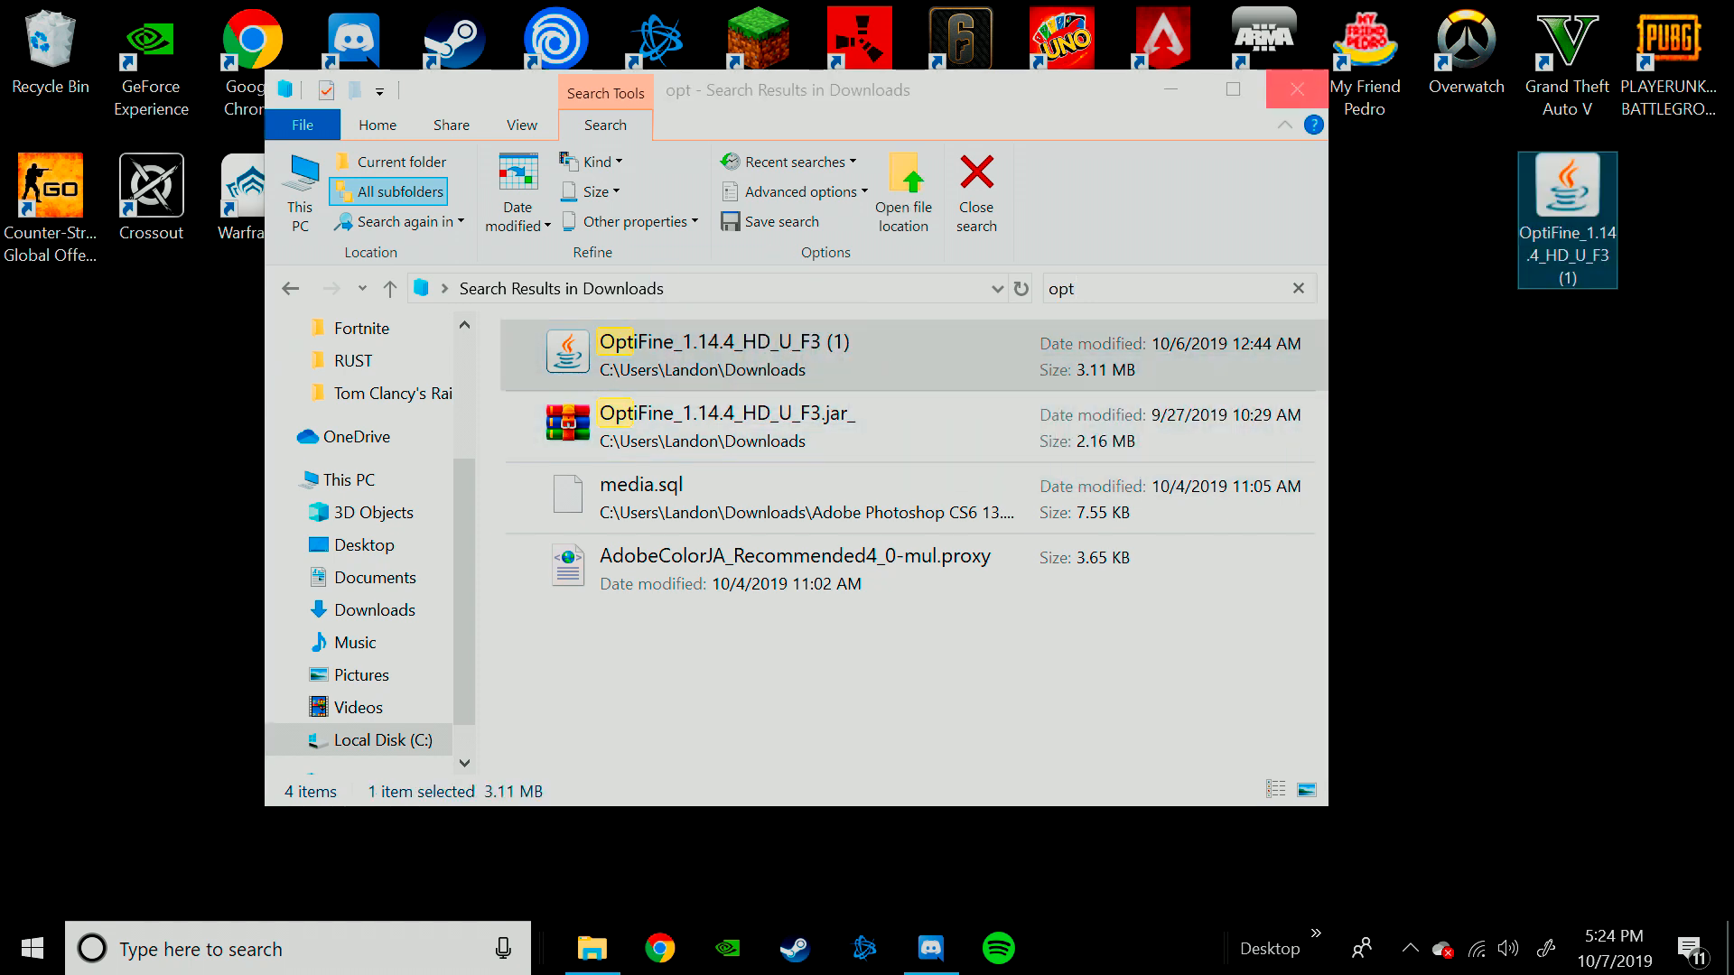
{"action": "left_click", "coordinate": [1295, 90]}
{"action": "type", "text": "java"}
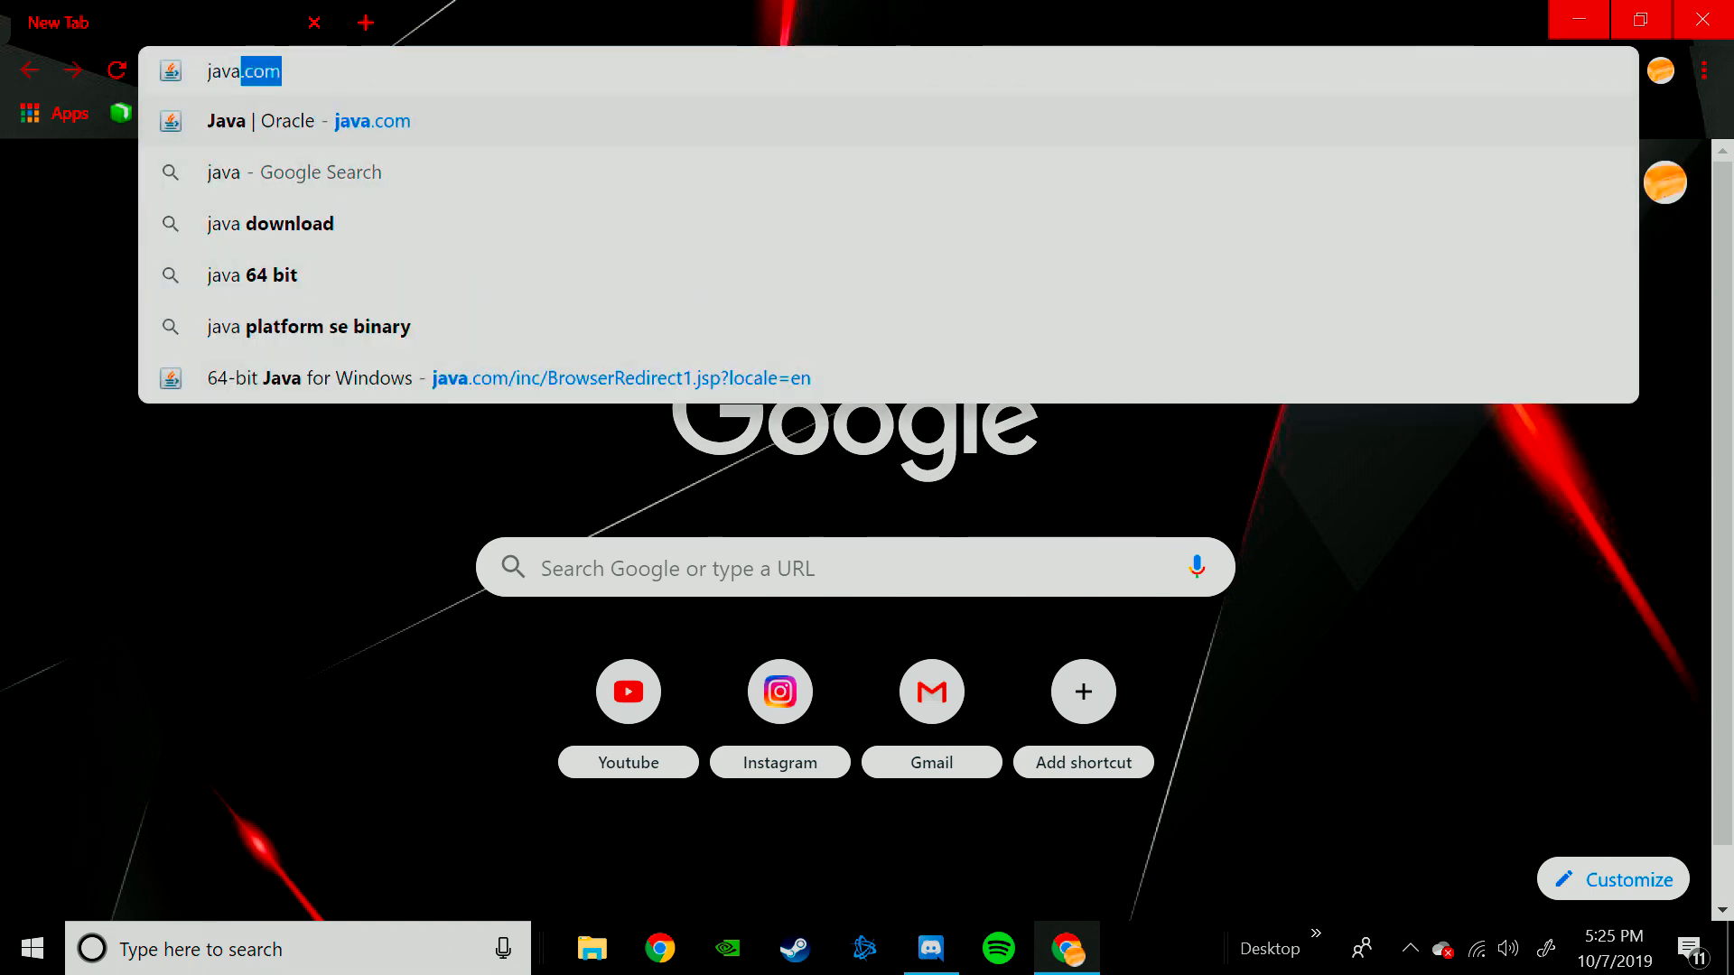
Visit java.com and start the Java download from its homepage
{"action": "left_click", "coordinate": [309, 121]}
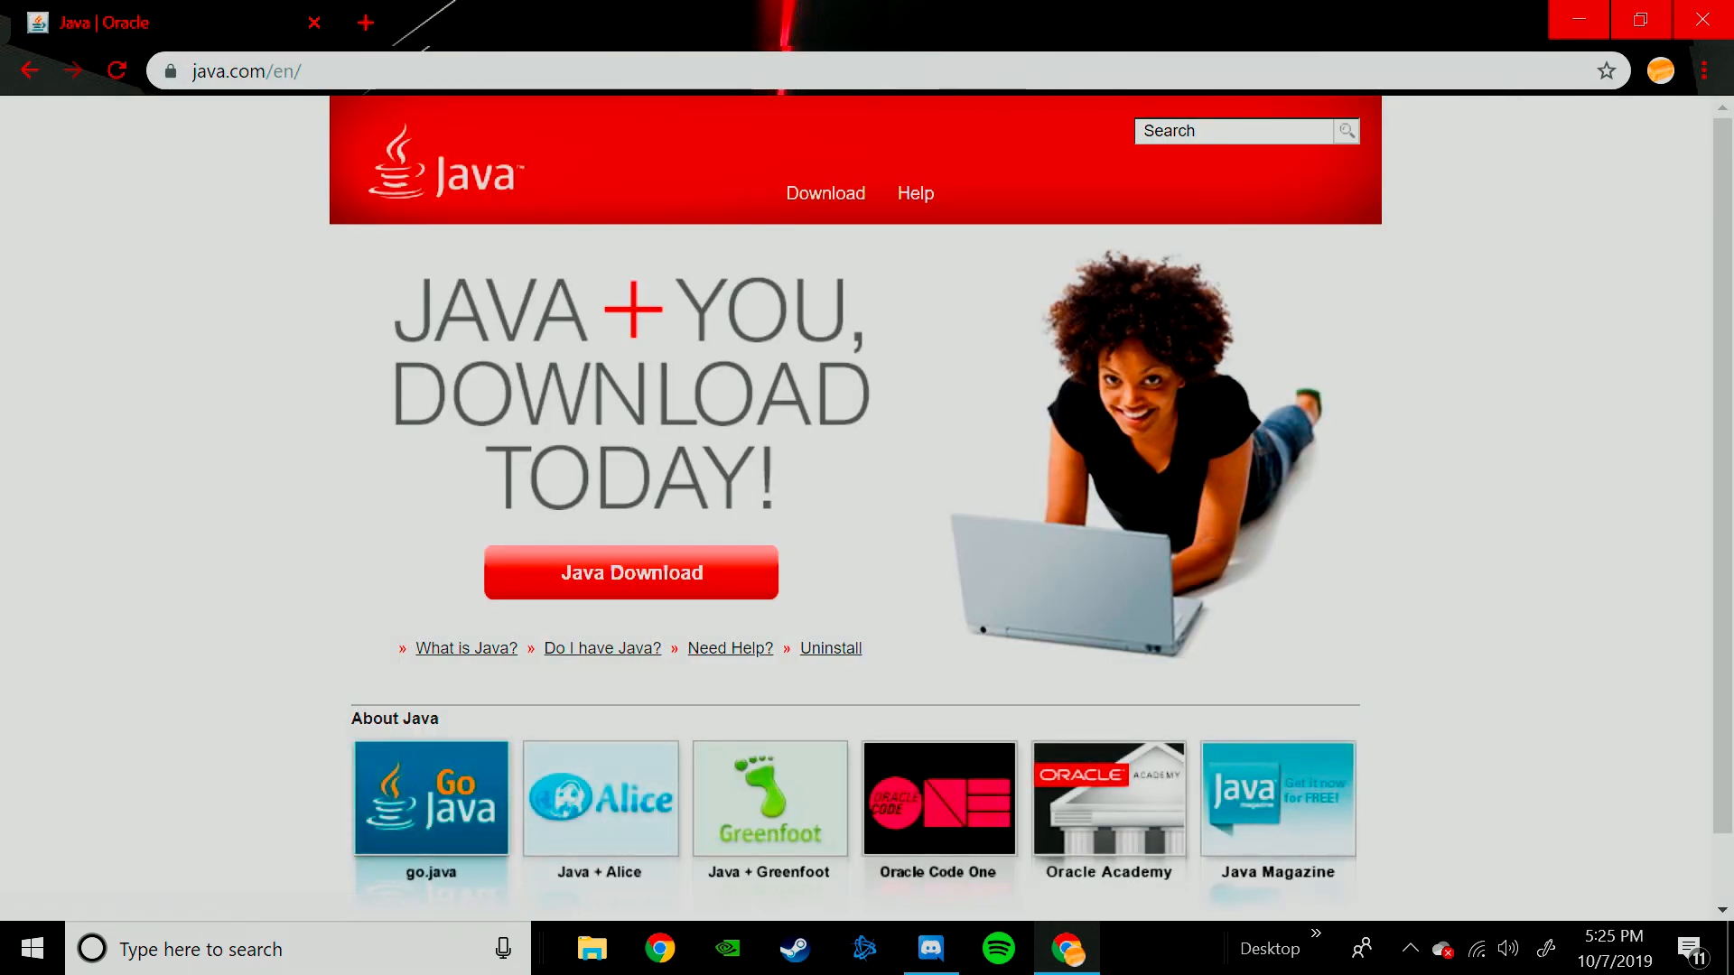
{"action": "scroll", "scroll_direction": "down", "scroll_amount": 3}
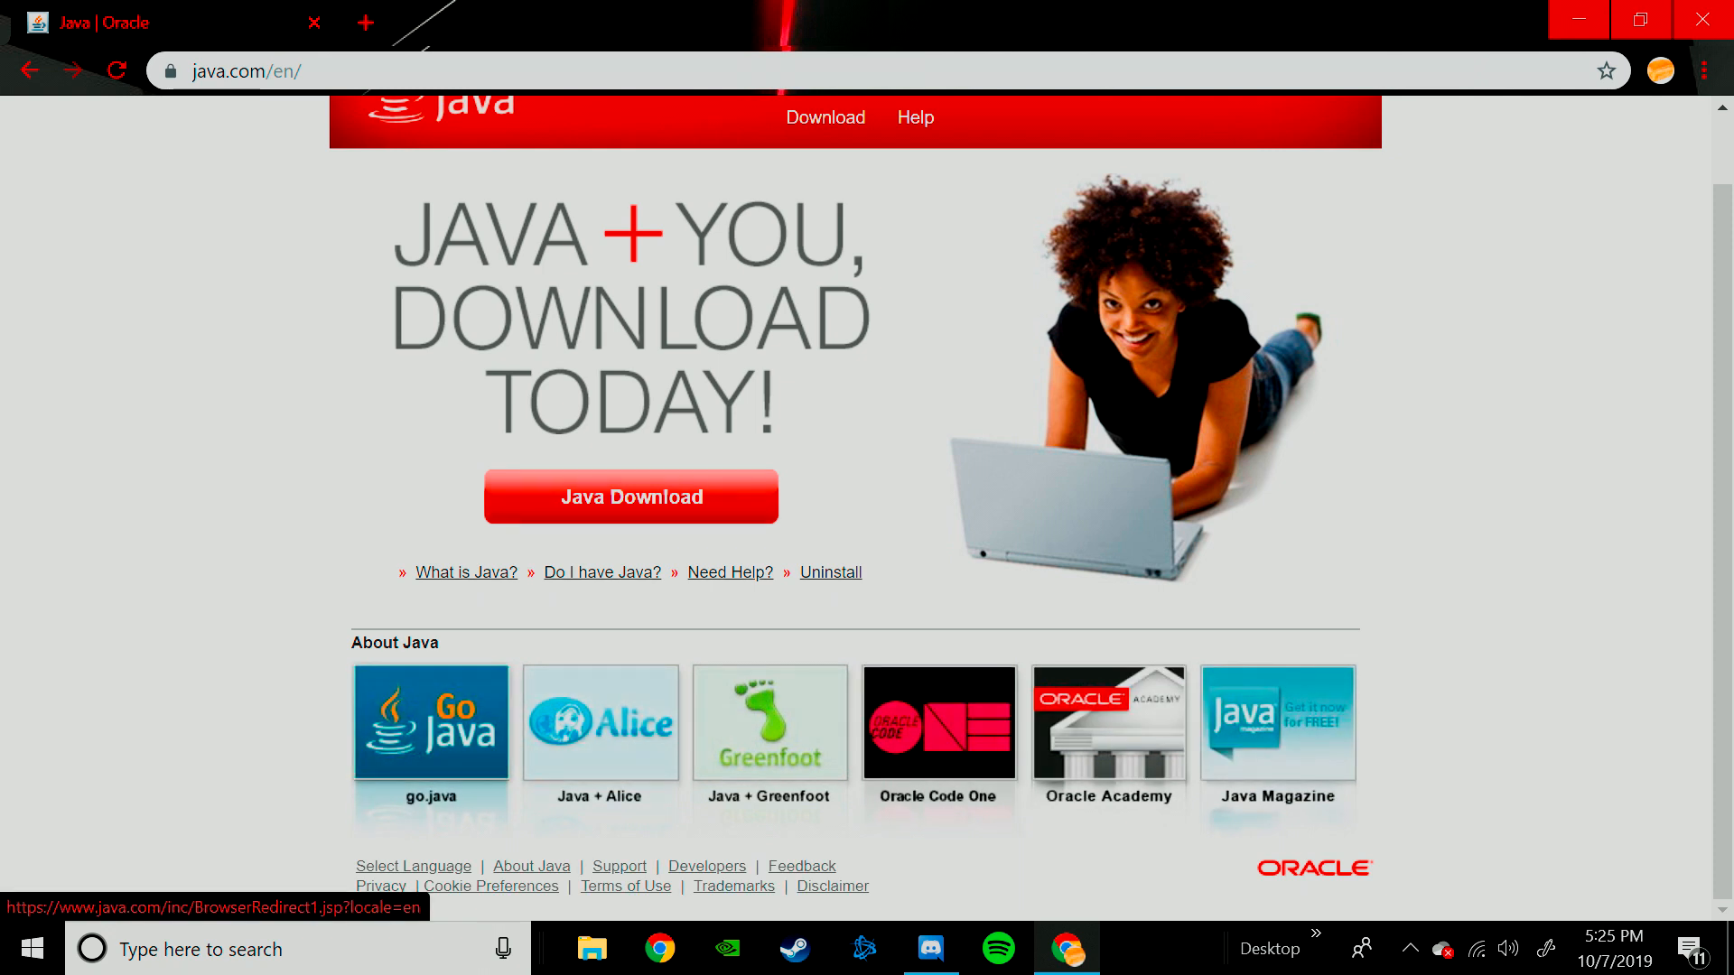
{"action": "left_click", "coordinate": [630, 495]}
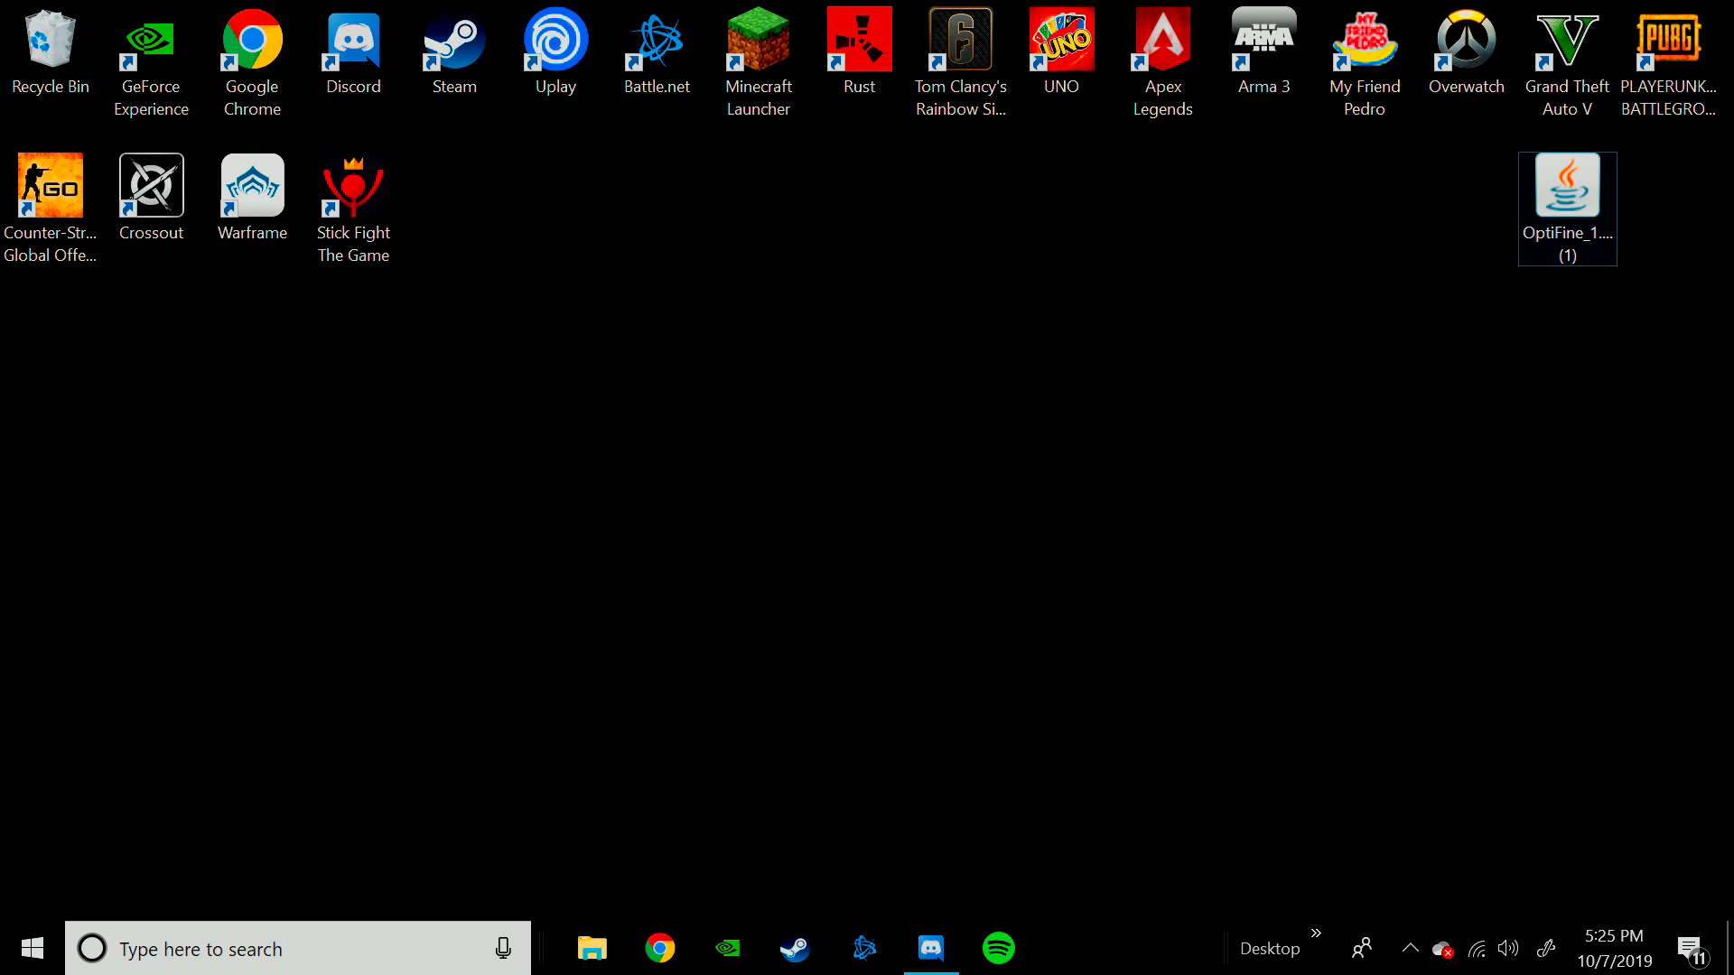
Run the OptiFine 1.14.4 jar installer from the desktop, then start the Minecraft Launcher
{"action": "right_click", "coordinate": [1566, 188]}
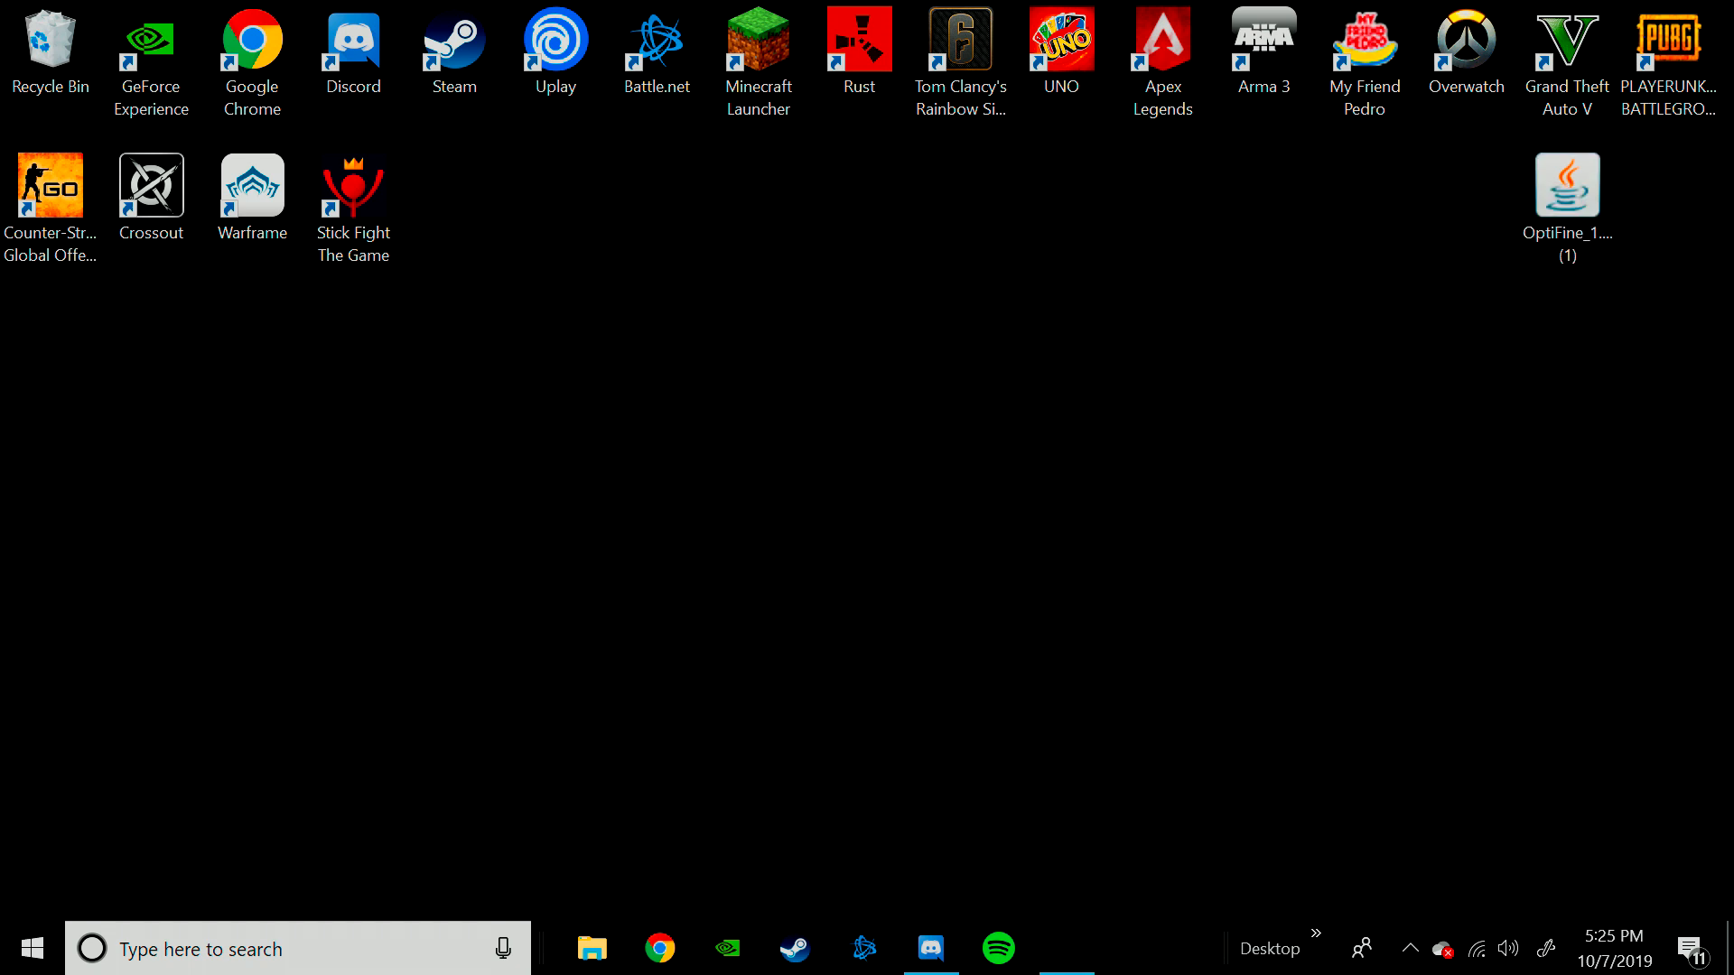
{"action": "double_click", "coordinate": [1566, 184]}
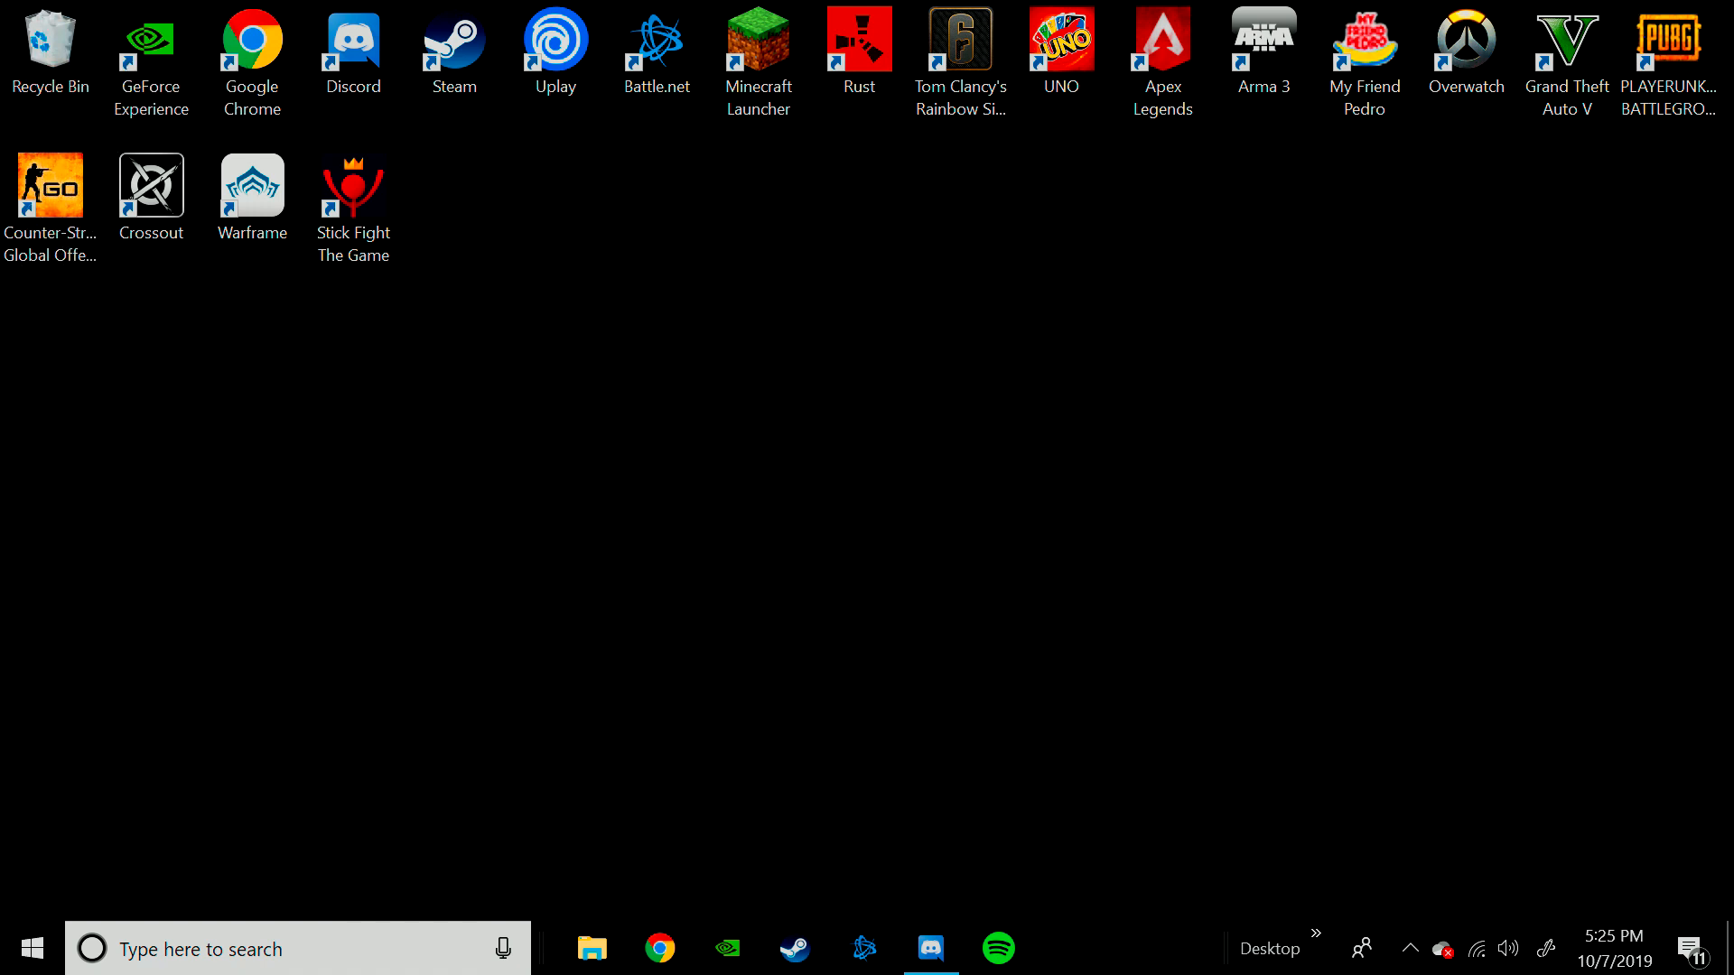
{"action": "double_click", "coordinate": [758, 52]}
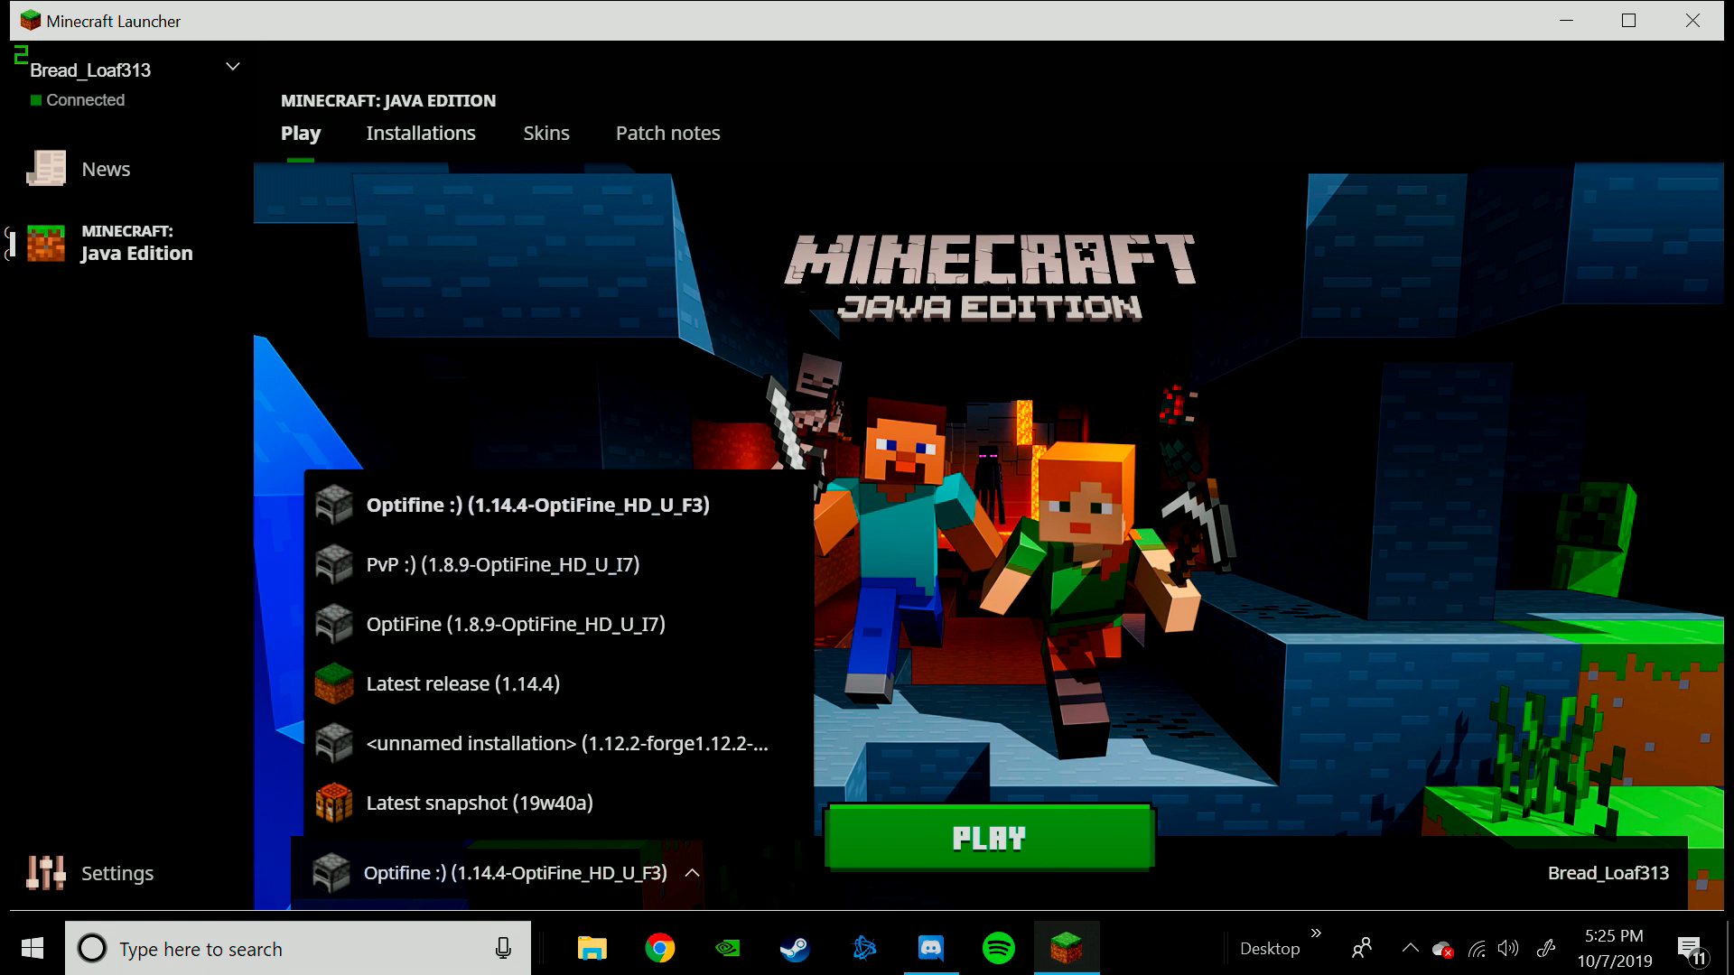
Show the Installations list containing the Optifine :) 1.14.4-OptiFine_HD_U_F3 profile
{"action": "left_click", "coordinate": [421, 132]}
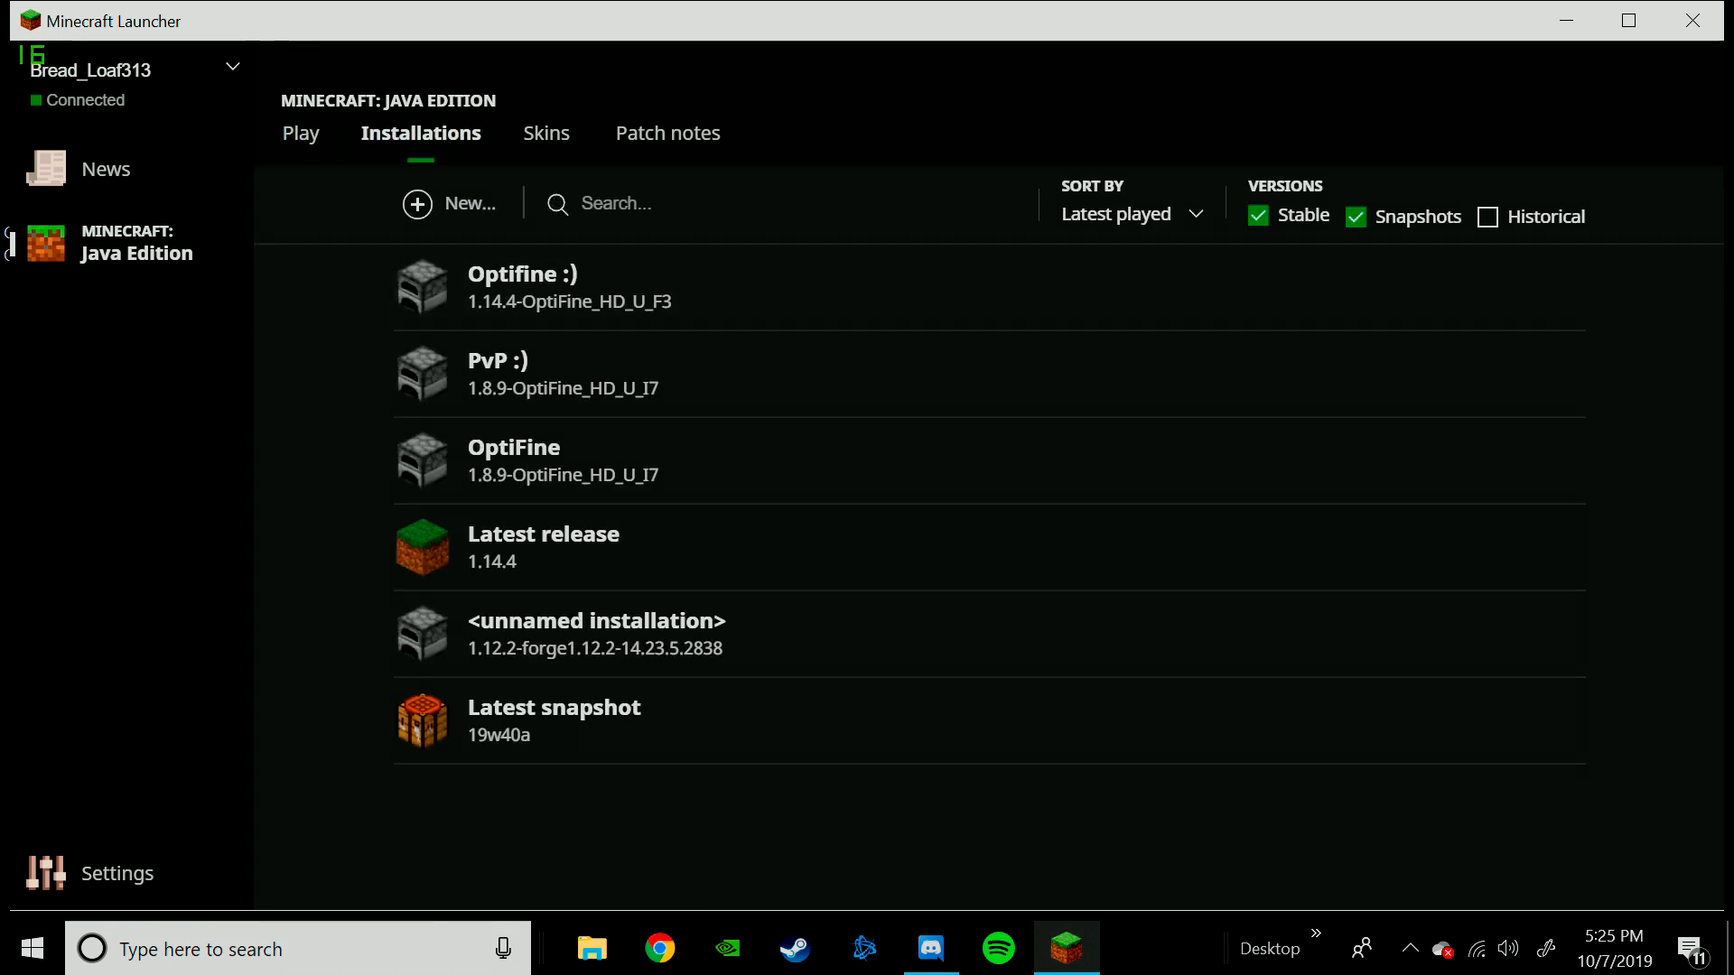
{"action": "mouse_move", "coordinate": [775, 372]}
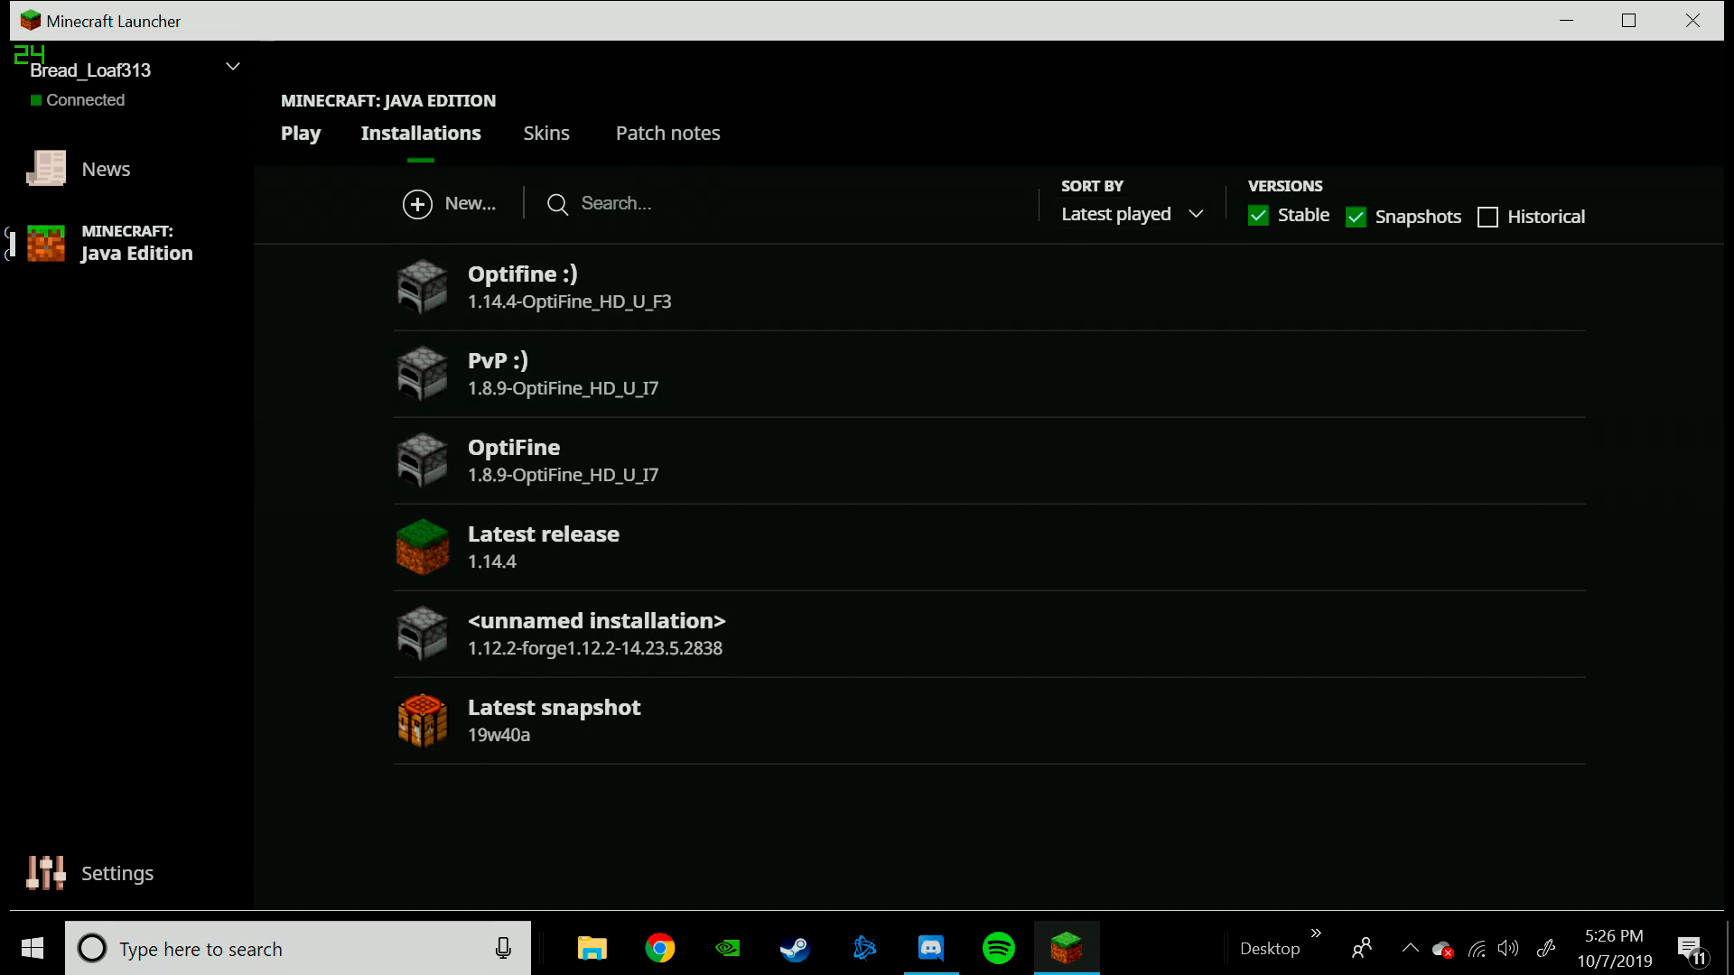
{"action": "left_click", "coordinate": [449, 205]}
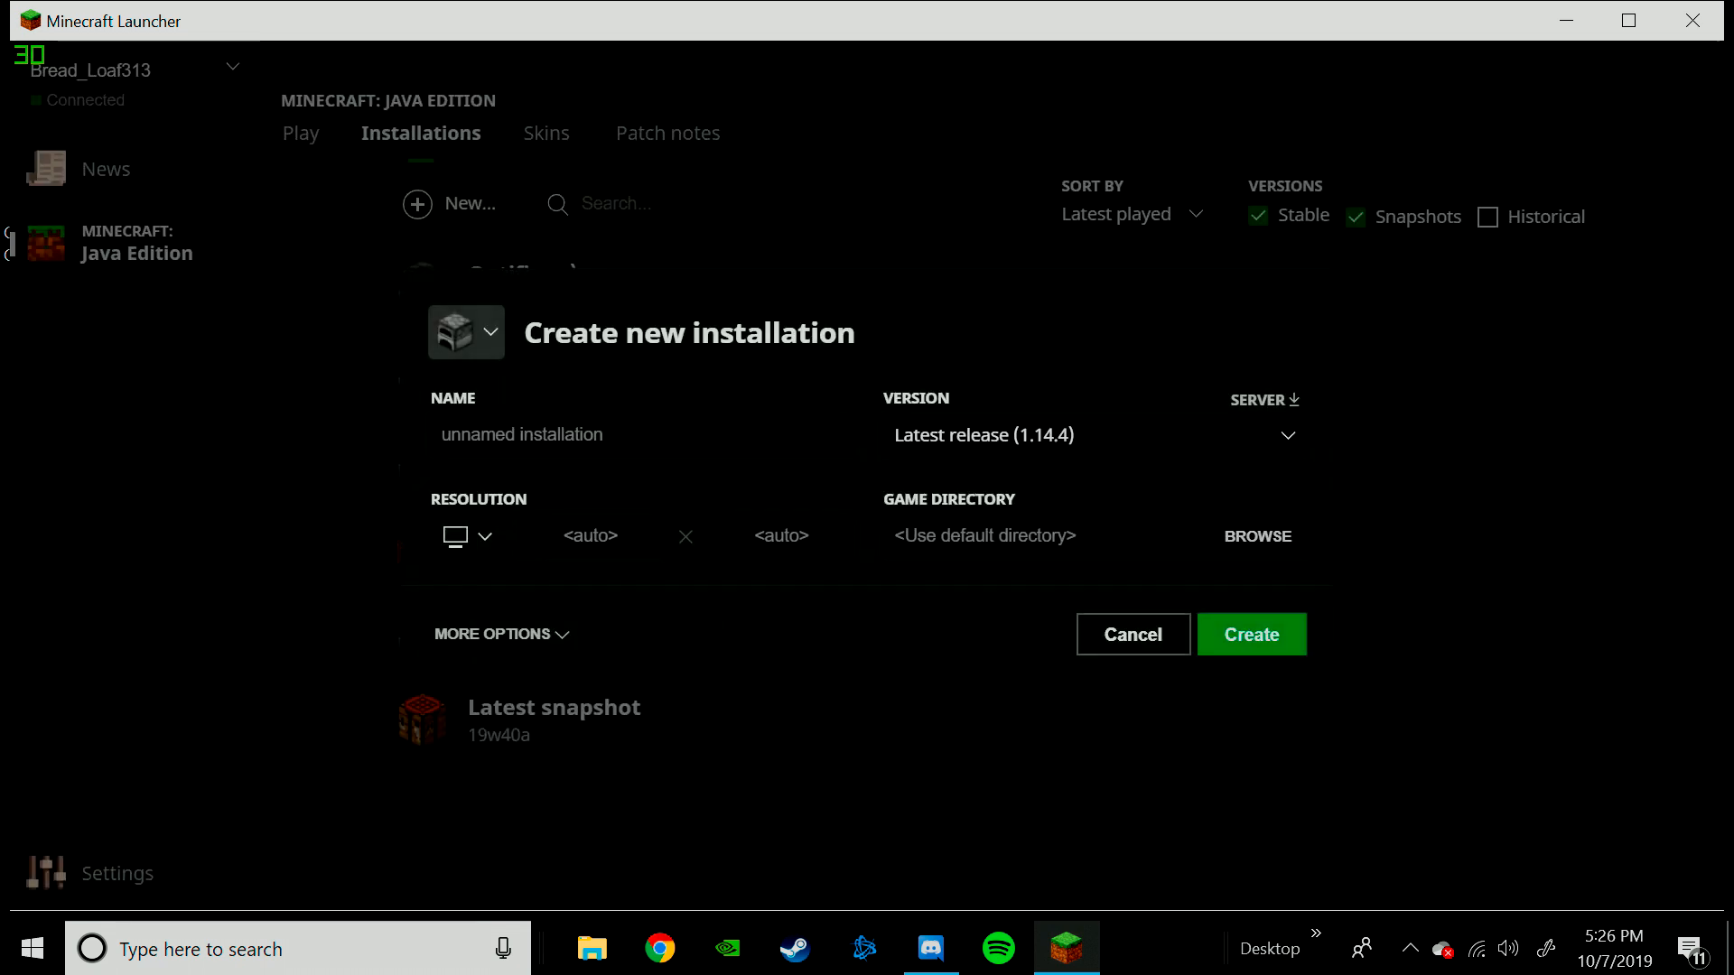
{"action": "left_click", "coordinate": [640, 434]}
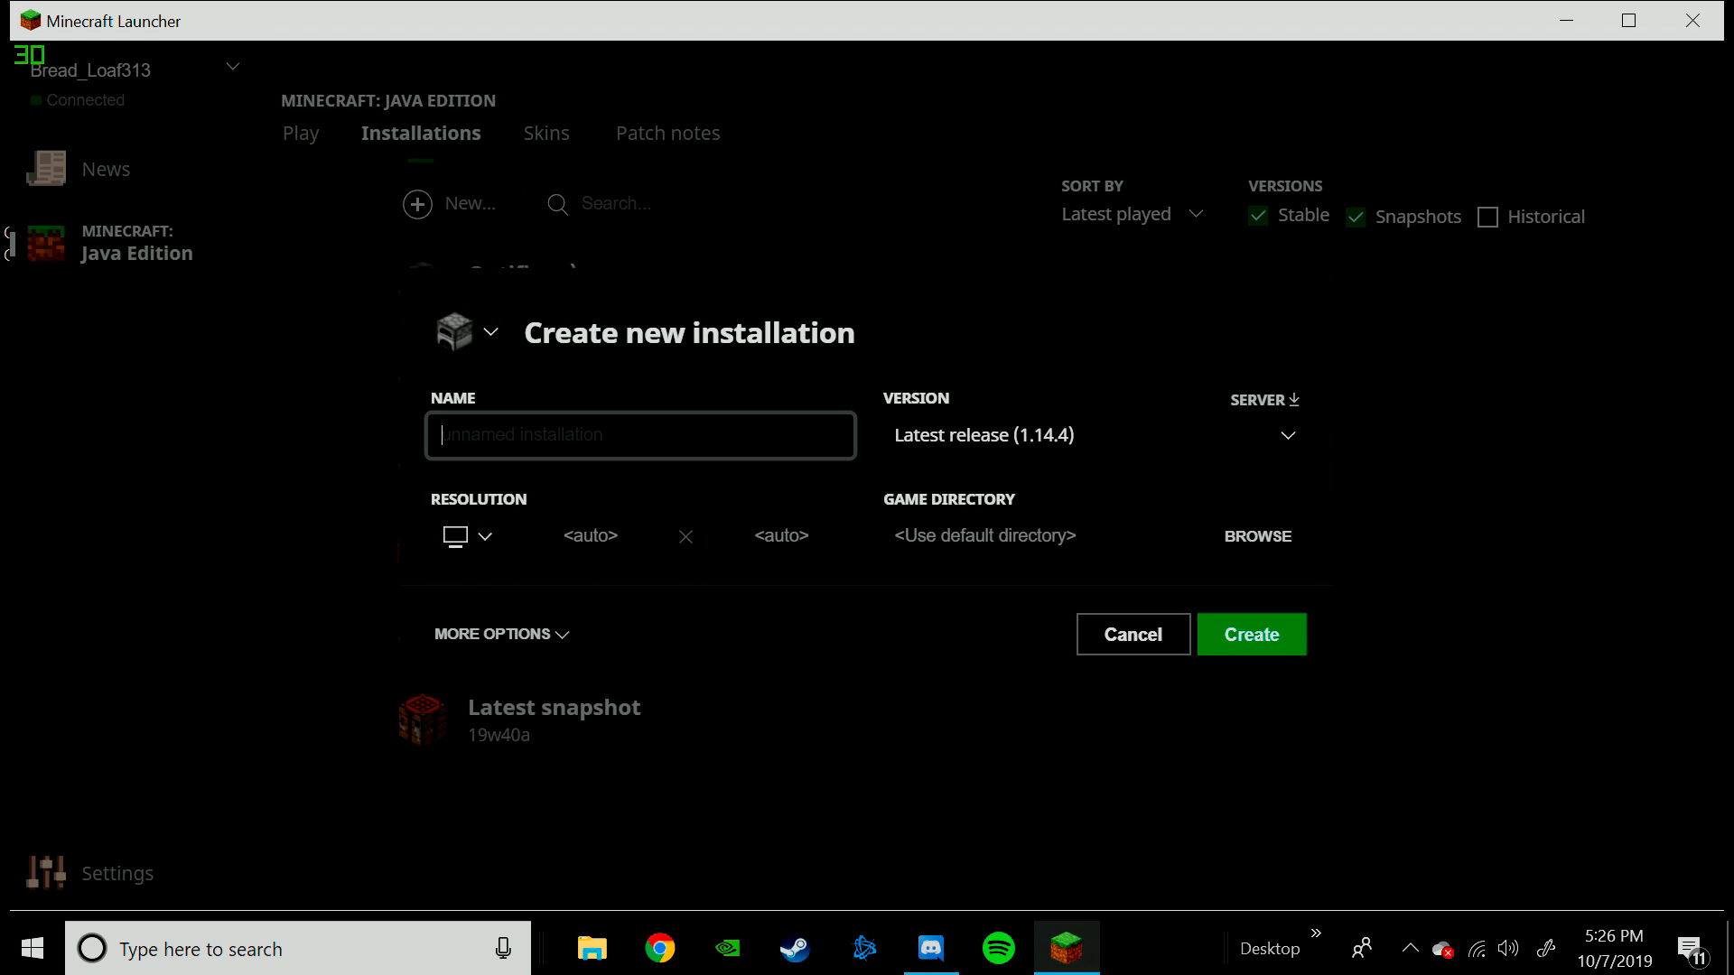
{"action": "left_click", "coordinate": [1089, 435]}
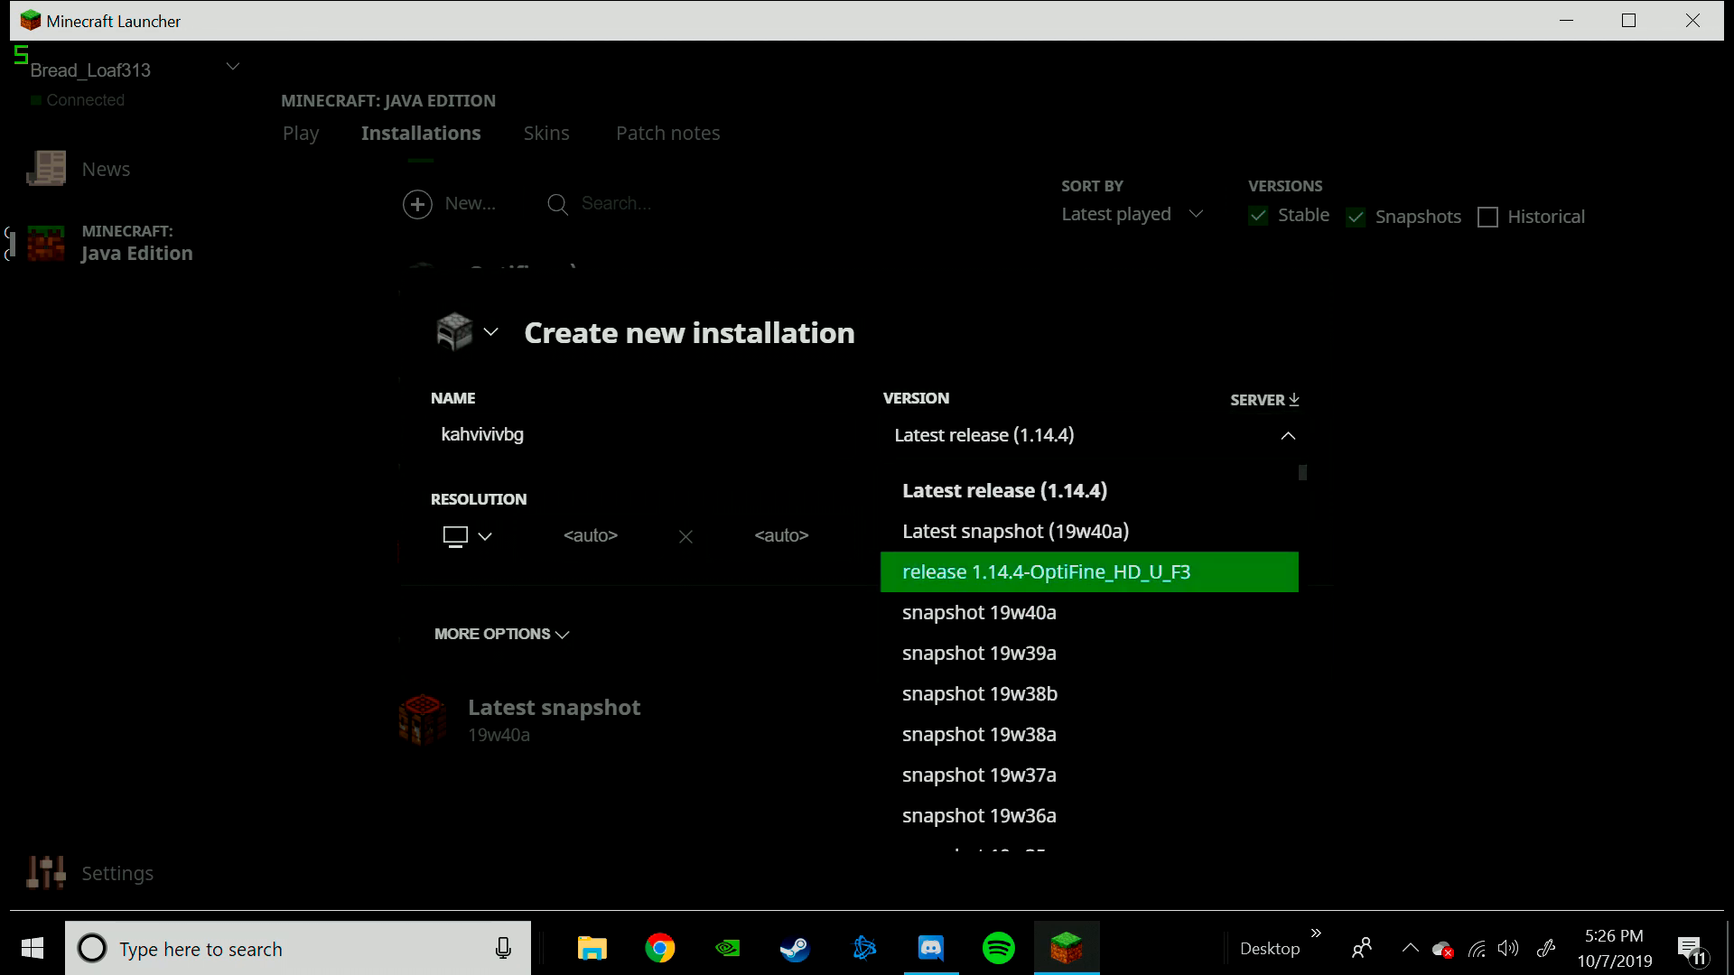
{"action": "scroll", "scroll_direction": "down", "scroll_amount": 3}
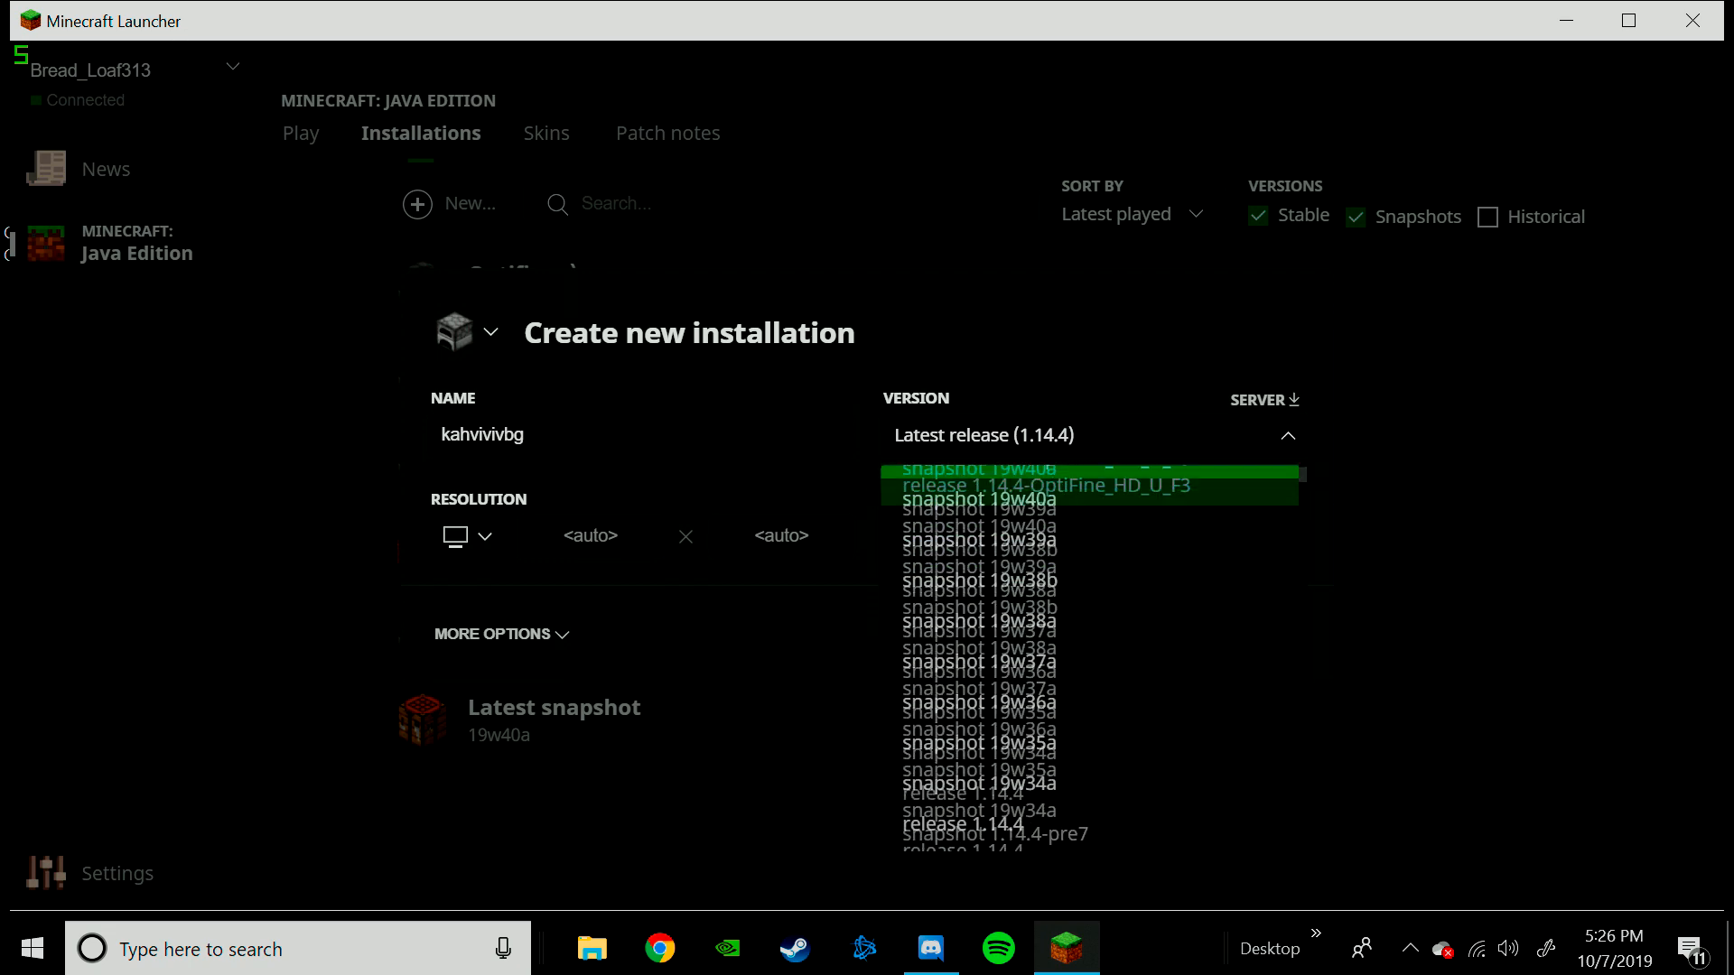
{"action": "scroll", "scroll_direction": "down", "scroll_amount": 3}
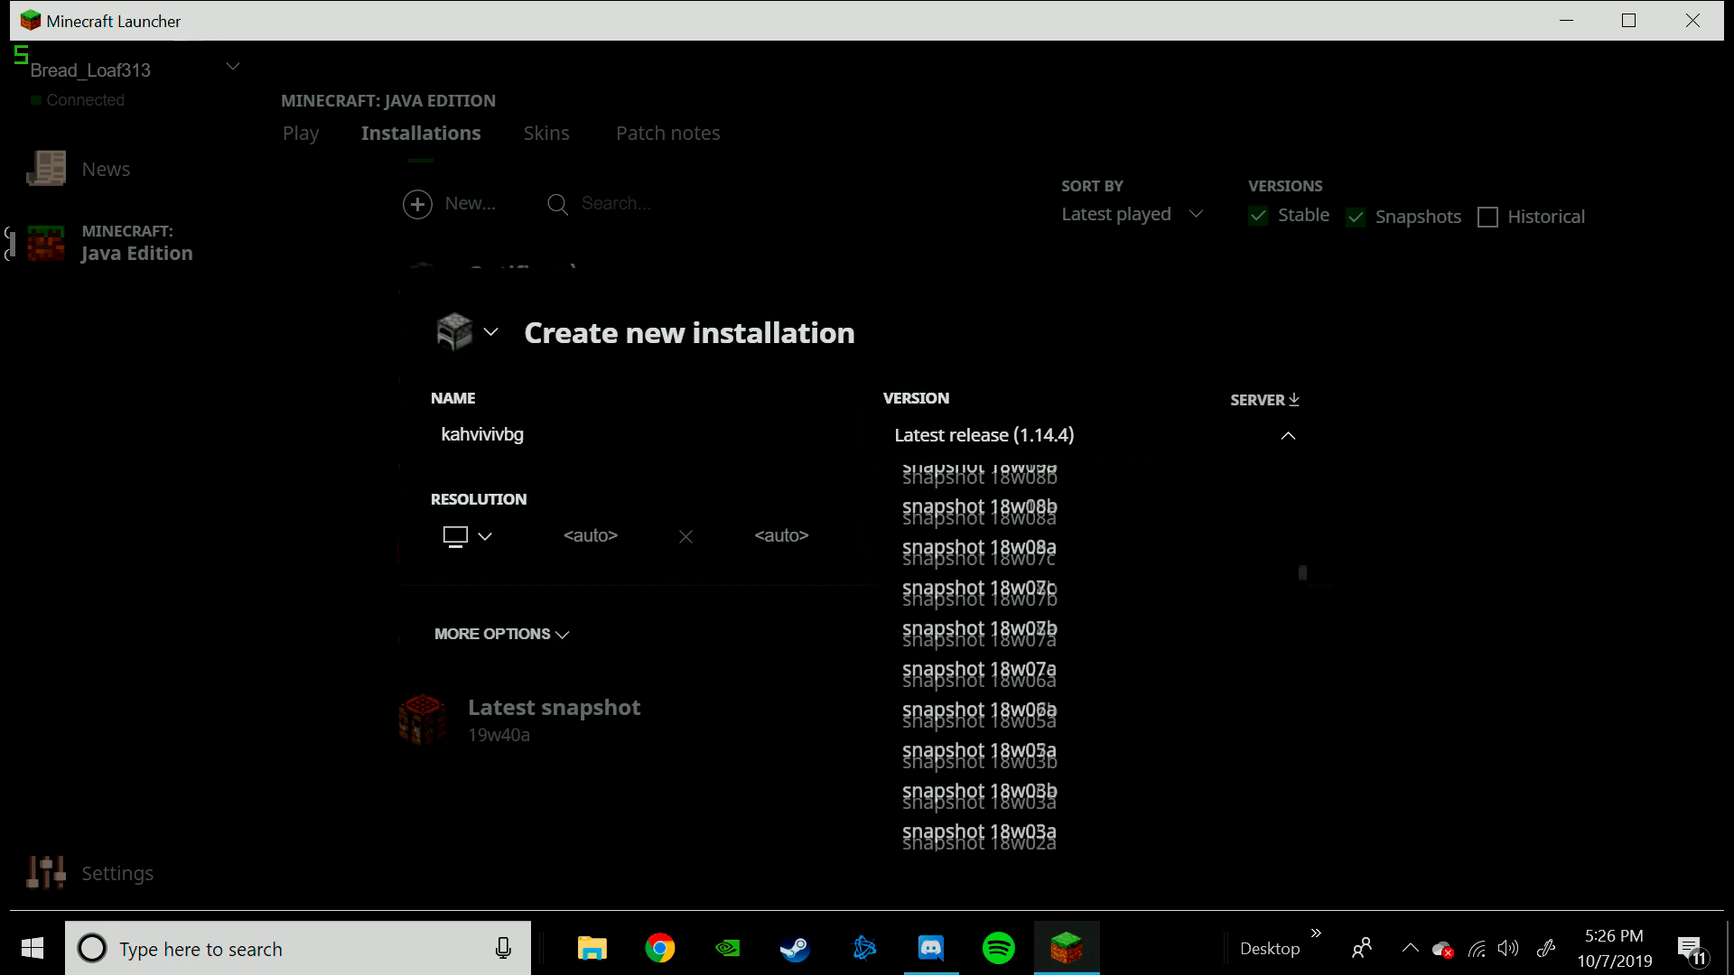
{"action": "scroll", "scroll_direction": "down", "scroll_amount": 3}
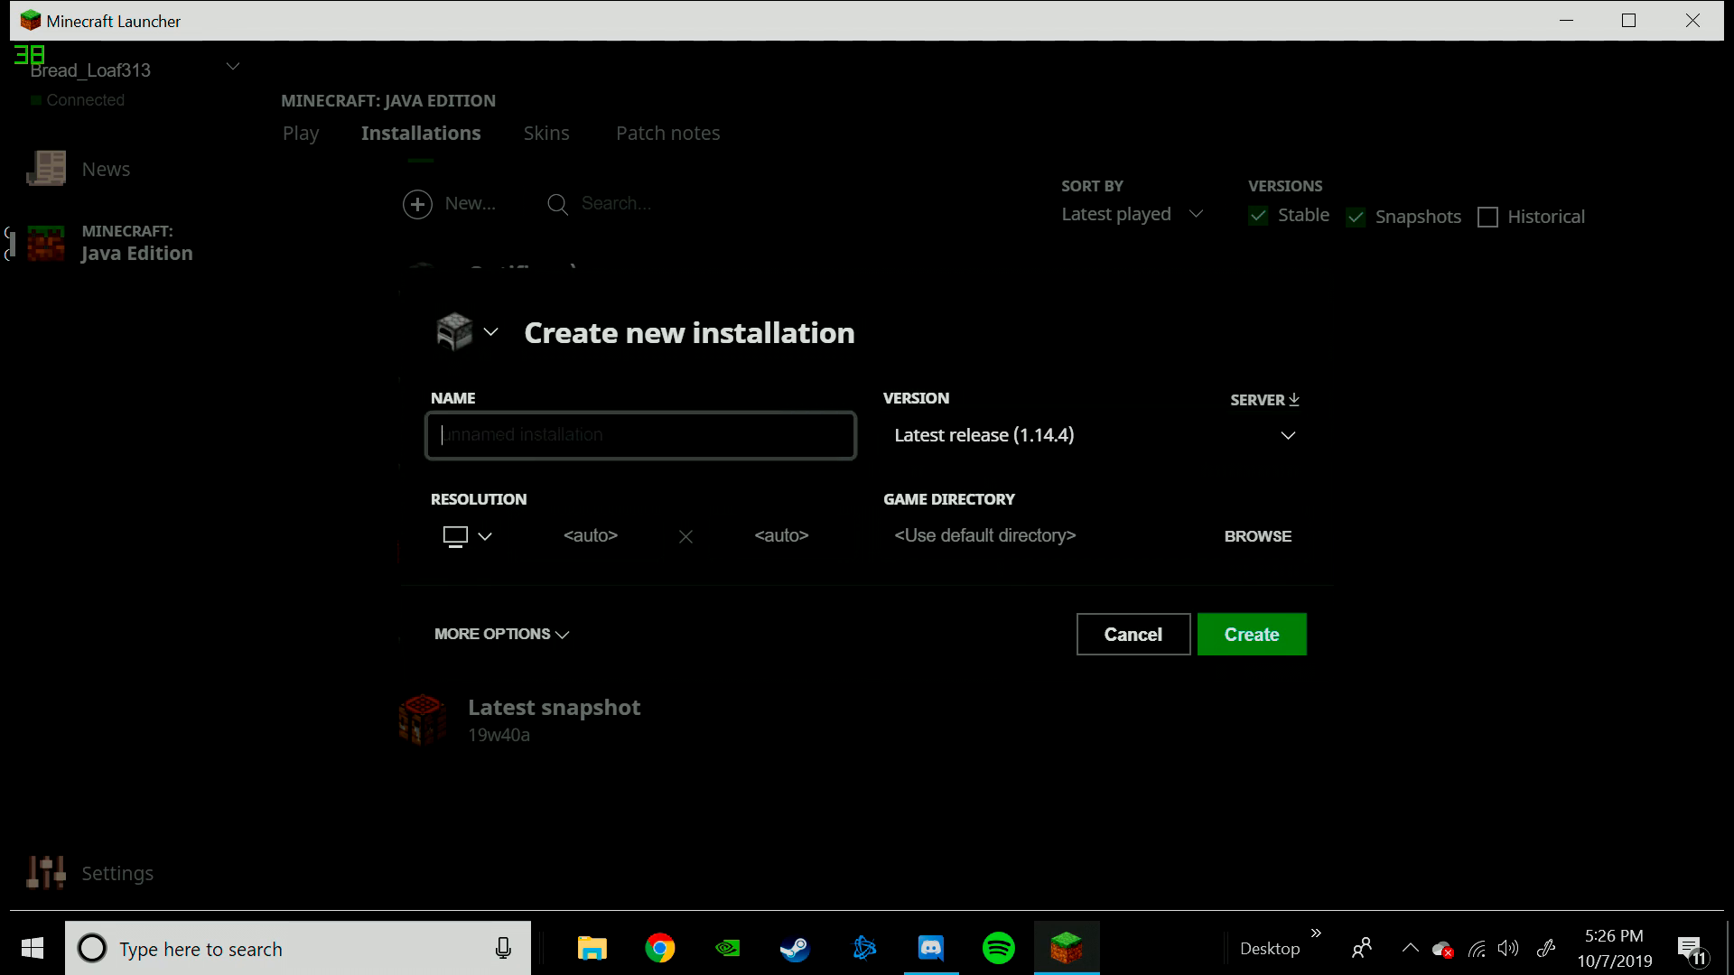
{"action": "left_click", "coordinate": [1131, 635]}
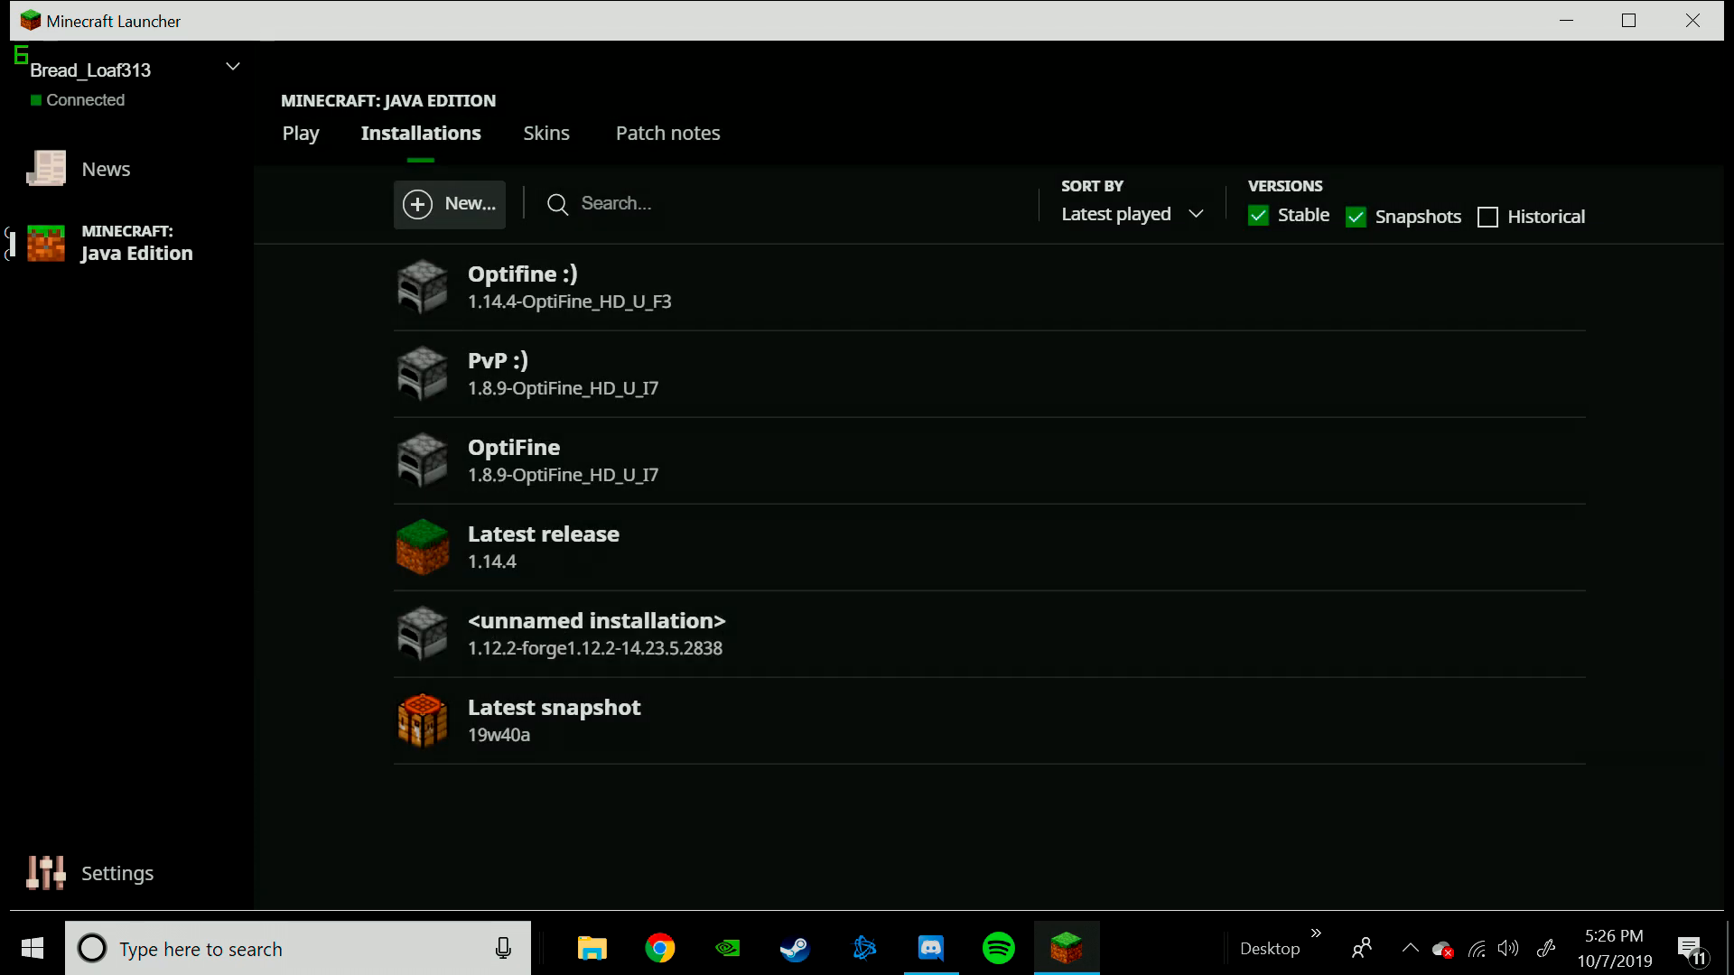
Launch the Optifine :) 1.14.4-OptiFine_HD_U_F3 profile from the Play page via PLAY
{"action": "left_click", "coordinate": [300, 132]}
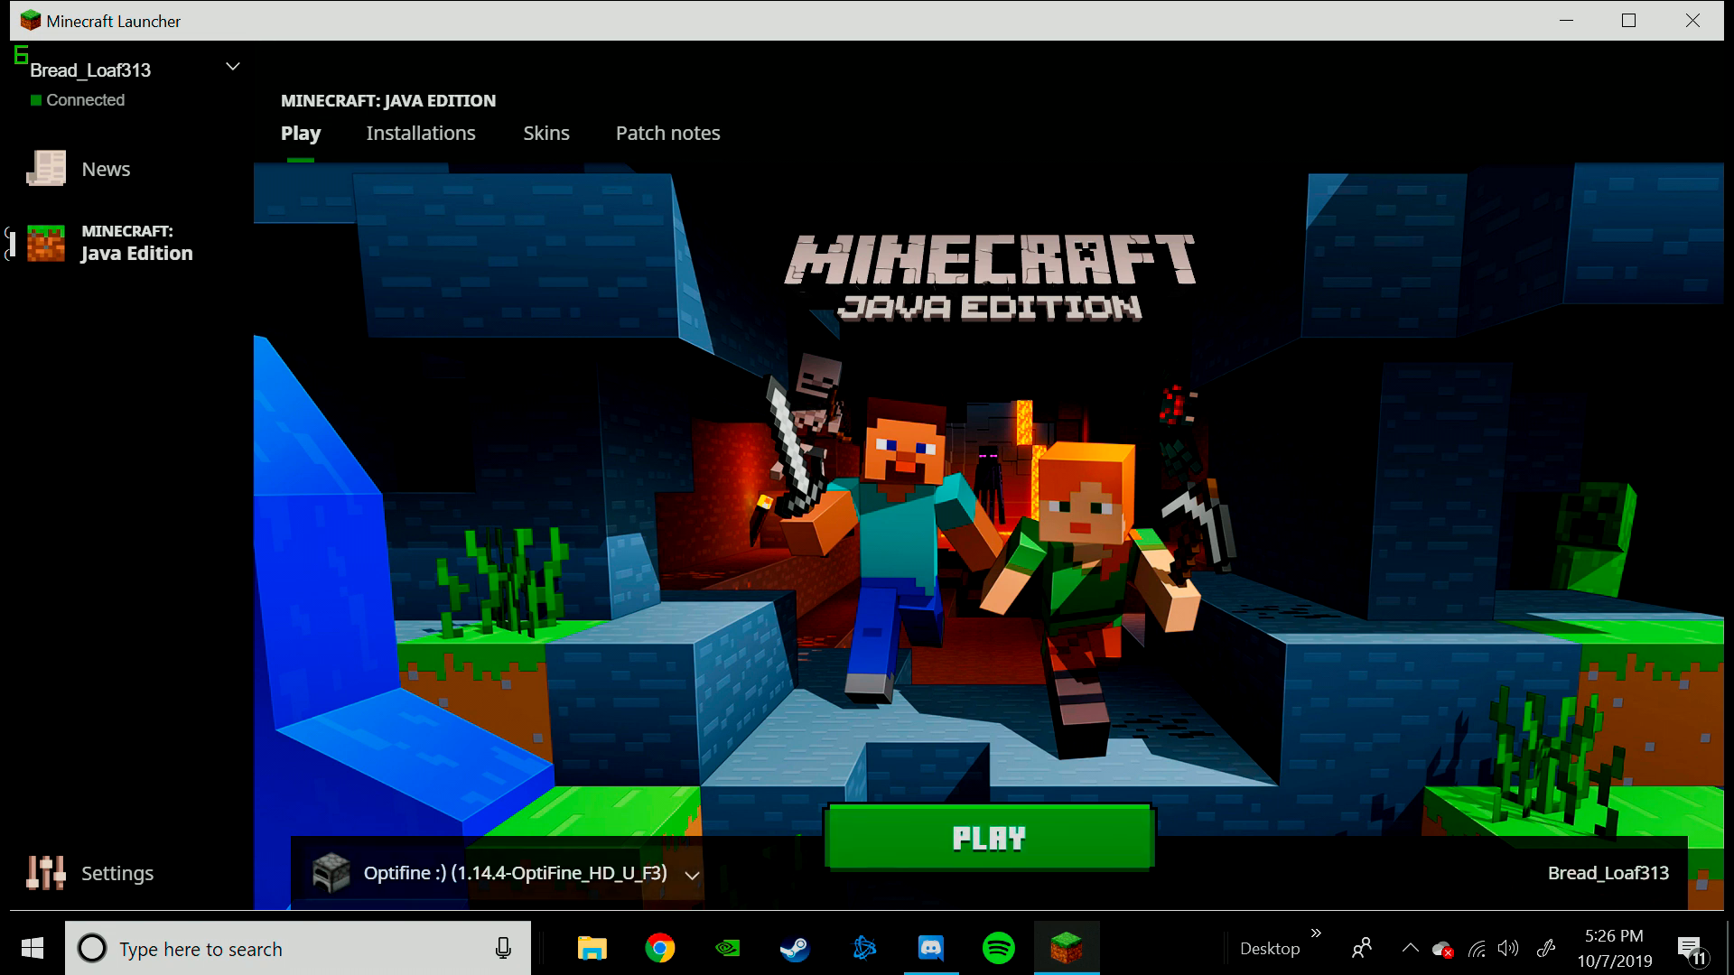
{"action": "left_click", "coordinate": [988, 837]}
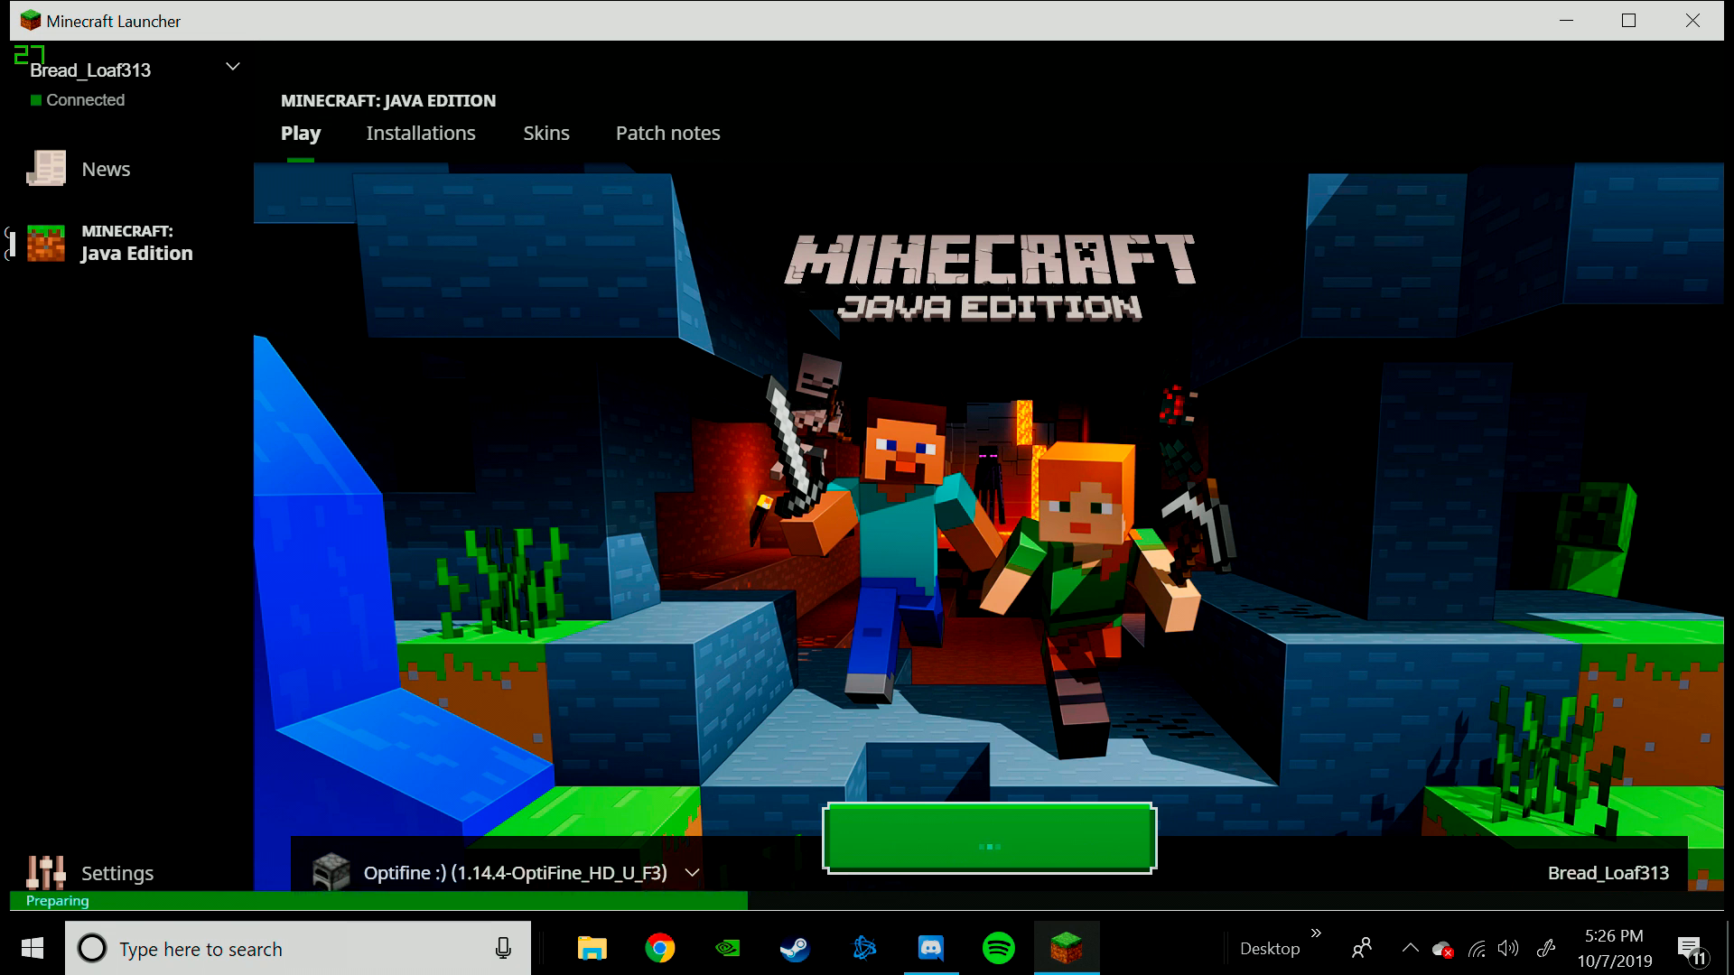
{"action": "left_click", "coordinate": [988, 837]}
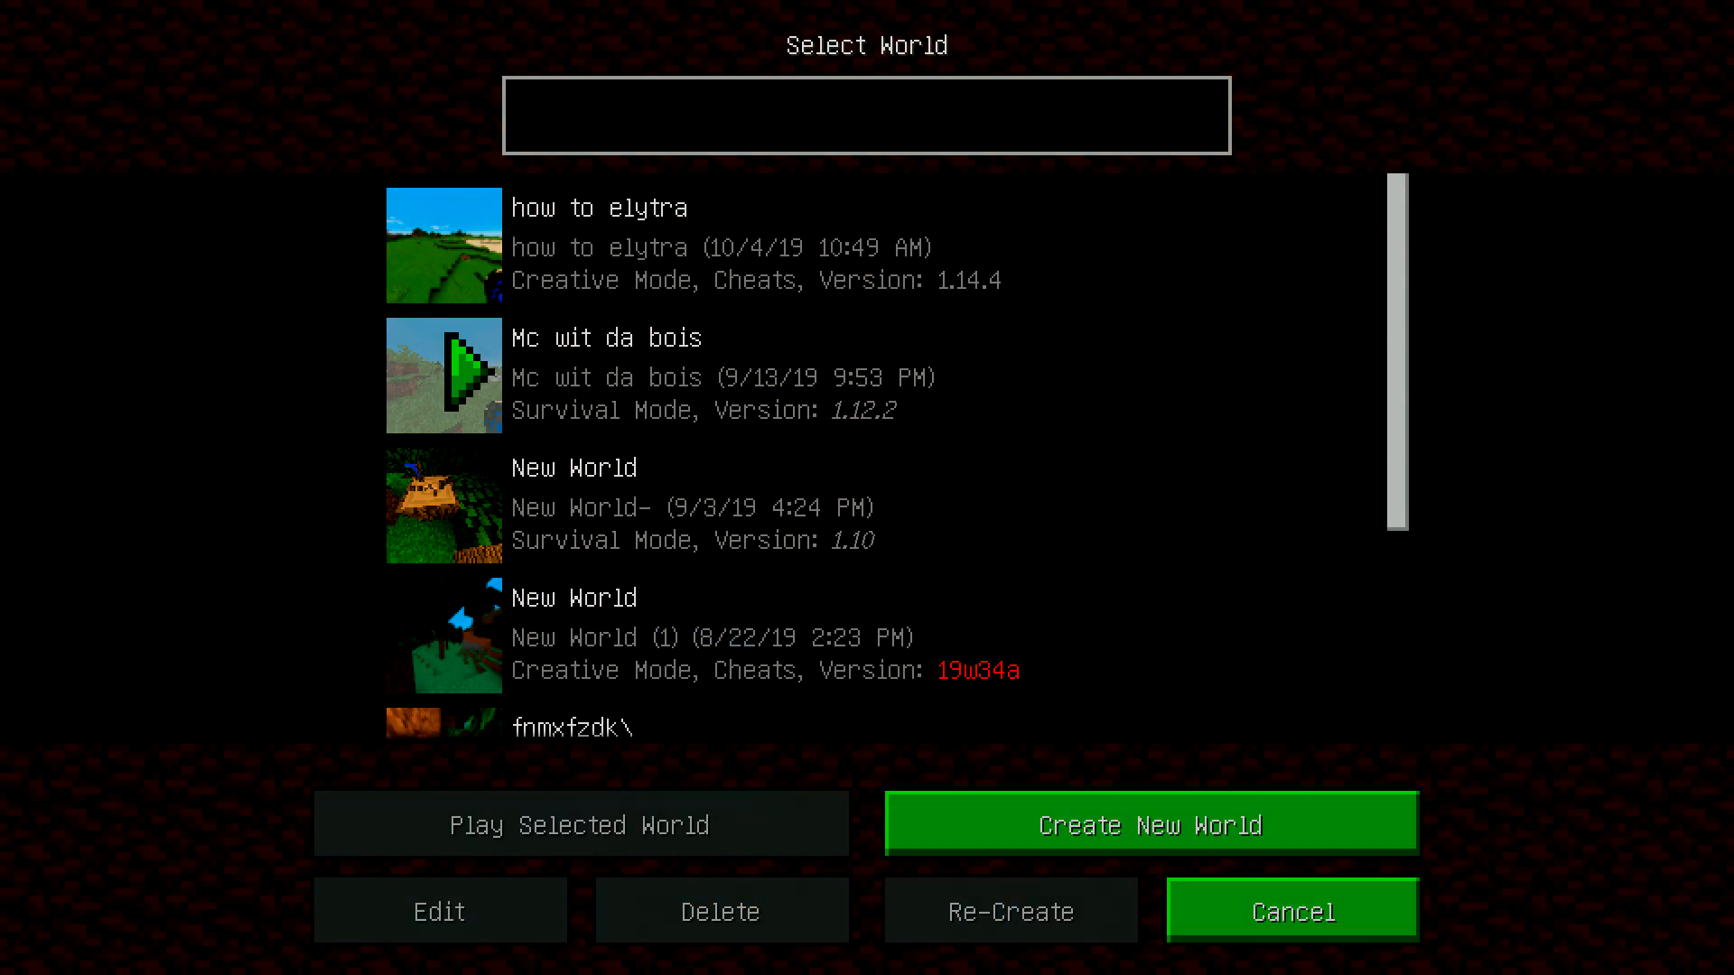
Load a saved world, view OptiFine Video Settings from Options, then go to Controls
{"action": "left_click", "coordinate": [579, 823]}
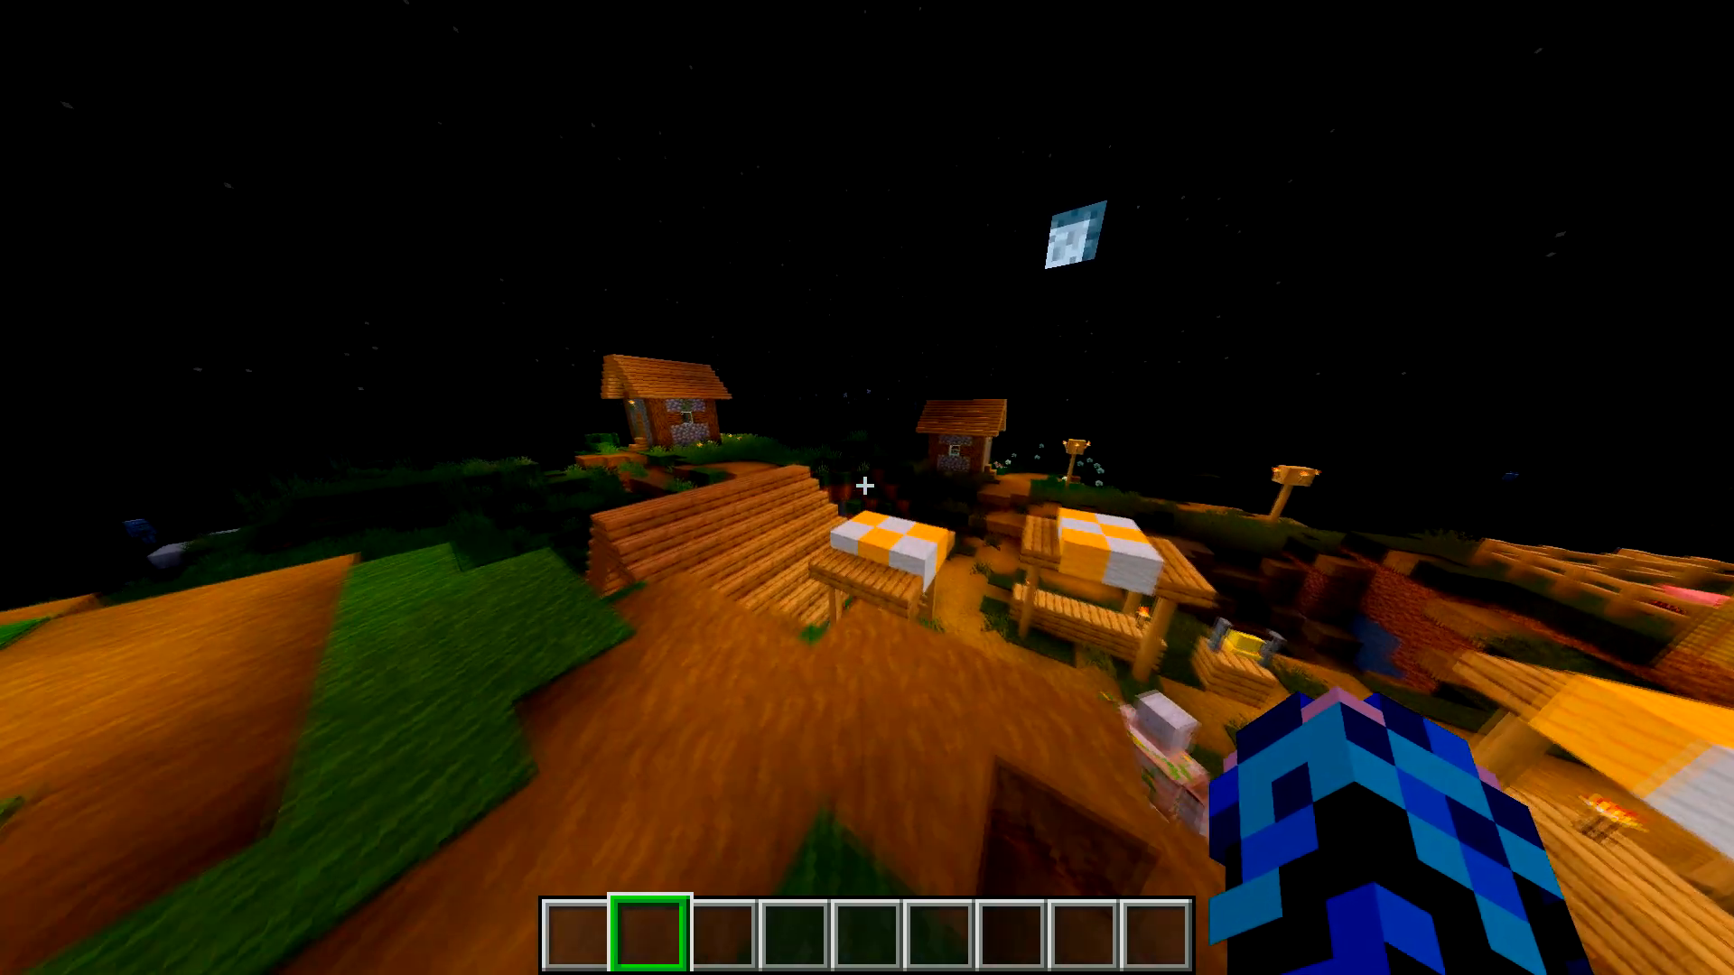
{"action": "mouse_move", "coordinate": [867, 488]}
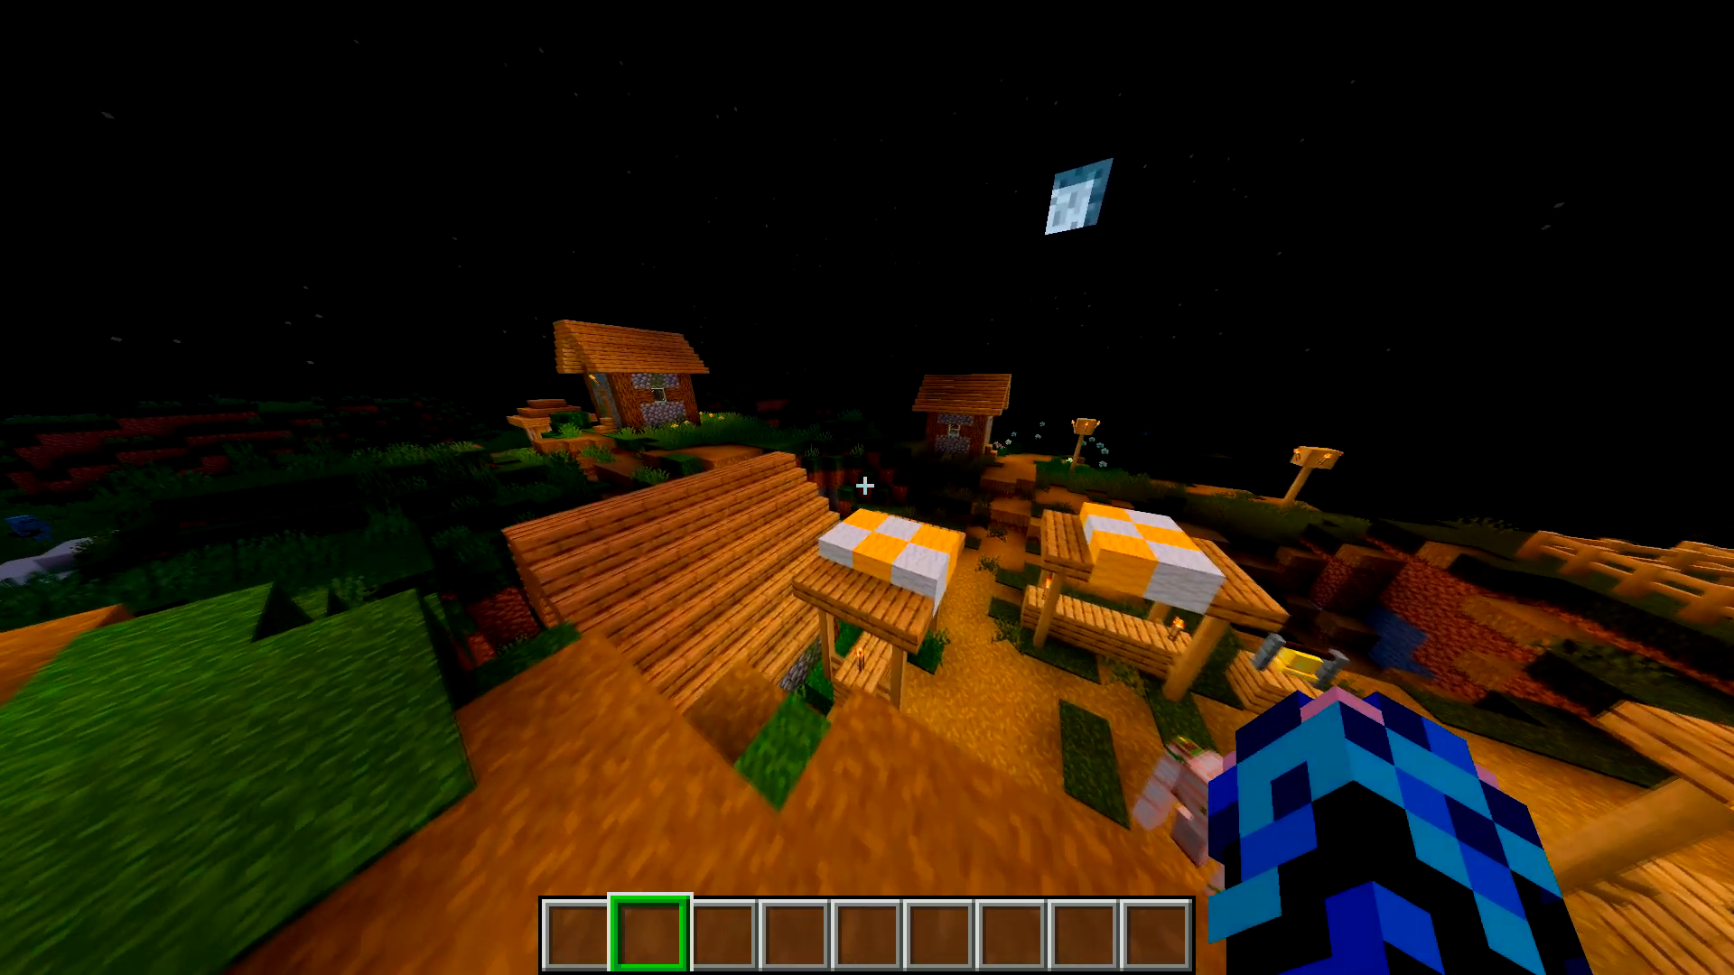
{"action": "key", "text": "Escape"}
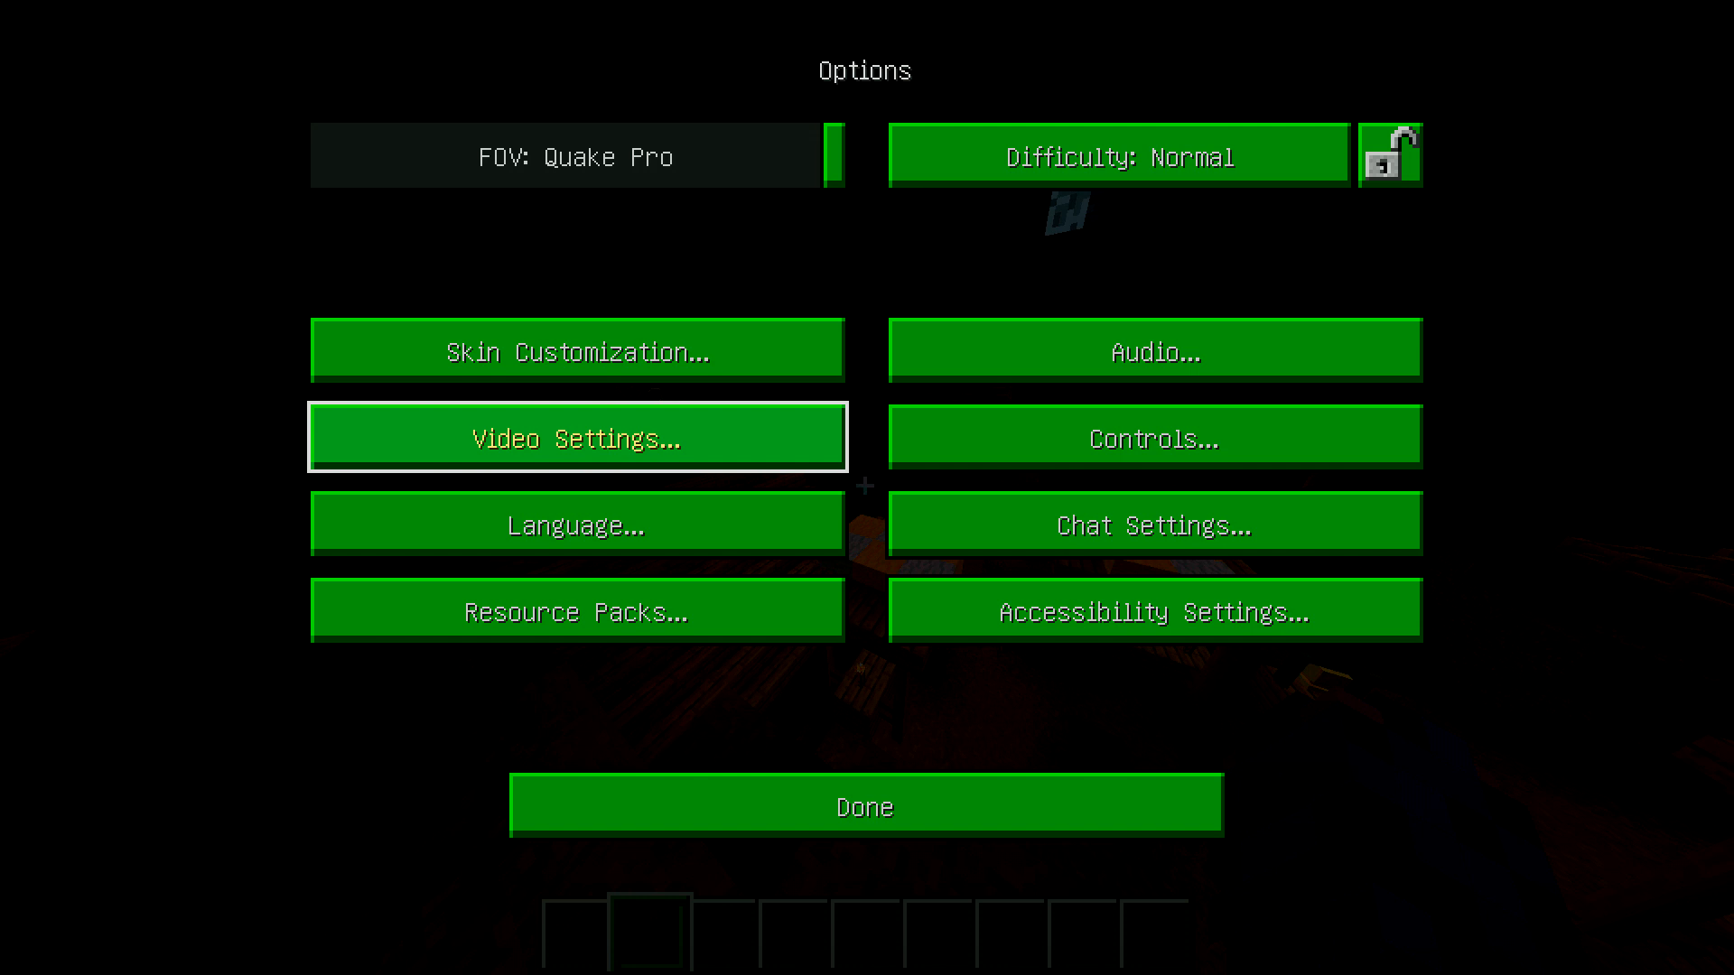
{"action": "left_click", "coordinate": [577, 435]}
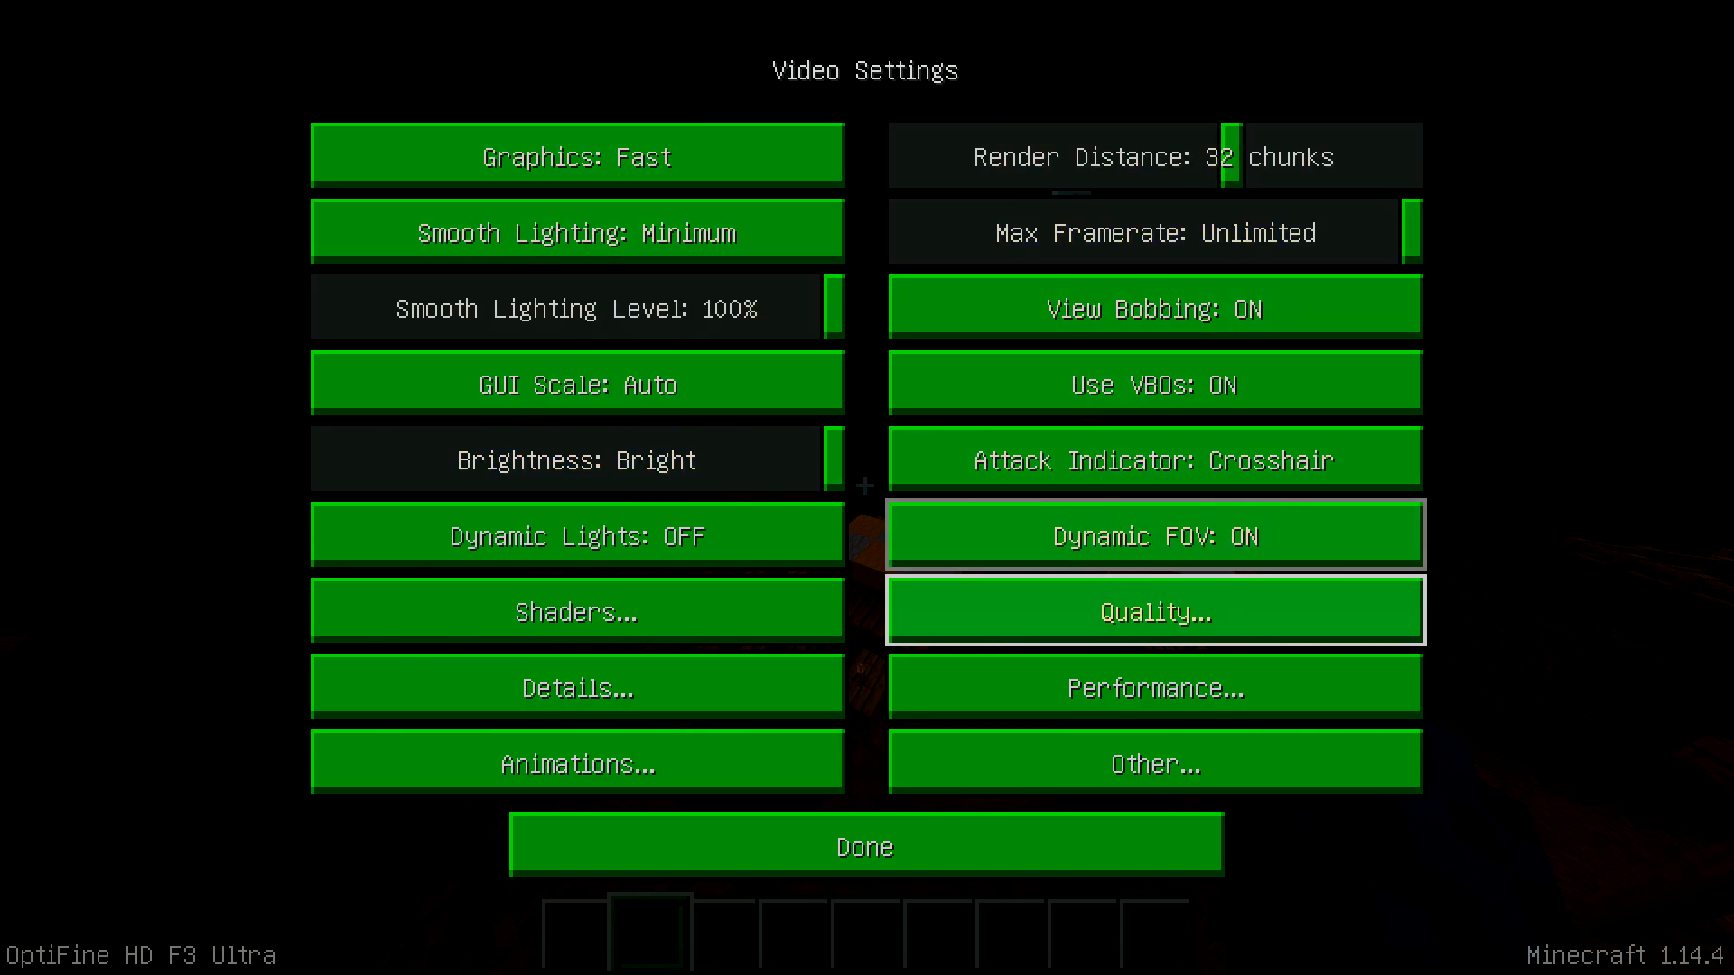
{"action": "left_click", "coordinate": [865, 845]}
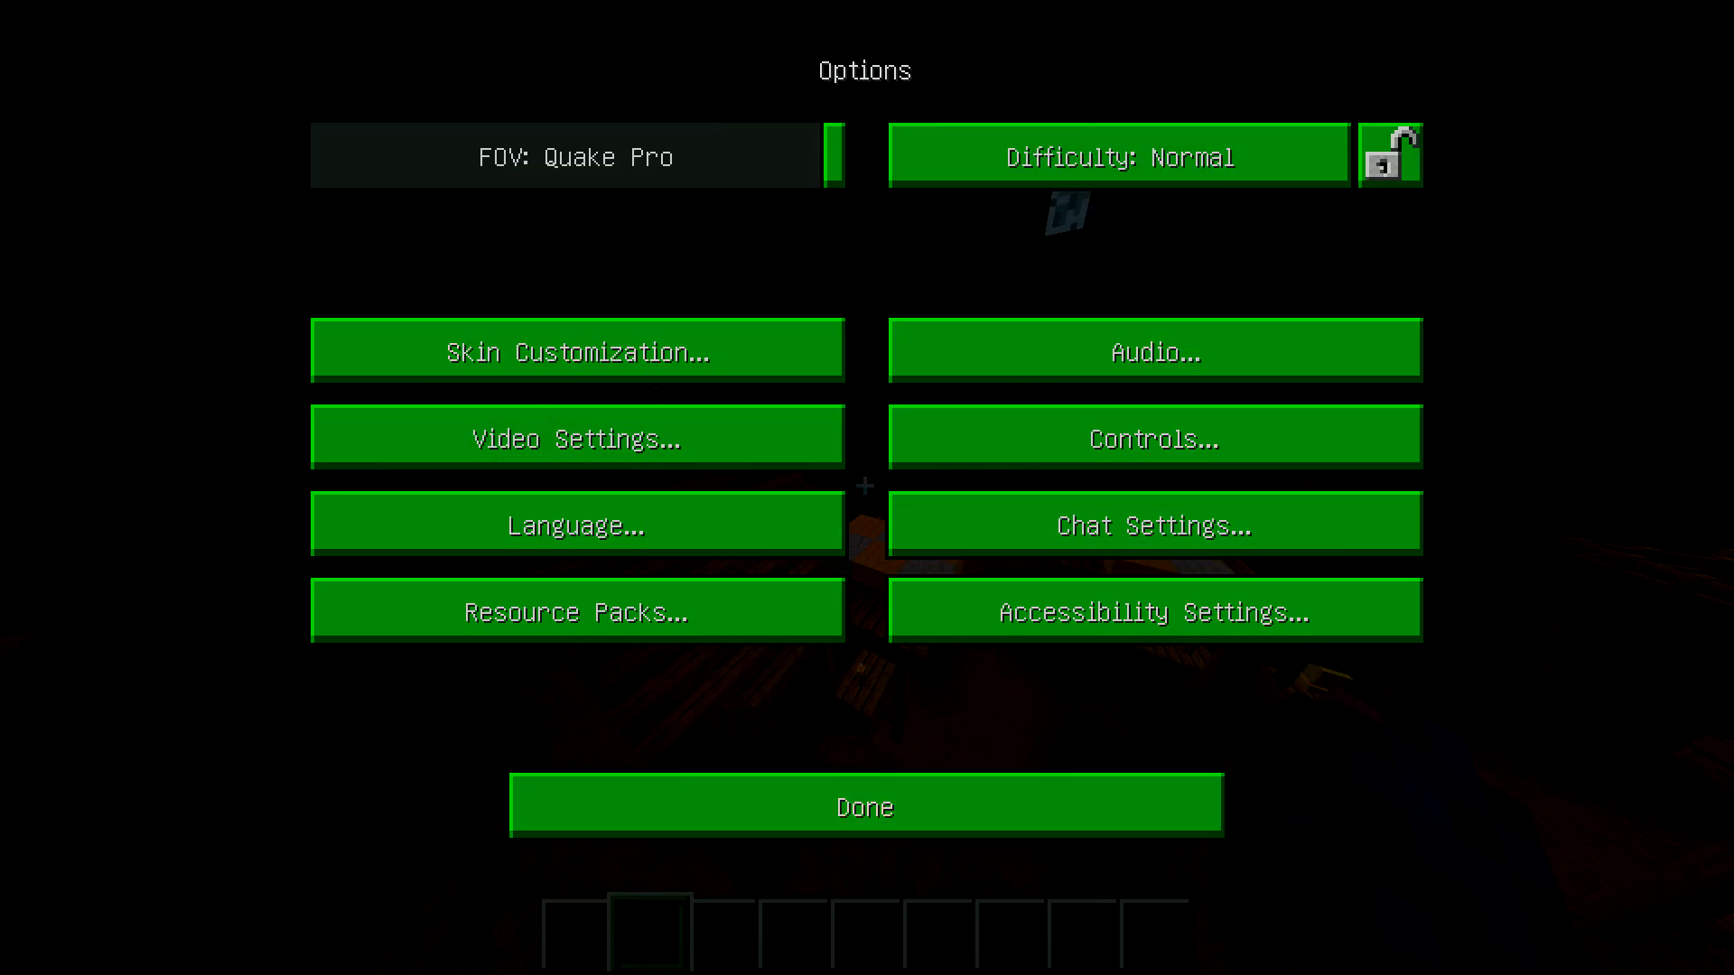
{"action": "left_click", "coordinate": [1153, 435]}
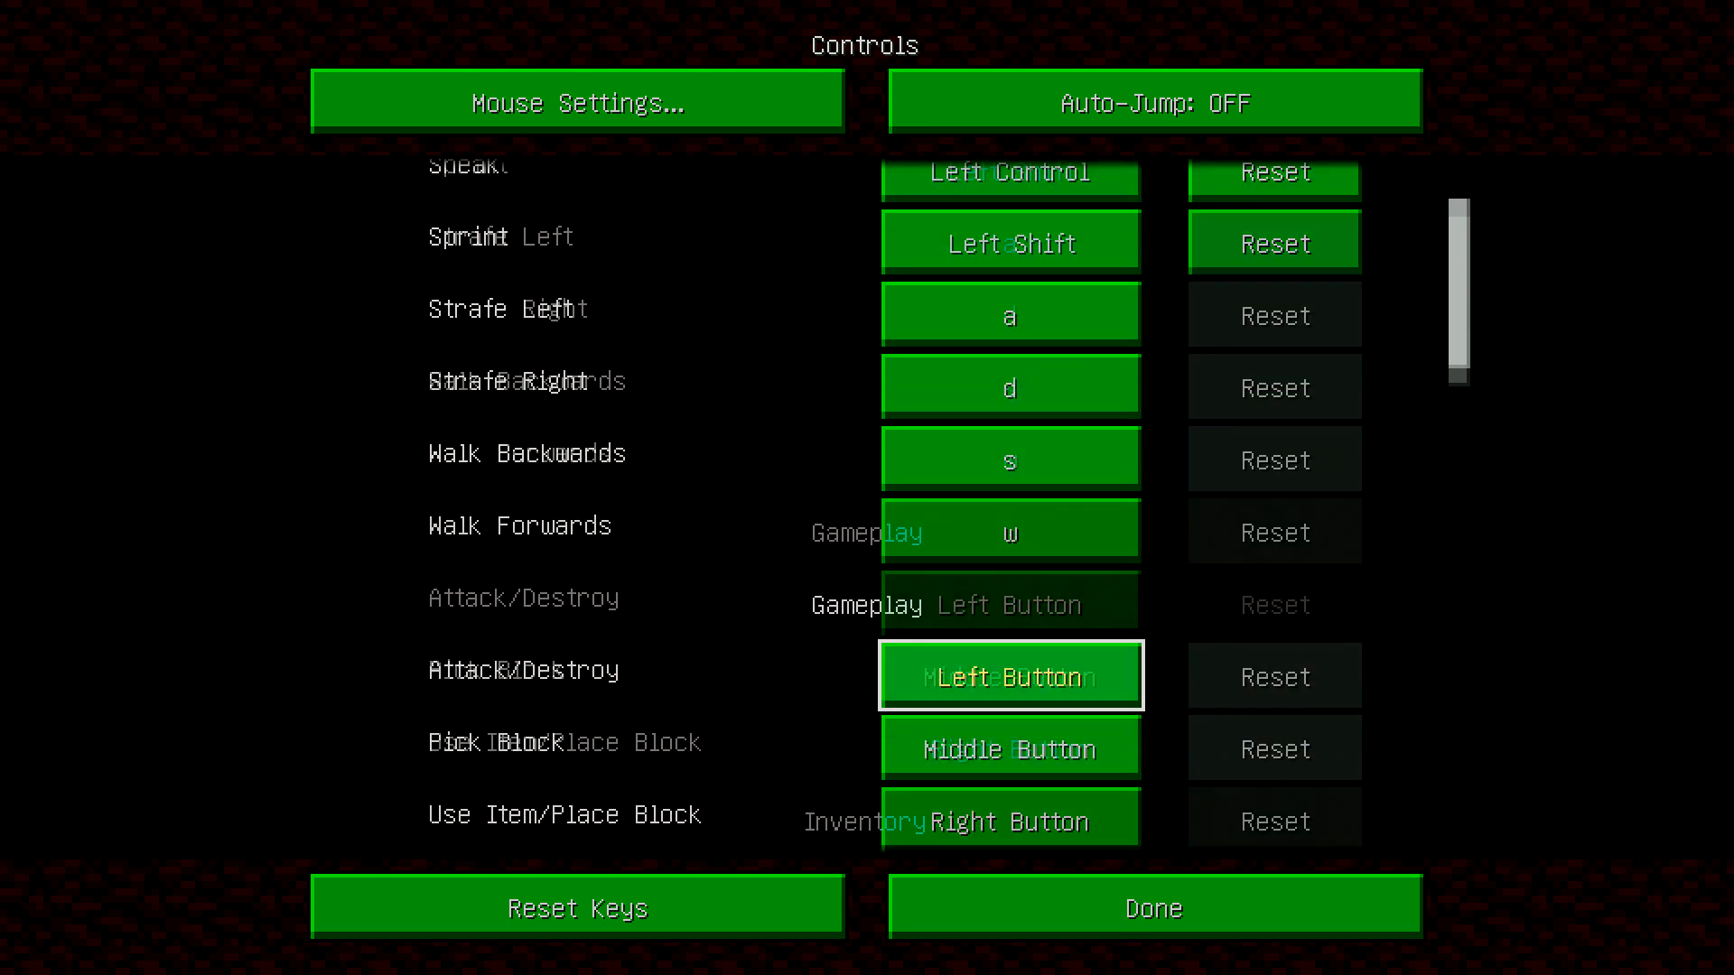
Show the Miscellaneous > Zoom binding, rebind it and restore Button 5, then leave Controls
{"action": "scroll", "scroll_direction": "down", "scroll_amount": 3}
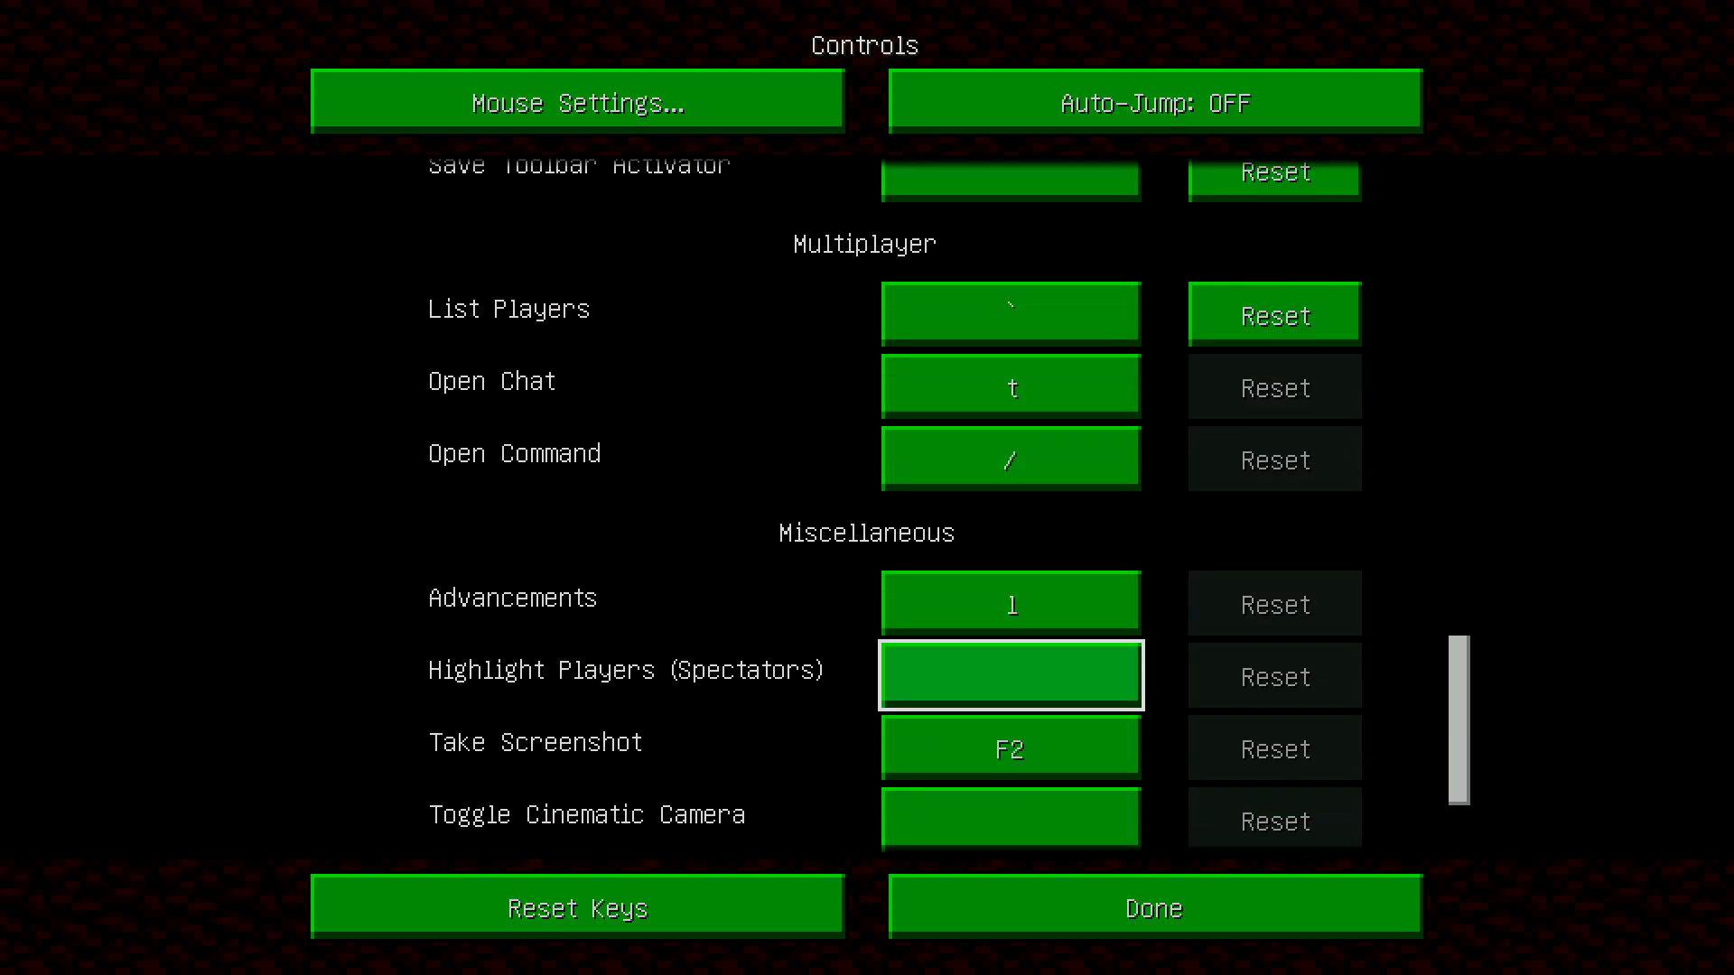
{"action": "scroll", "scroll_direction": "up", "scroll_amount": 3}
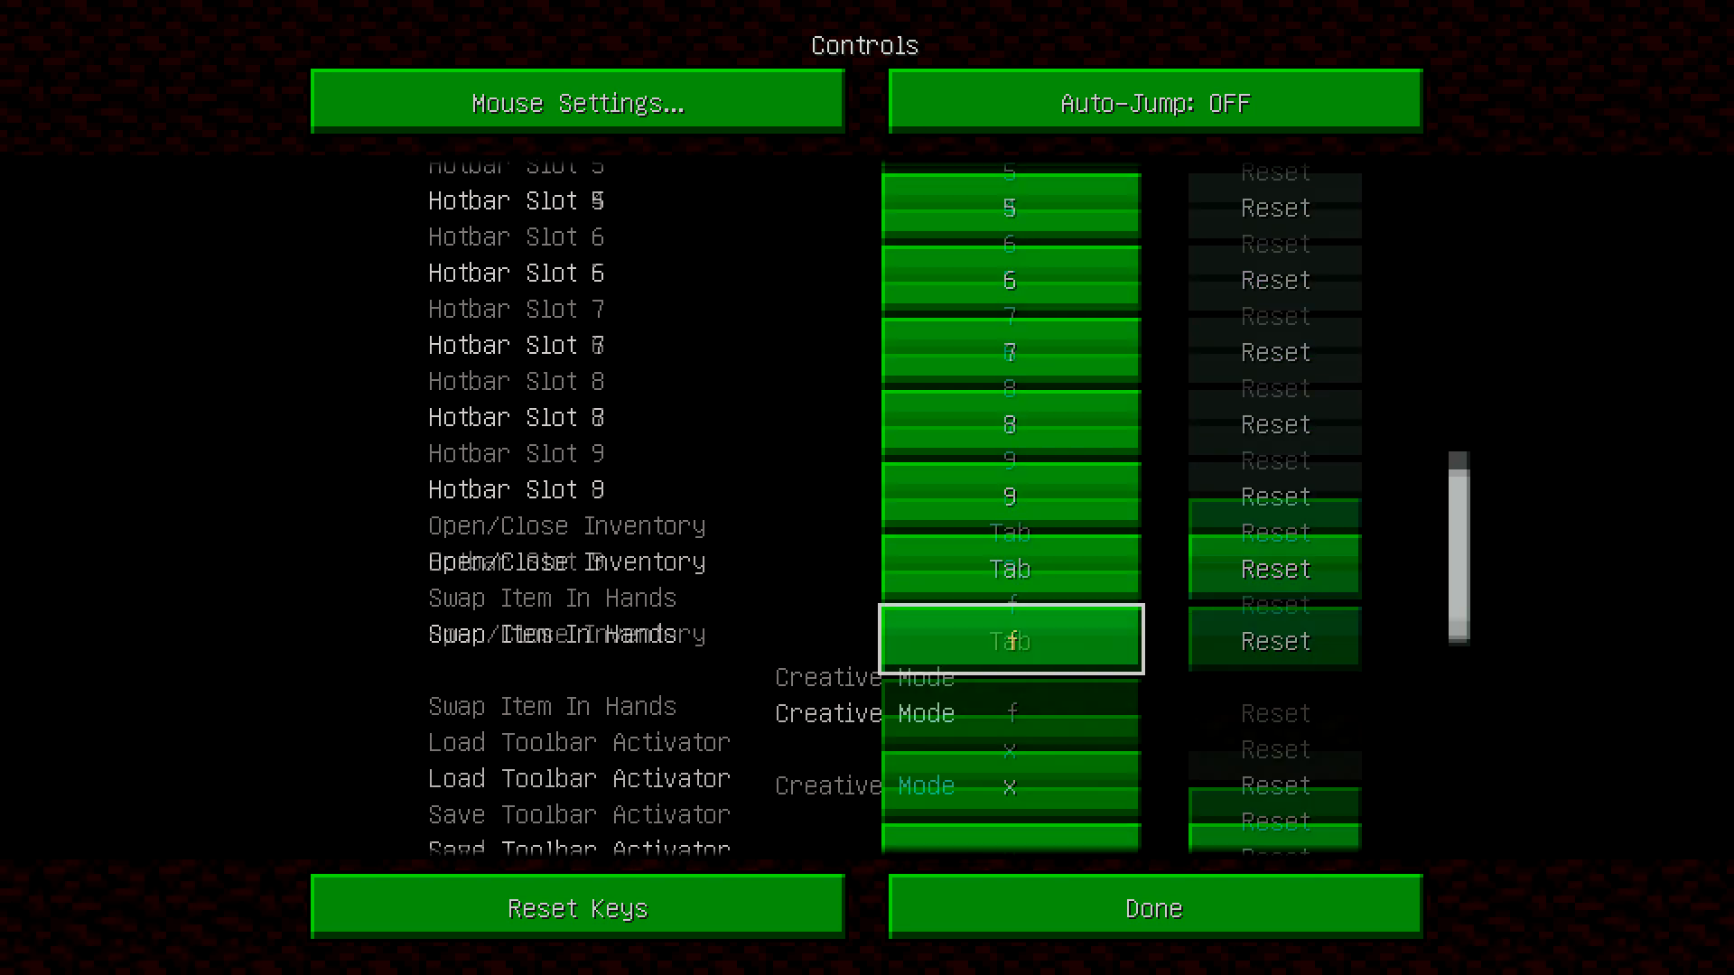
{"action": "scroll", "scroll_direction": "down", "scroll_amount": 3}
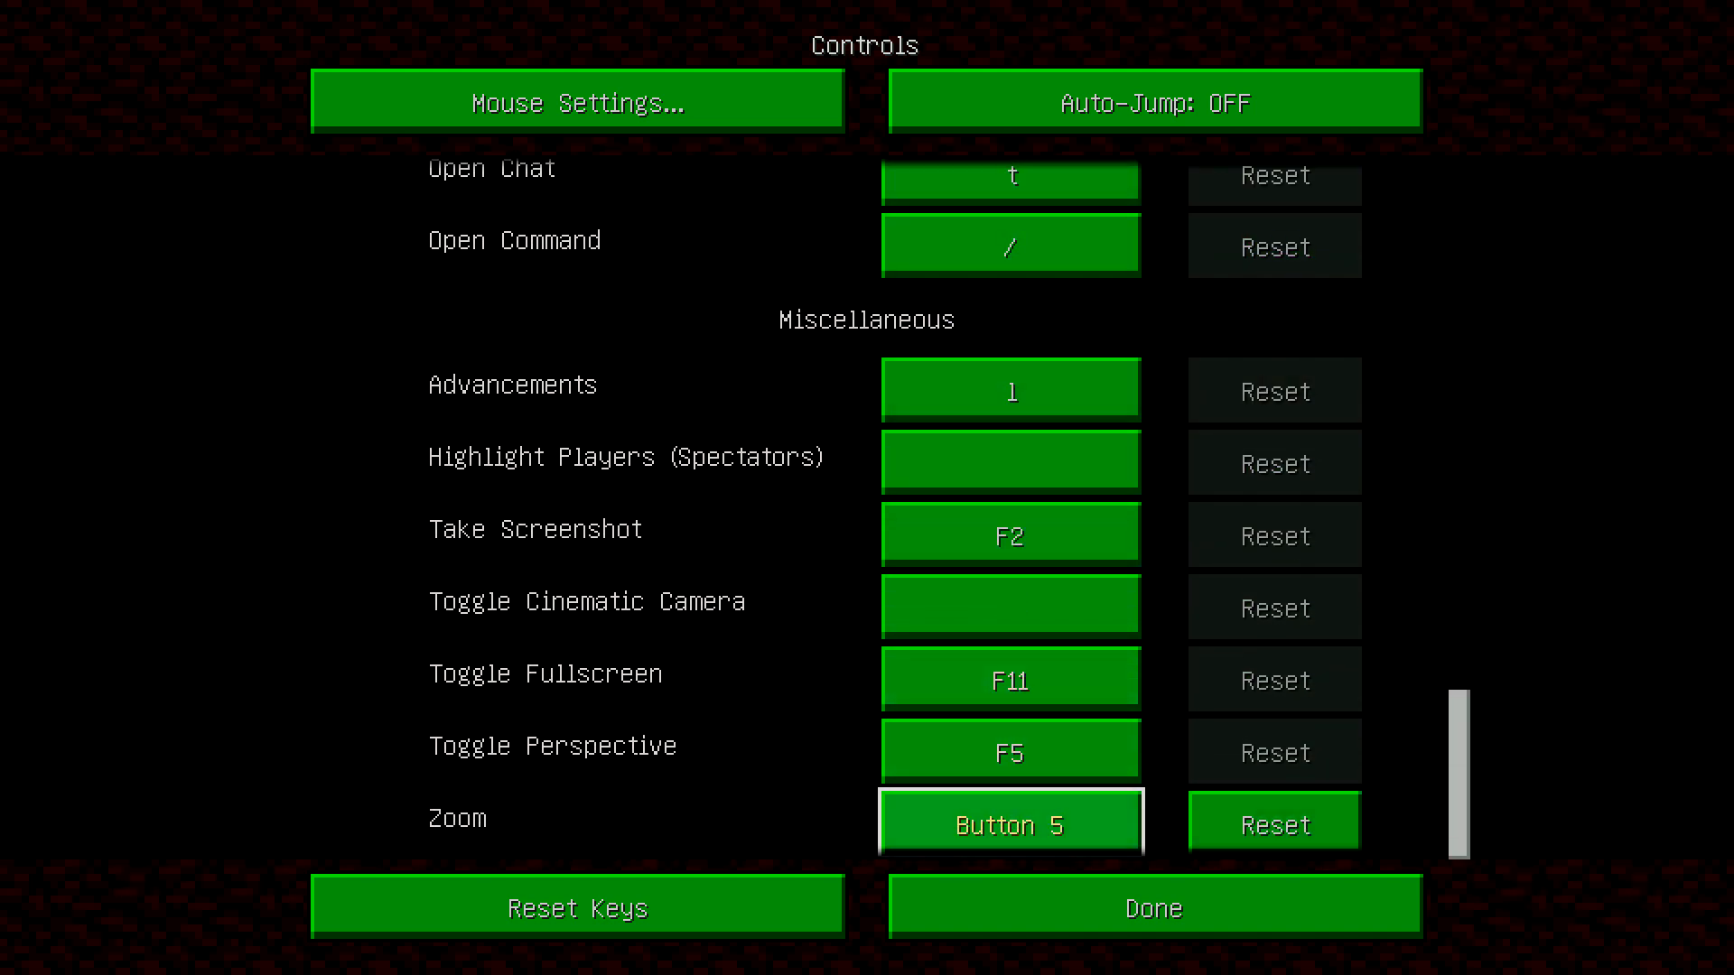
{"action": "key", "text": "c"}
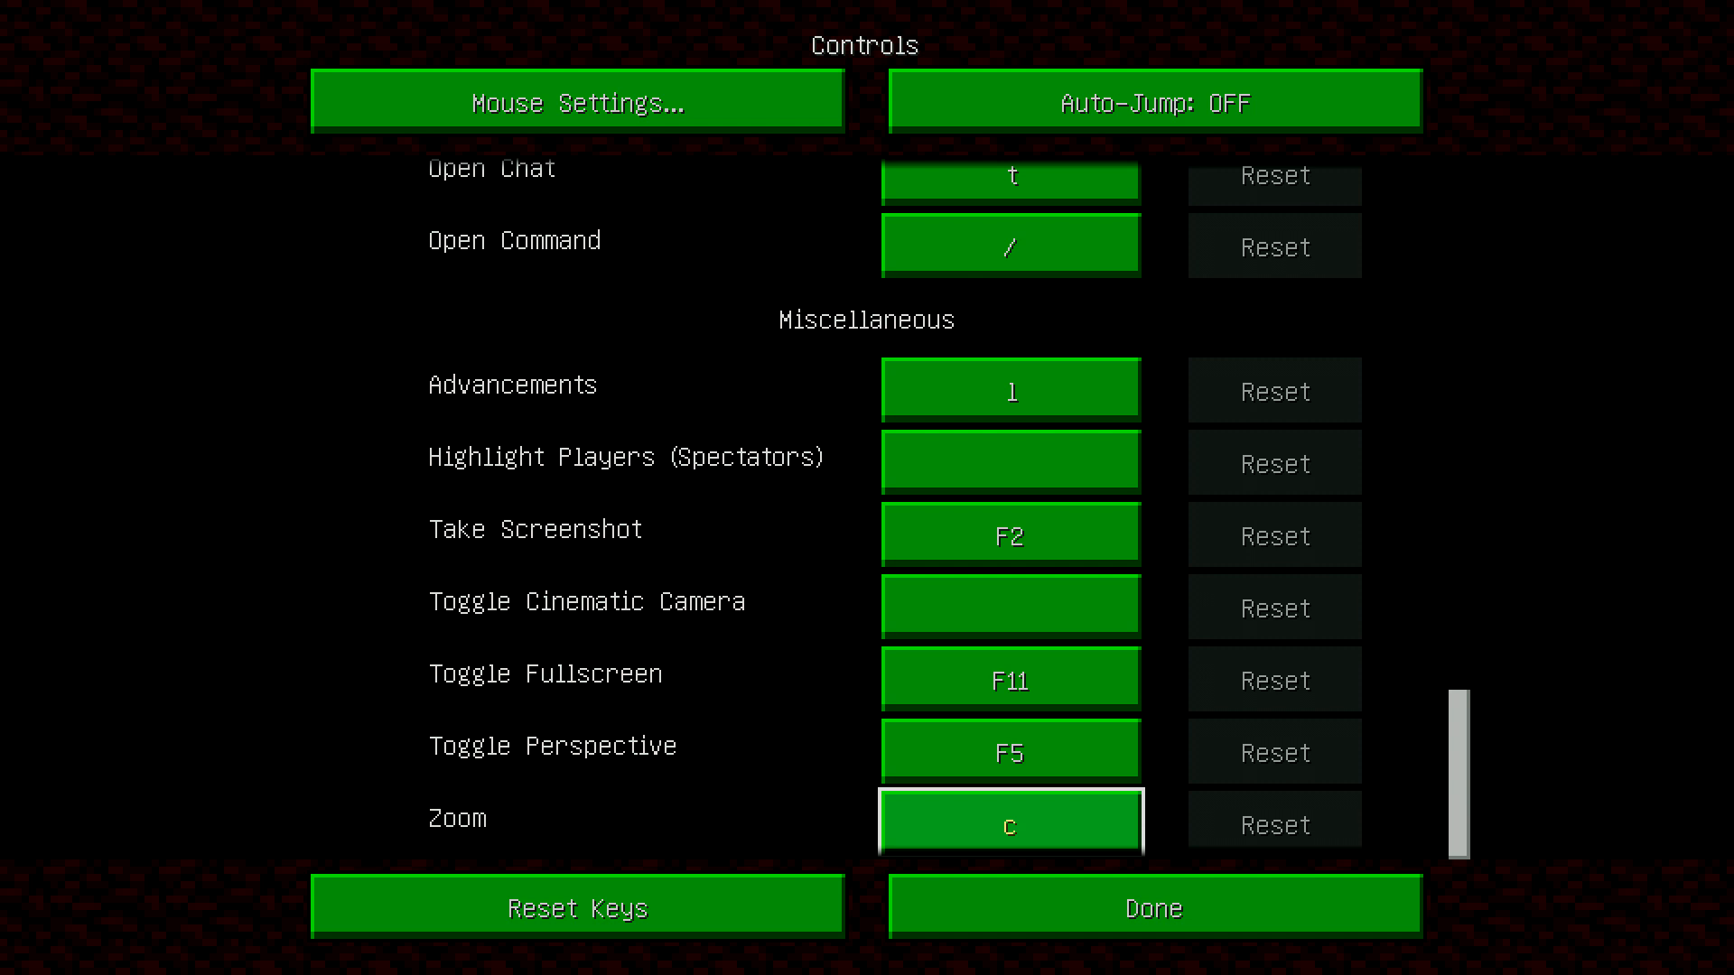
{"action": "left_click", "coordinate": [1008, 822]}
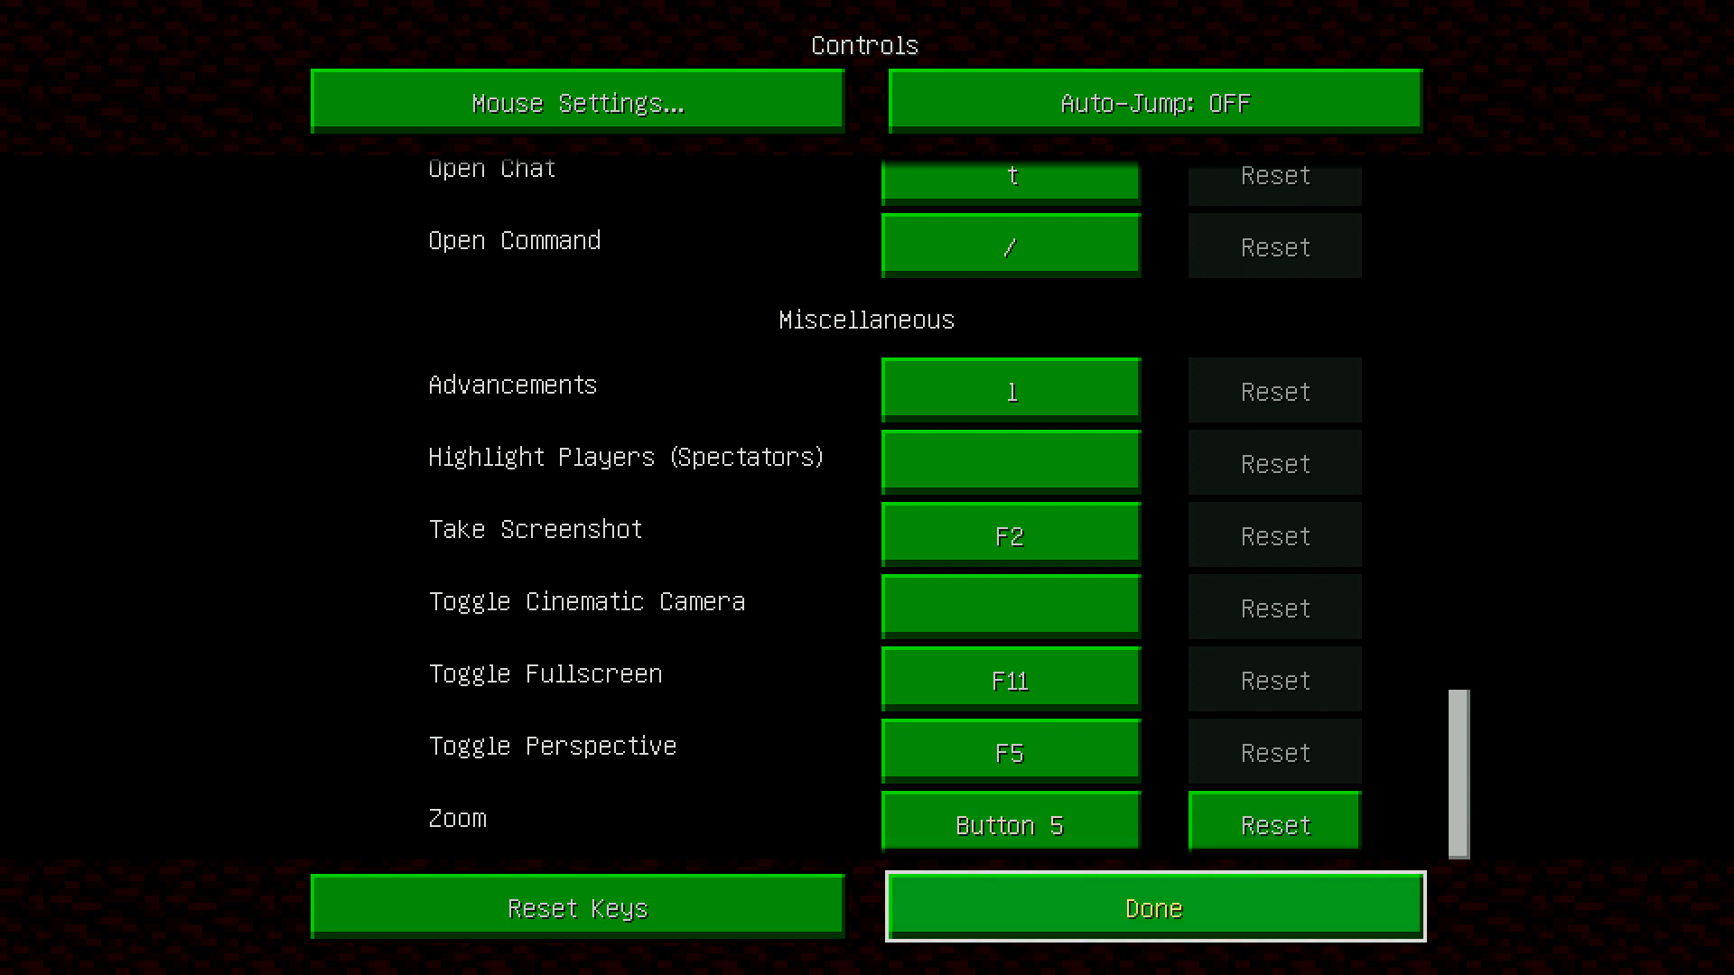
{"action": "left_click", "coordinate": [1154, 907]}
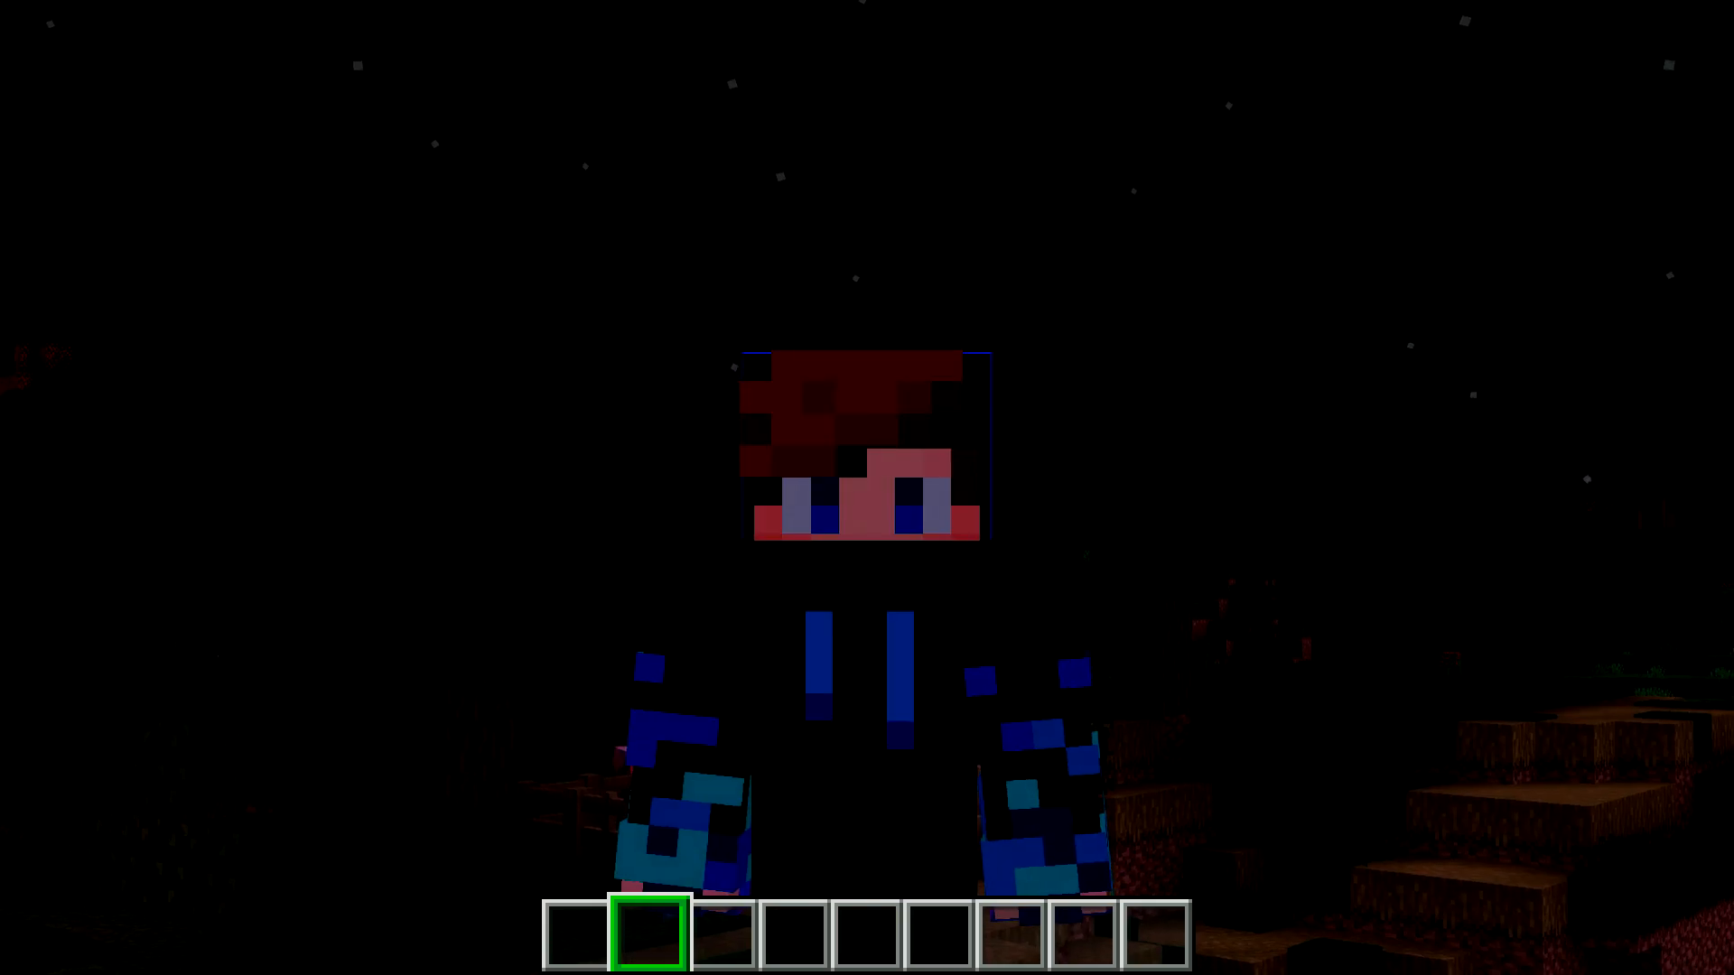
{"action": "mouse_move", "coordinate": [868, 488]}
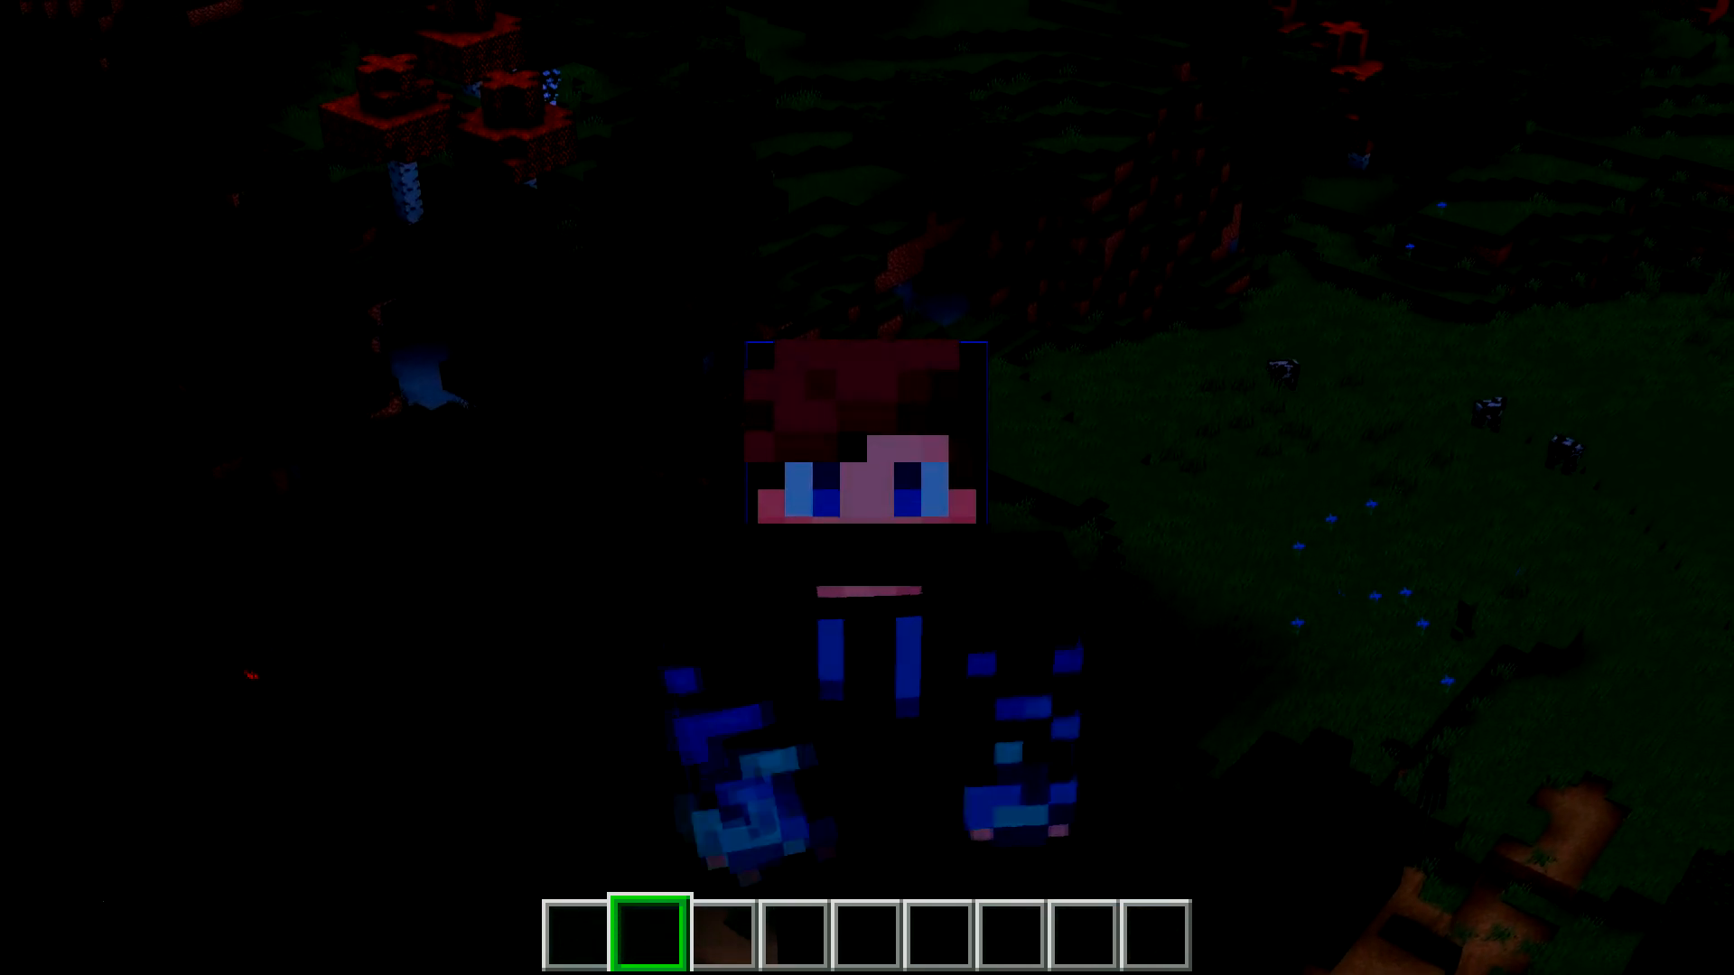
{"action": "mouse_move", "coordinate": [867, 488]}
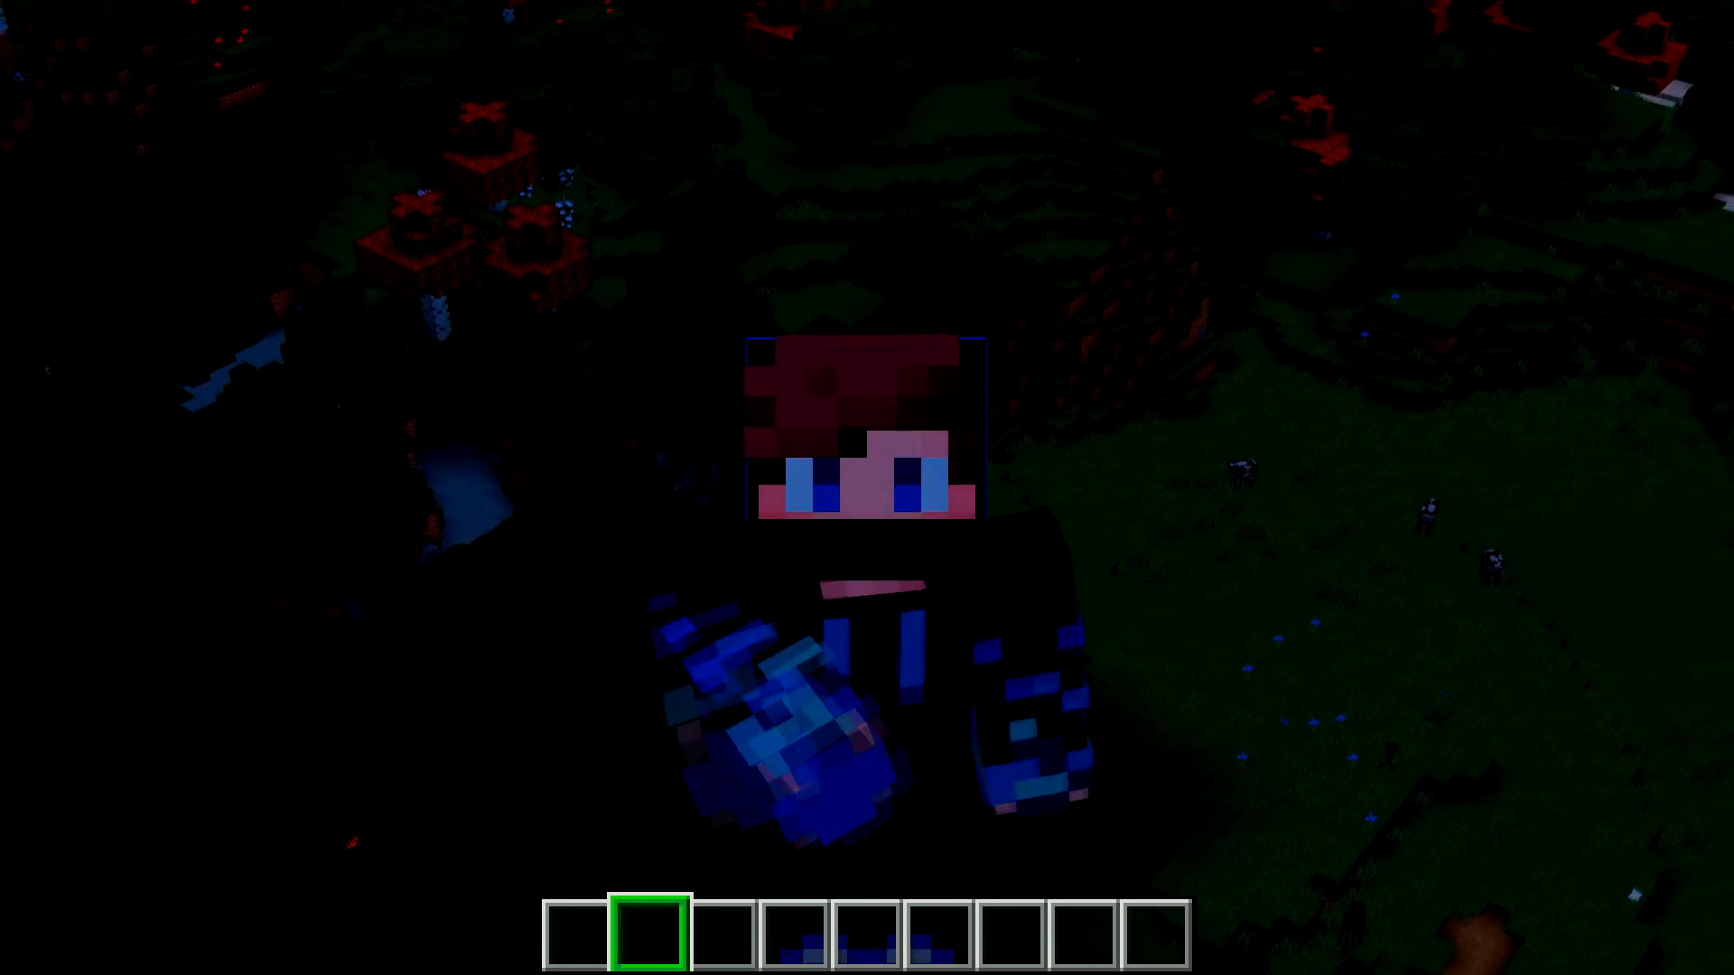